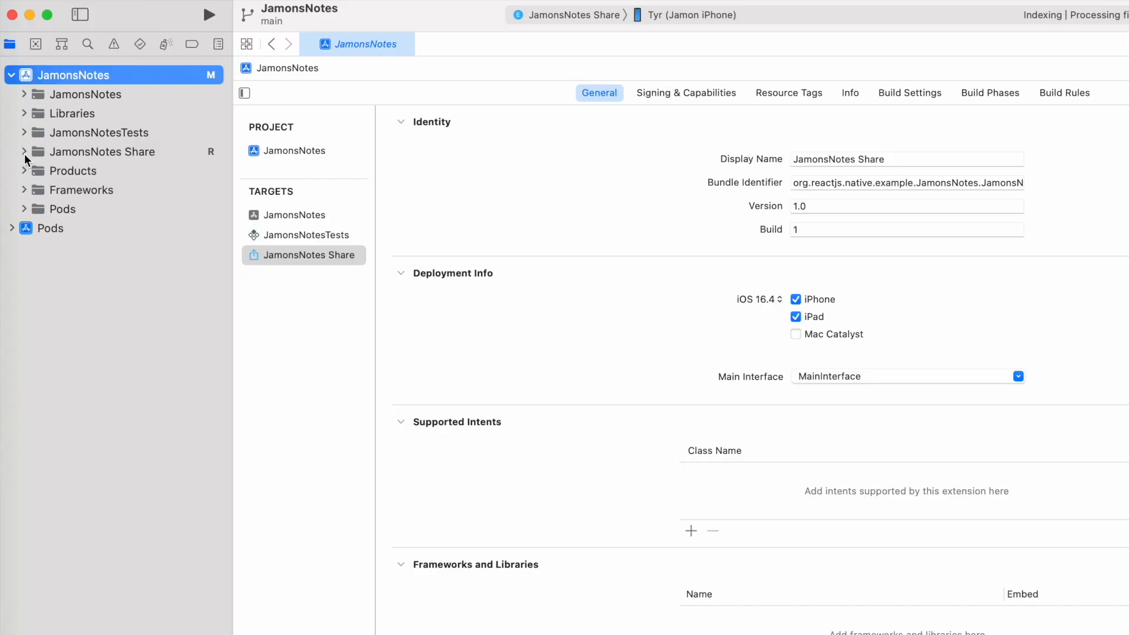
Step: Run yarn ios with --simulator="iPhone 14" in the JamonsNotes project from Warp
left_click(112, 170)
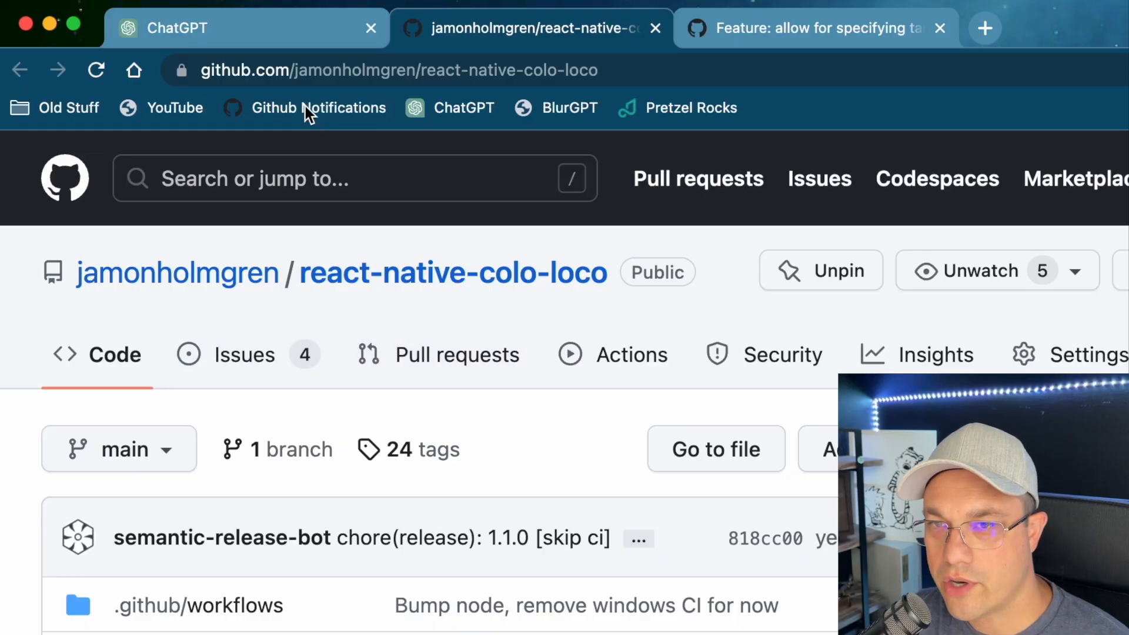
mouse_move(465, 70)
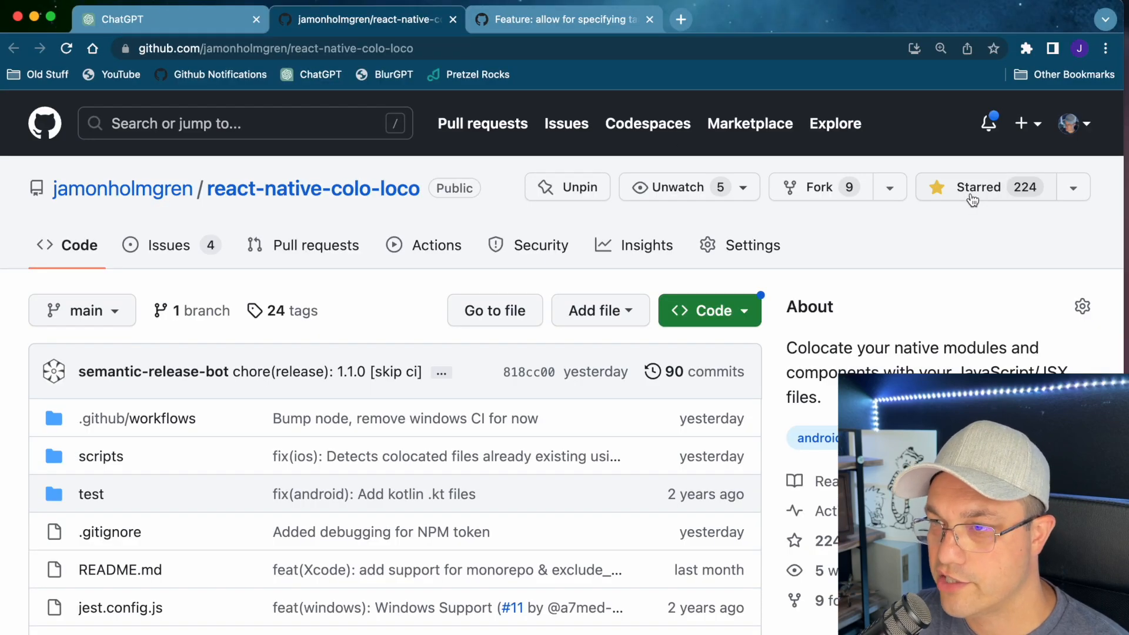
mouse_move(971, 269)
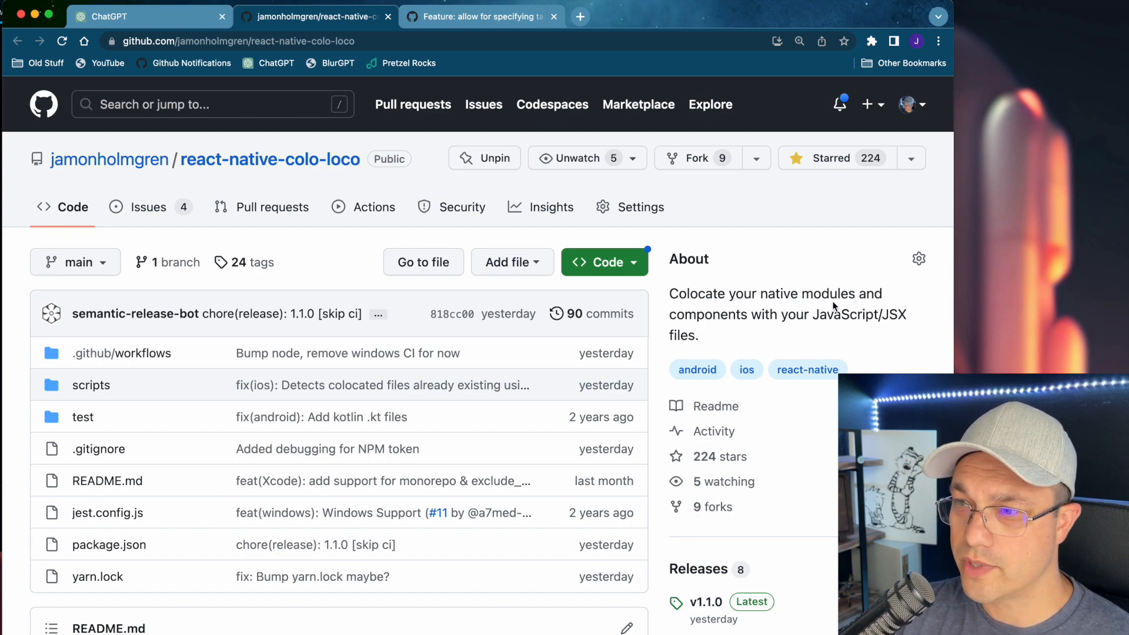
mouse_move(830, 331)
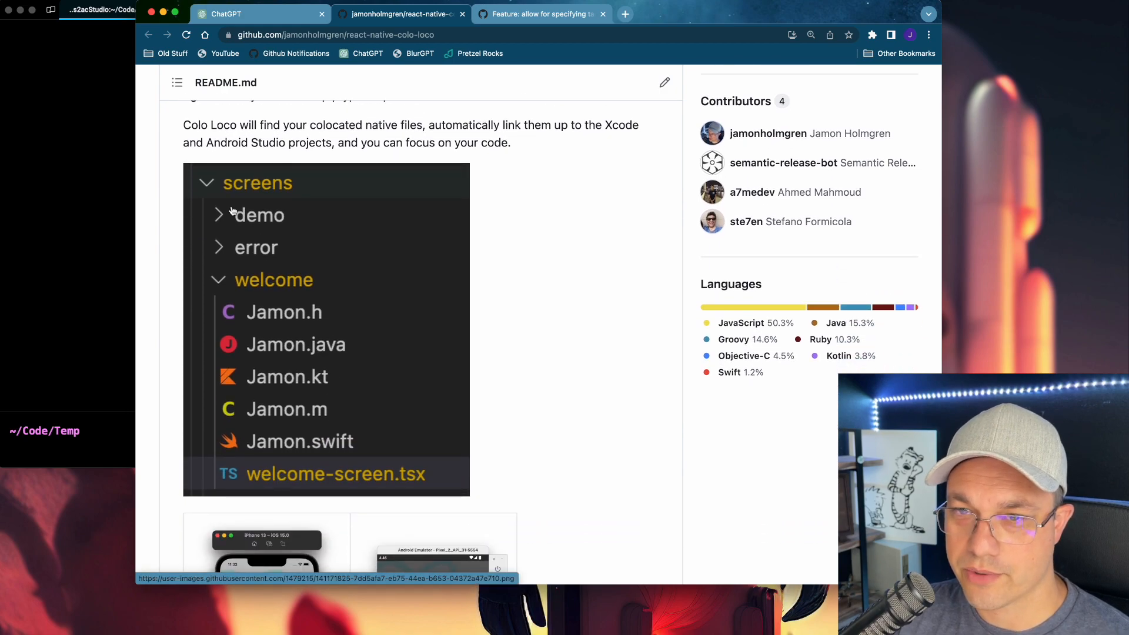
mouse_move(375, 487)
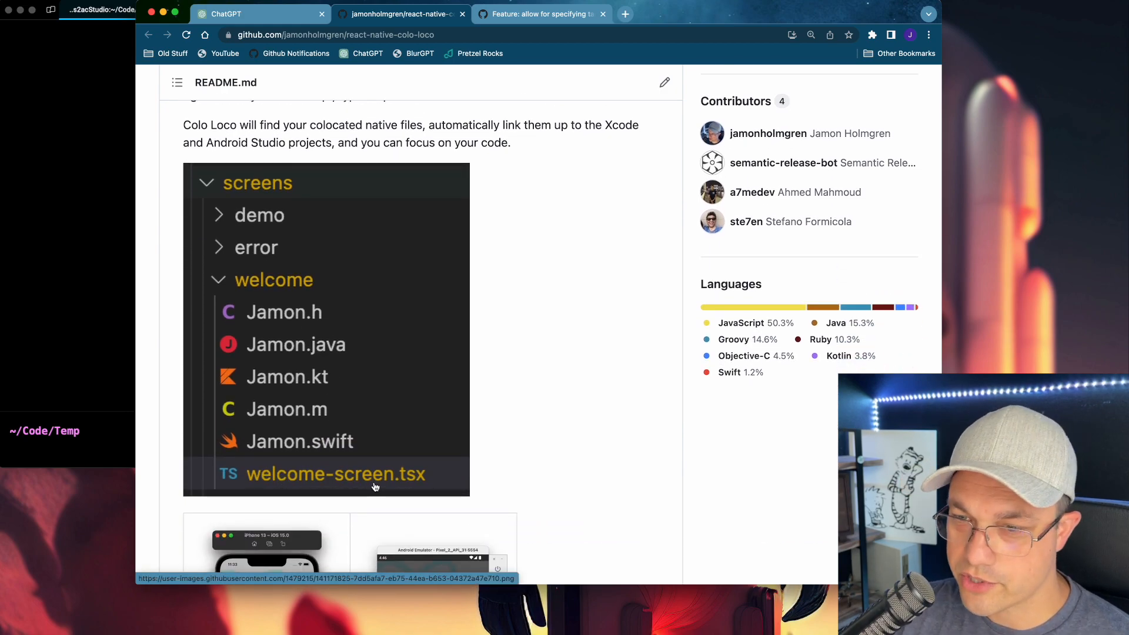
mouse_move(287, 336)
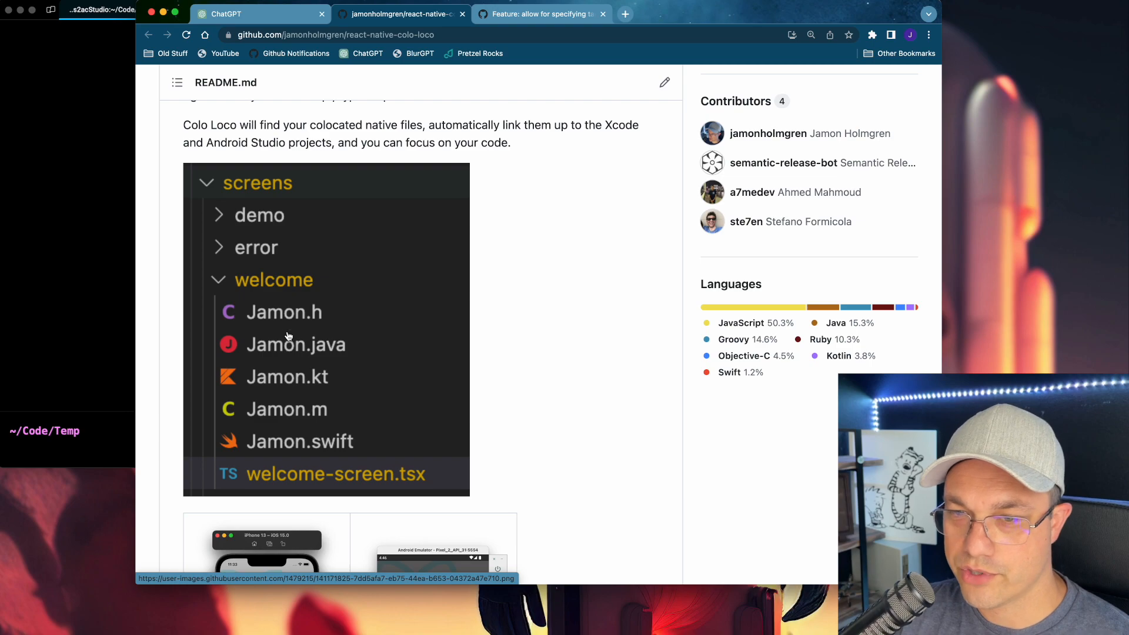
mouse_move(317, 442)
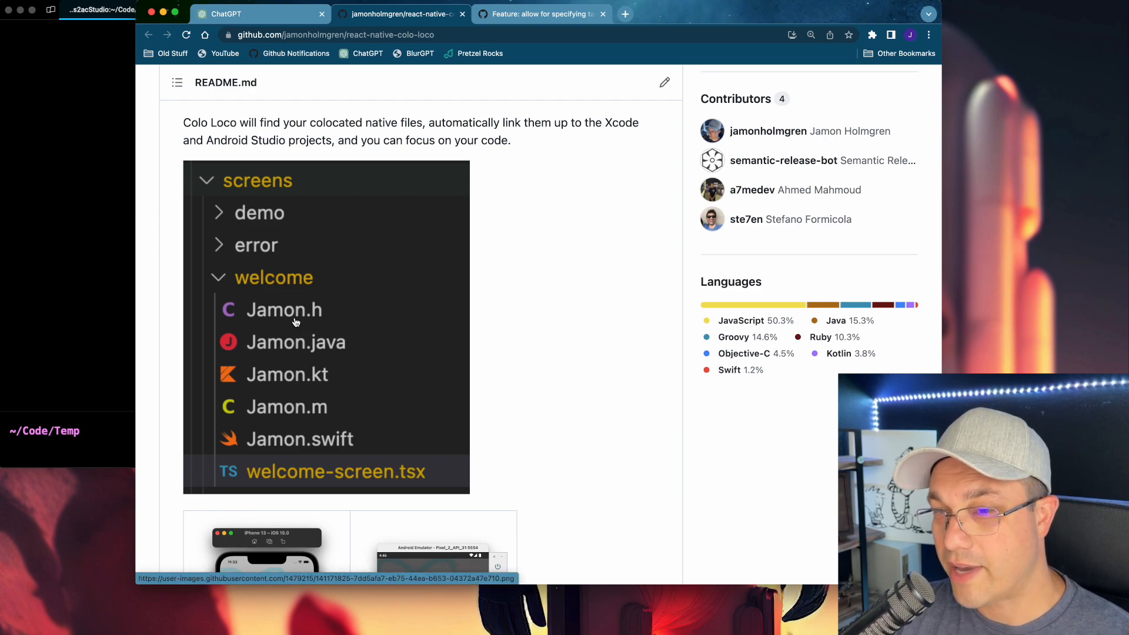
mouse_move(304, 342)
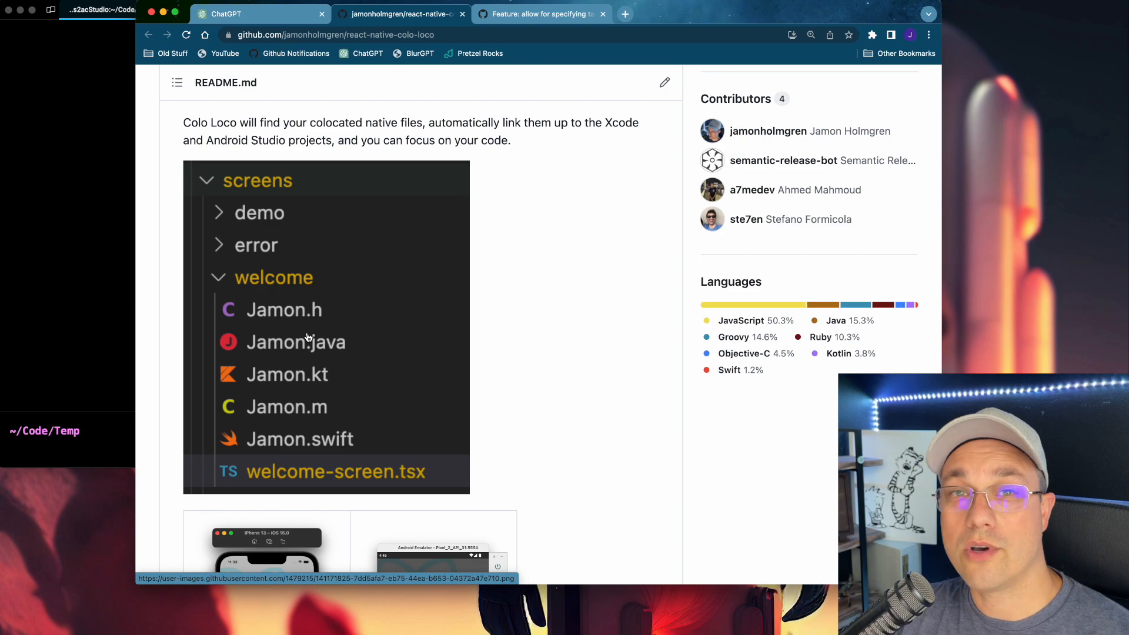
mouse_move(345, 389)
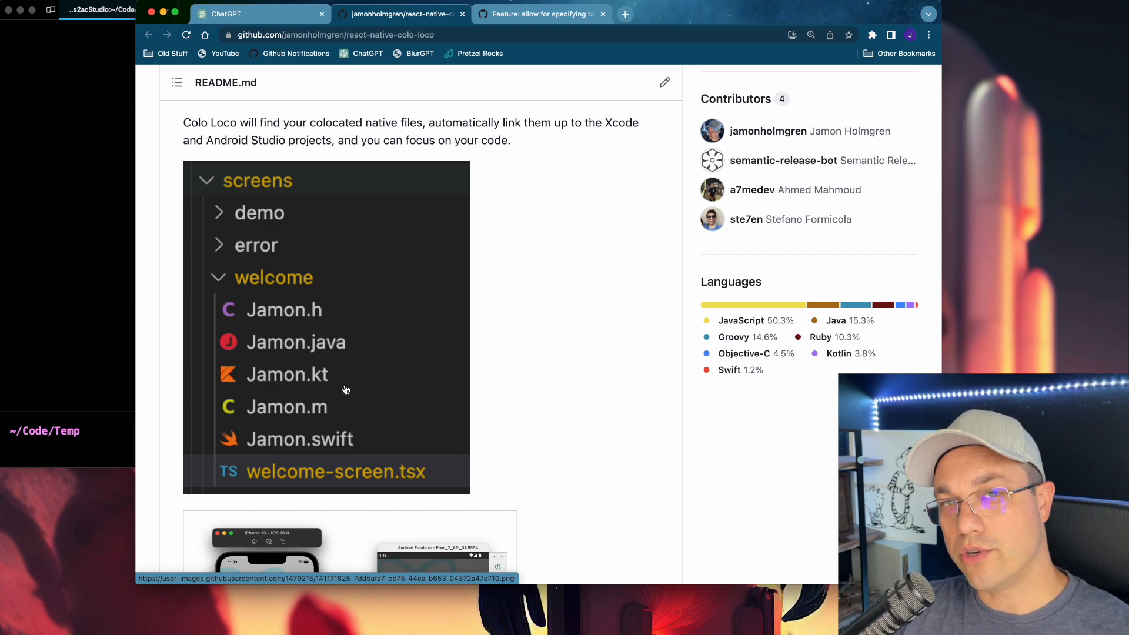
mouse_move(508, 404)
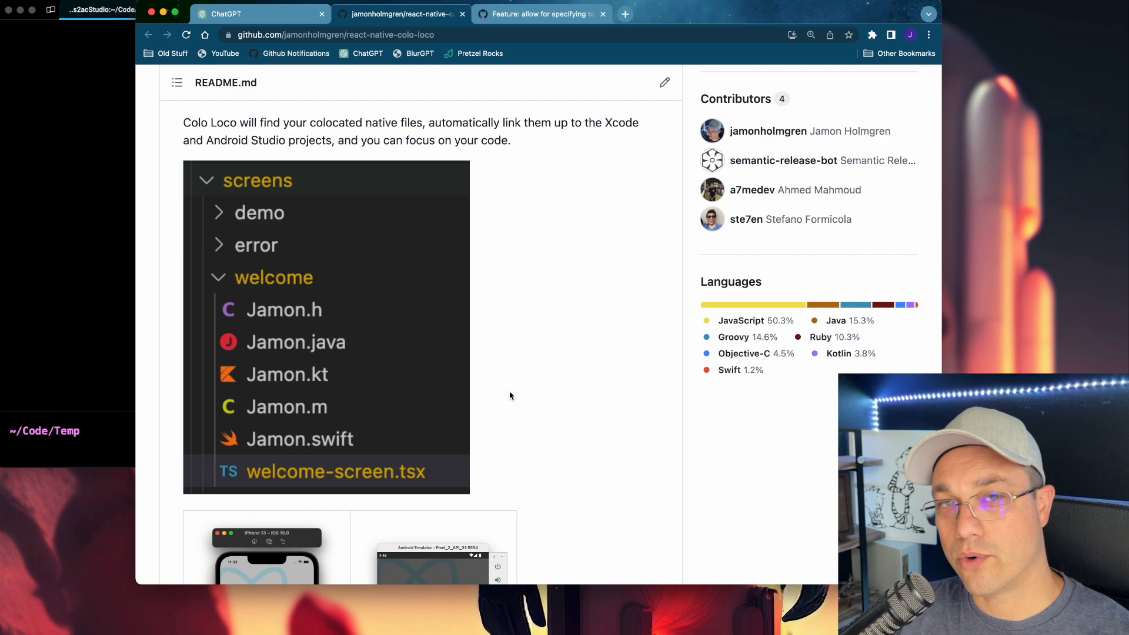
mouse_move(532, 400)
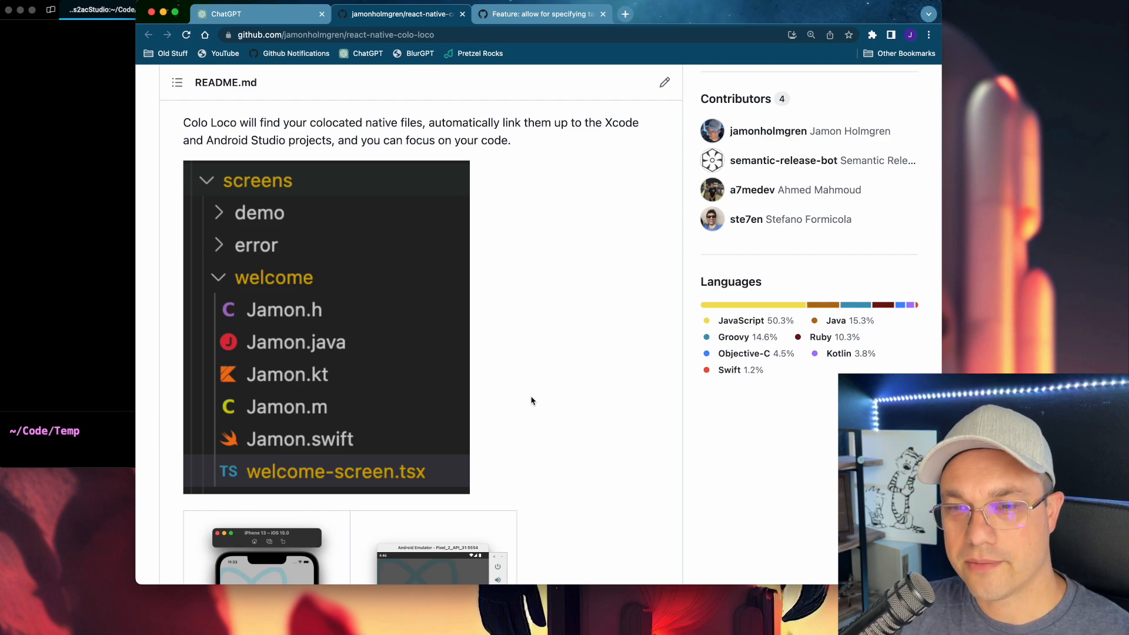
scroll("down", 3)
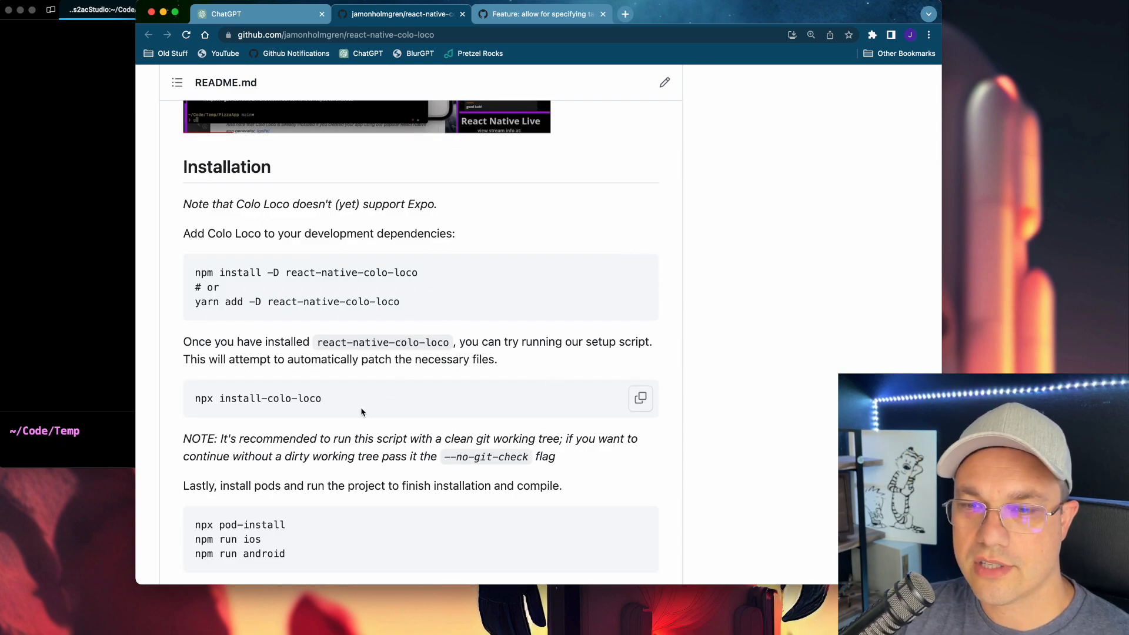
mouse_move(711, 413)
type("n")
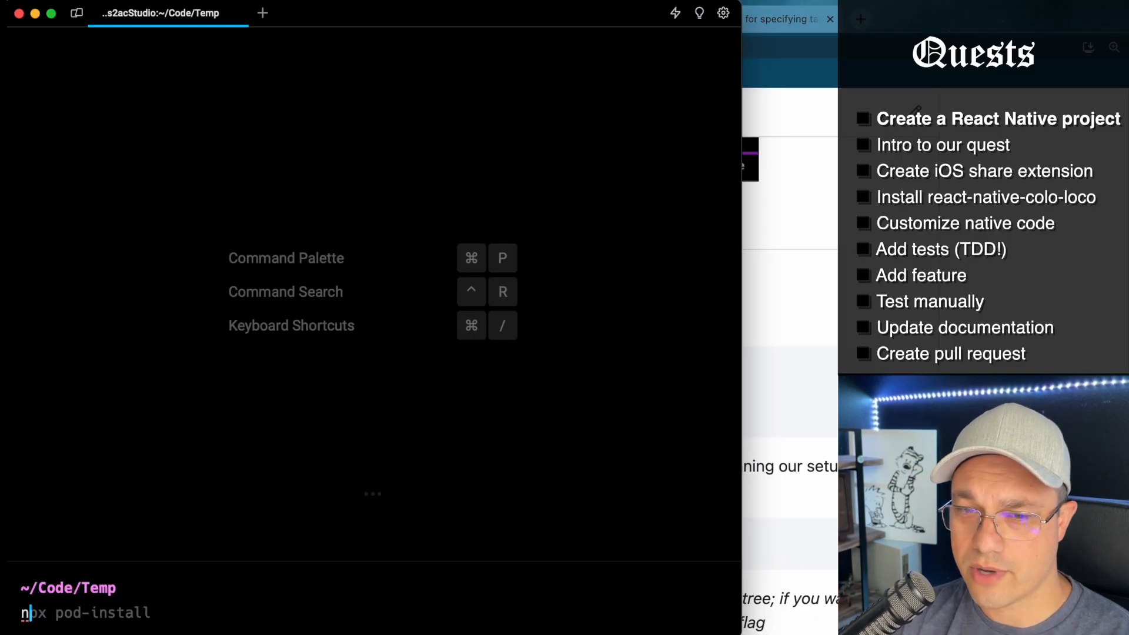
type("px")
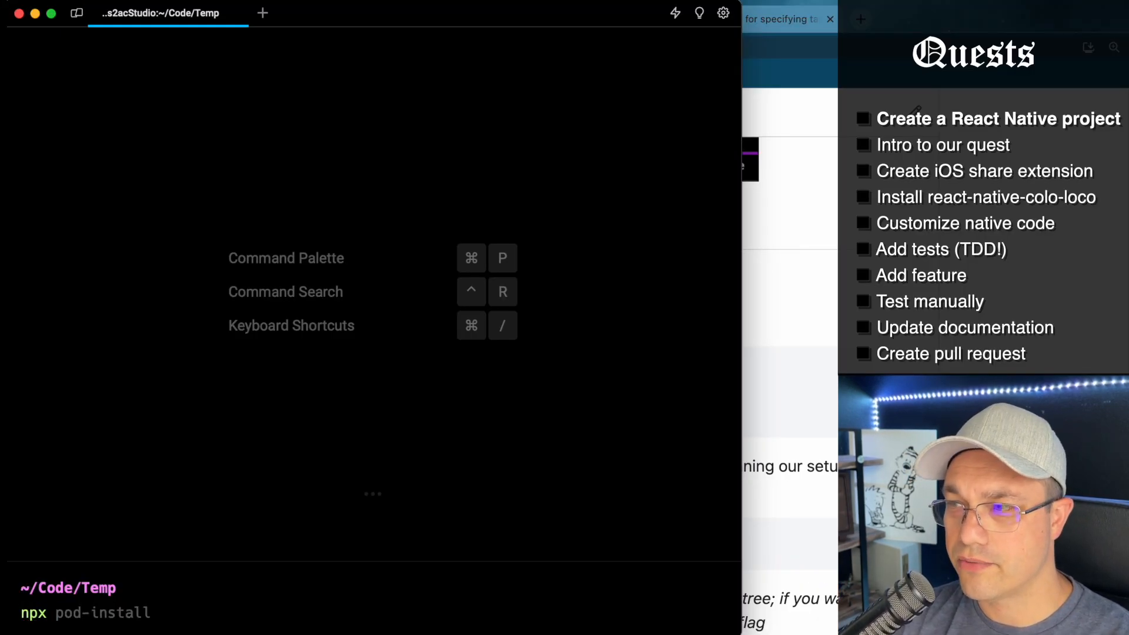
type("react-native init PizzaApp")
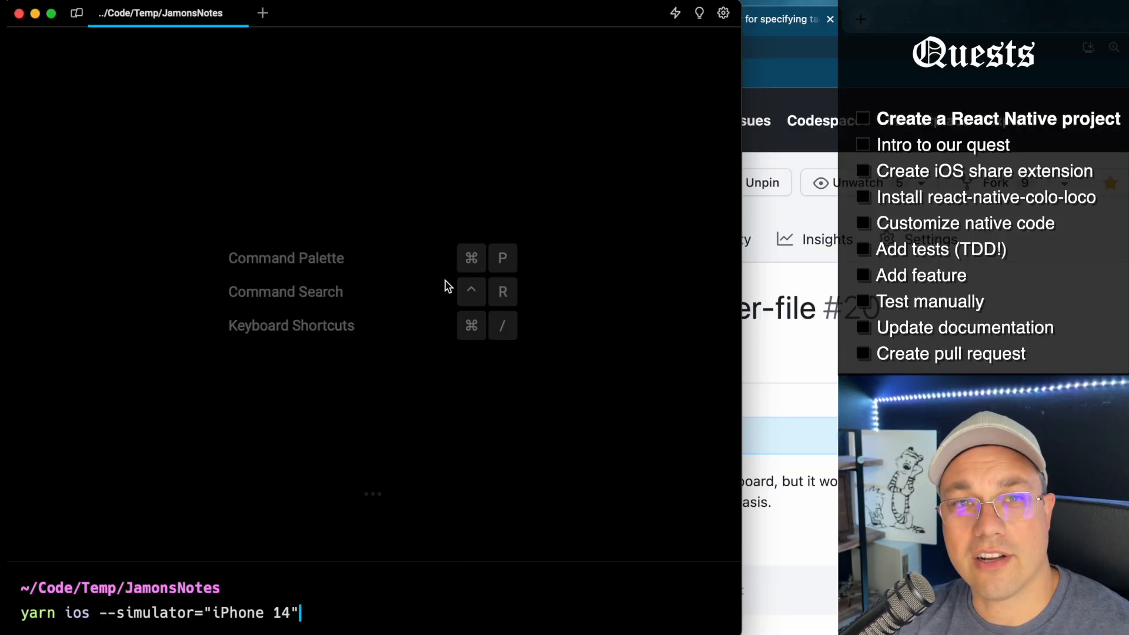
key("Return")
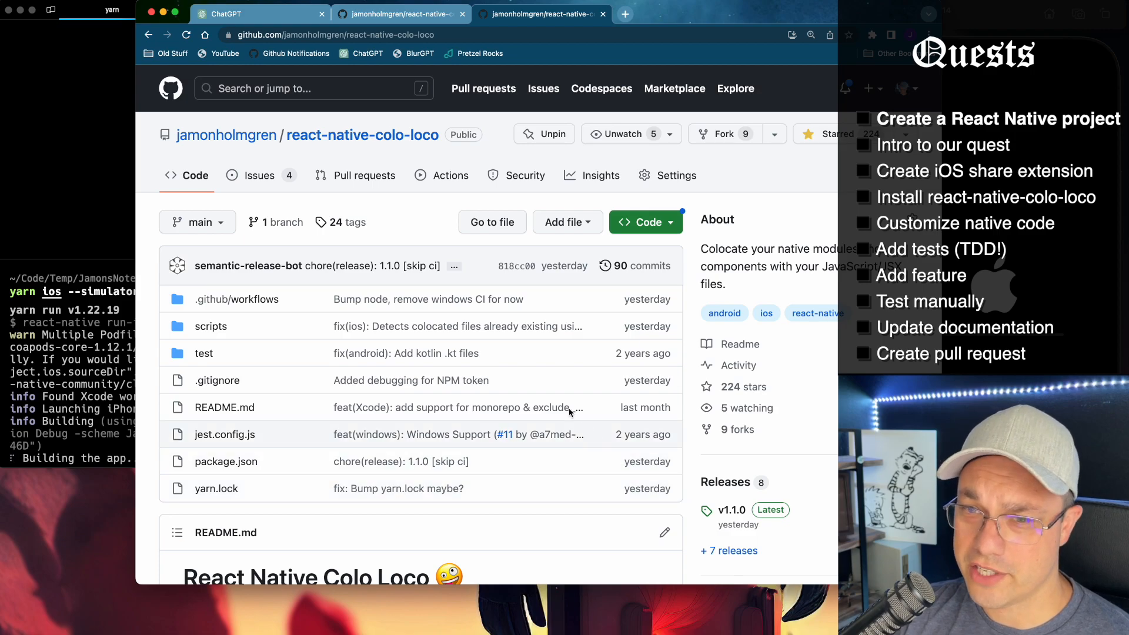
Step: Open issue #20, 'Feature: allow for specifying targets per-file', from the repository's Issues list
left_click(259, 175)
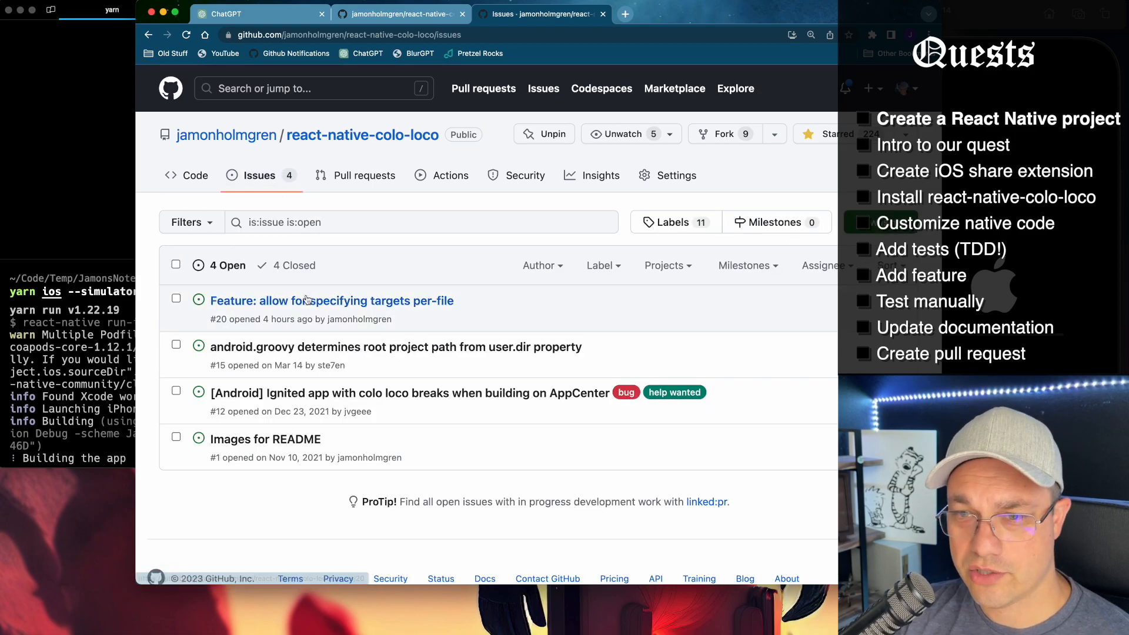
left_click(331, 301)
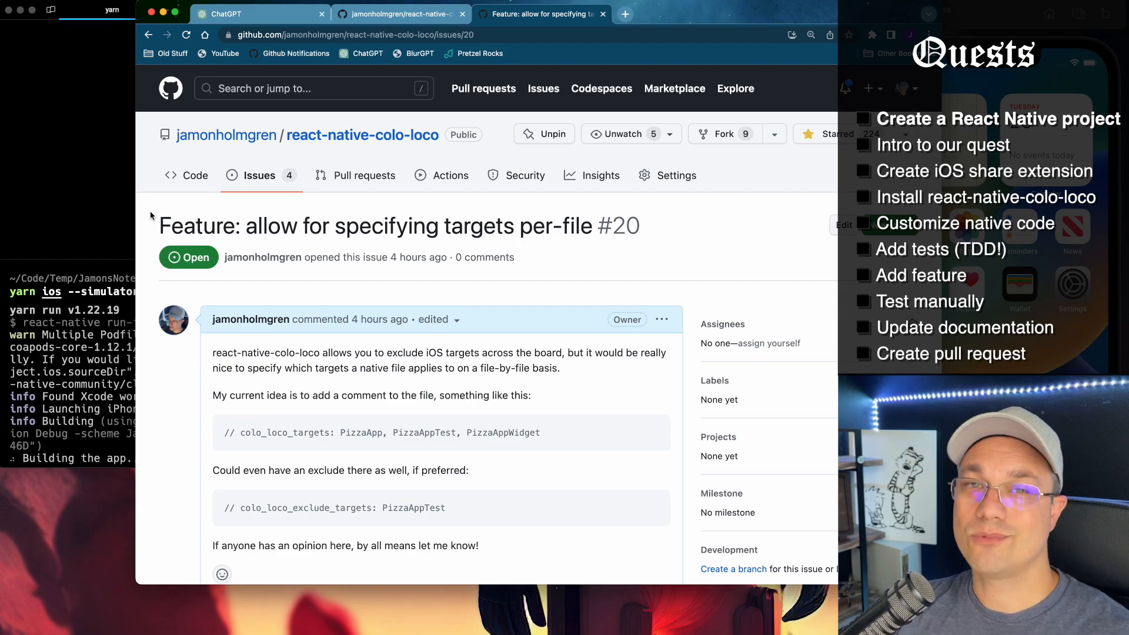
mouse_move(160, 219)
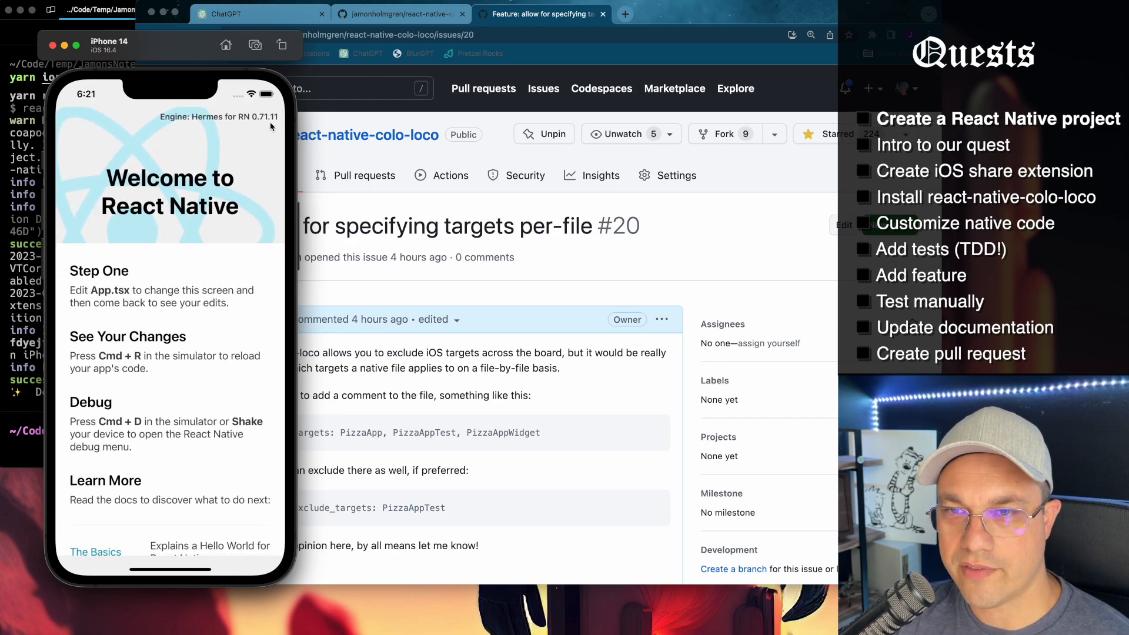
mouse_move(254, 391)
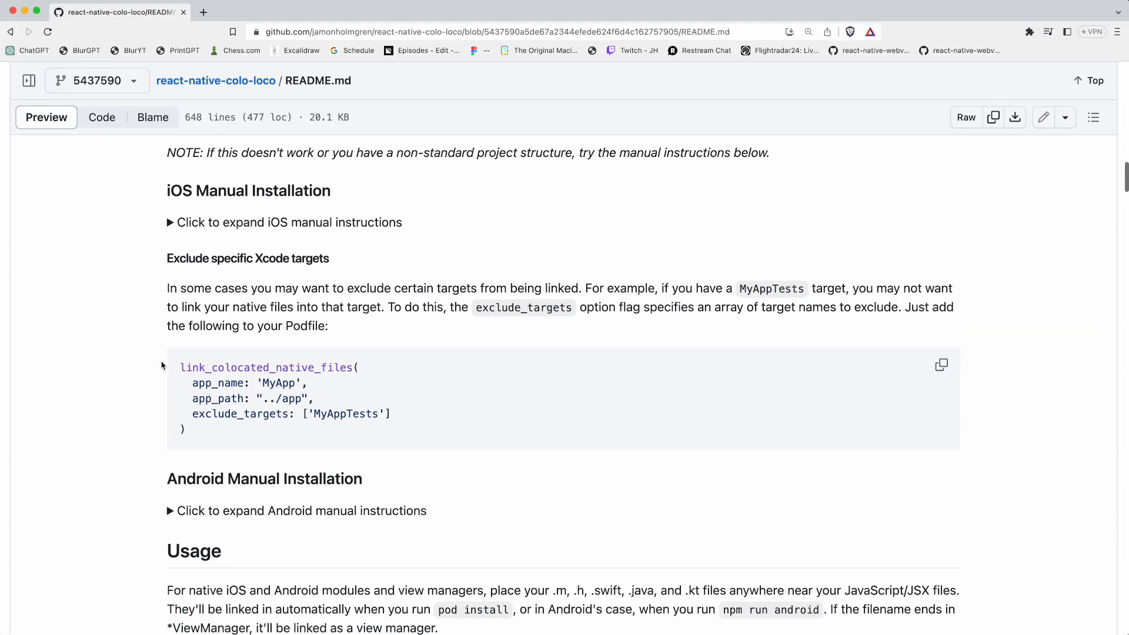
double_click(268, 367)
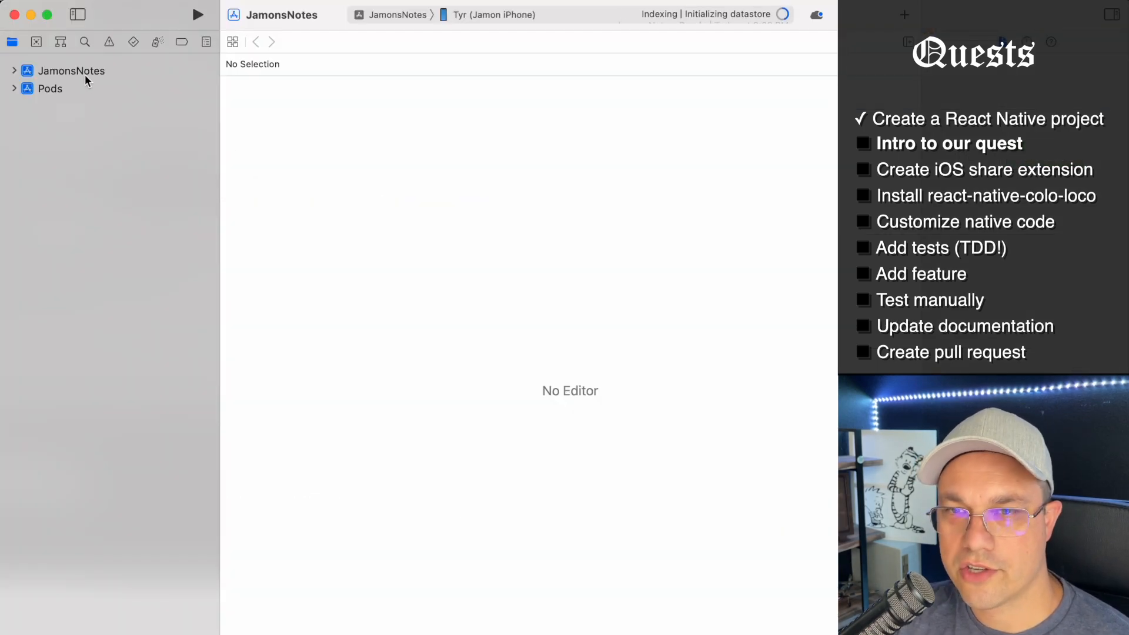
Step: View the Pods and JamonsNotes project settings, expand JamonsNotes' groups, and highlight the Share Extension template
left_click(50, 89)
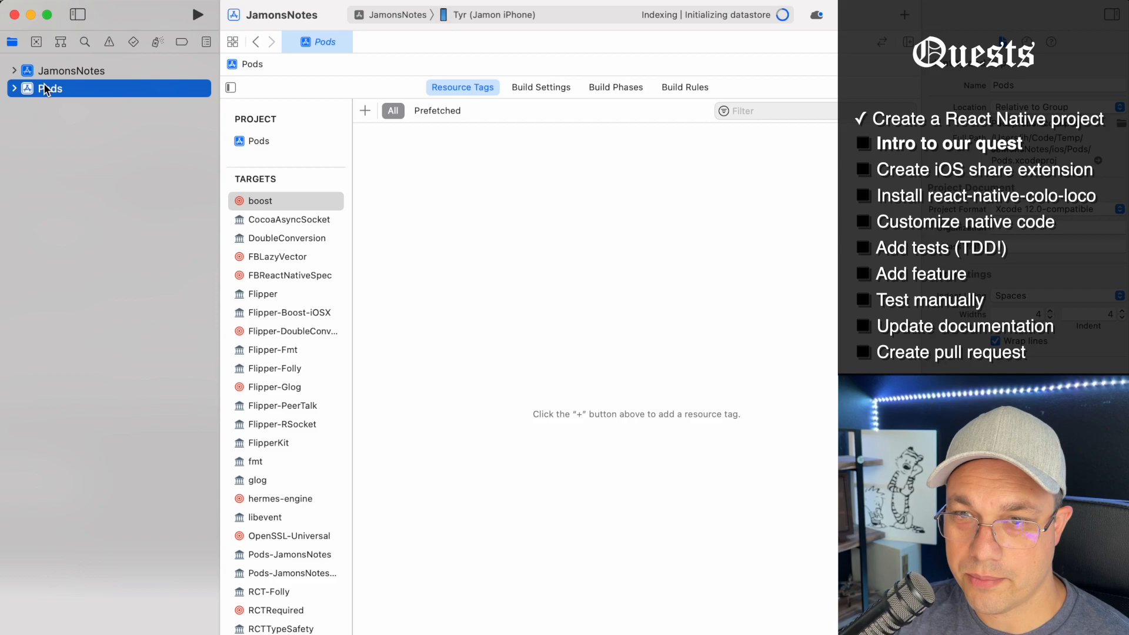
left_click(71, 70)
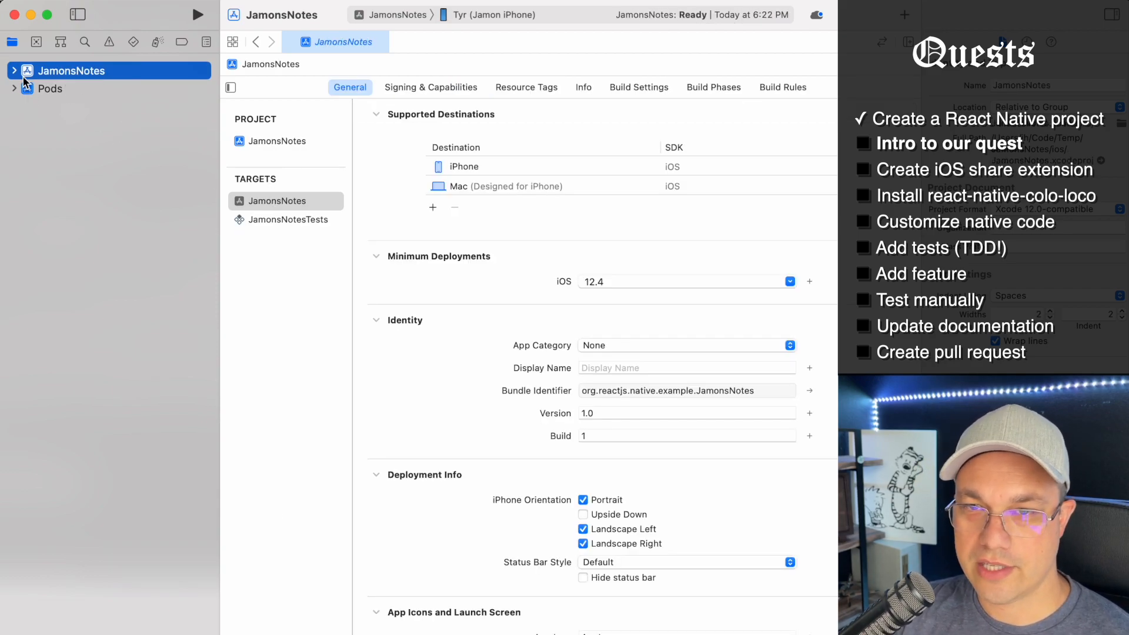
left_click(13, 70)
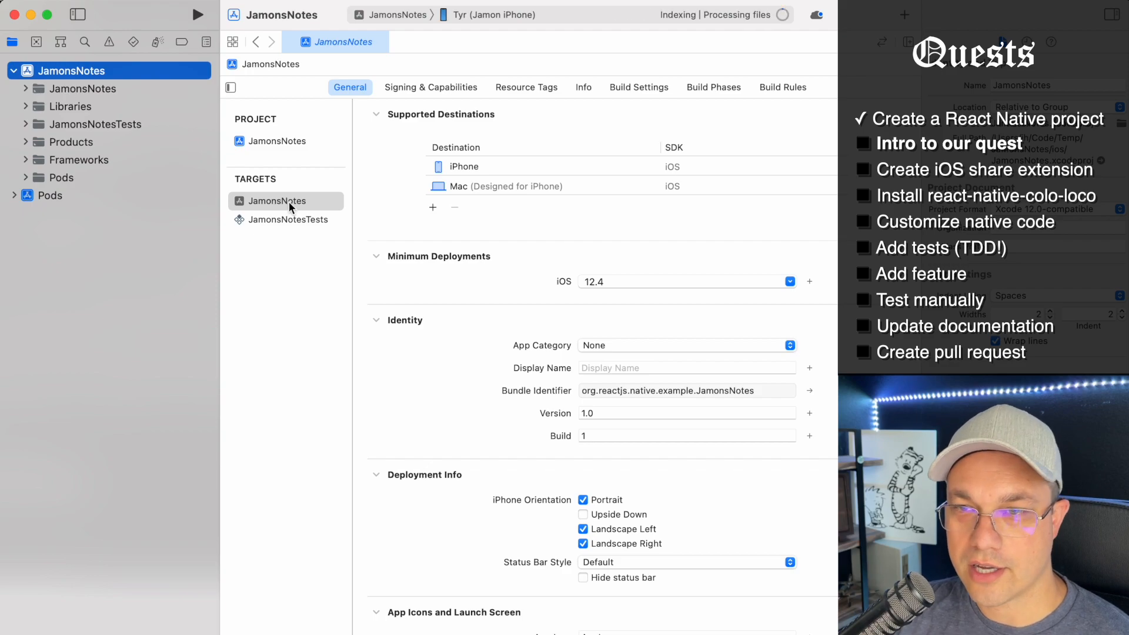
mouse_move(90, 103)
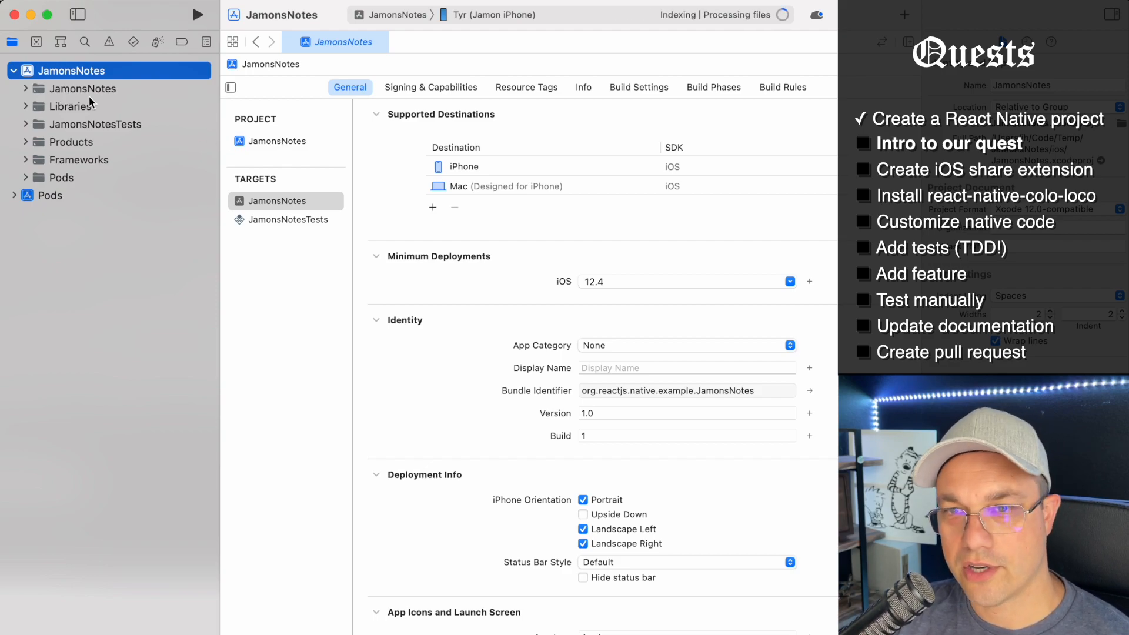
left_click(286, 219)
type("share")
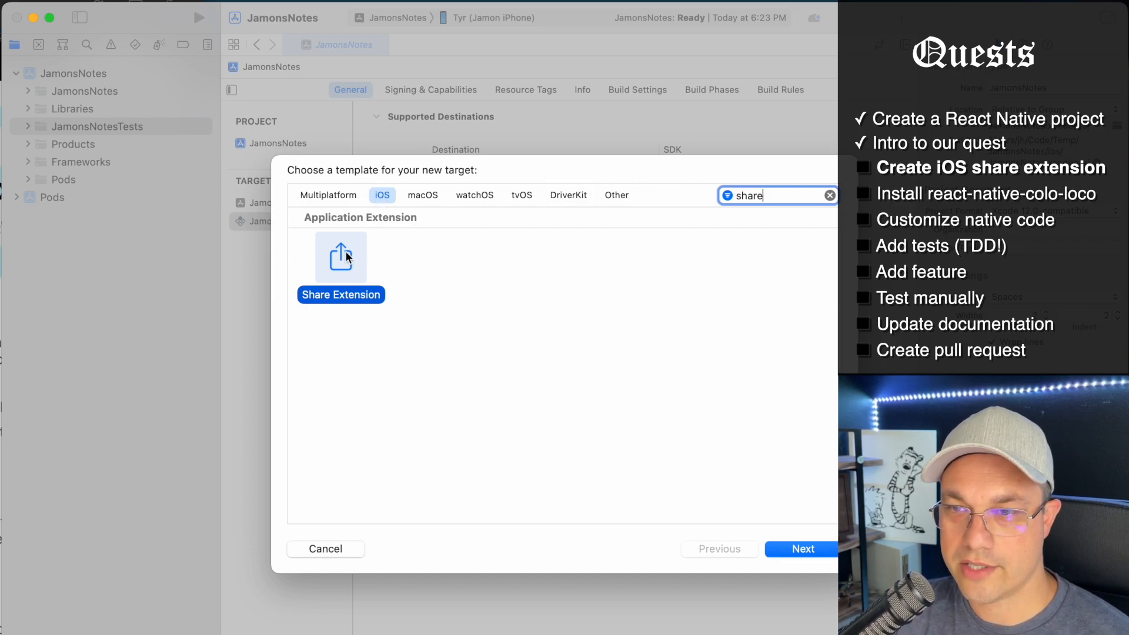
Step: Create a Share Extension target named JamonsNotes Share and activate its scheme
left_click(802, 549)
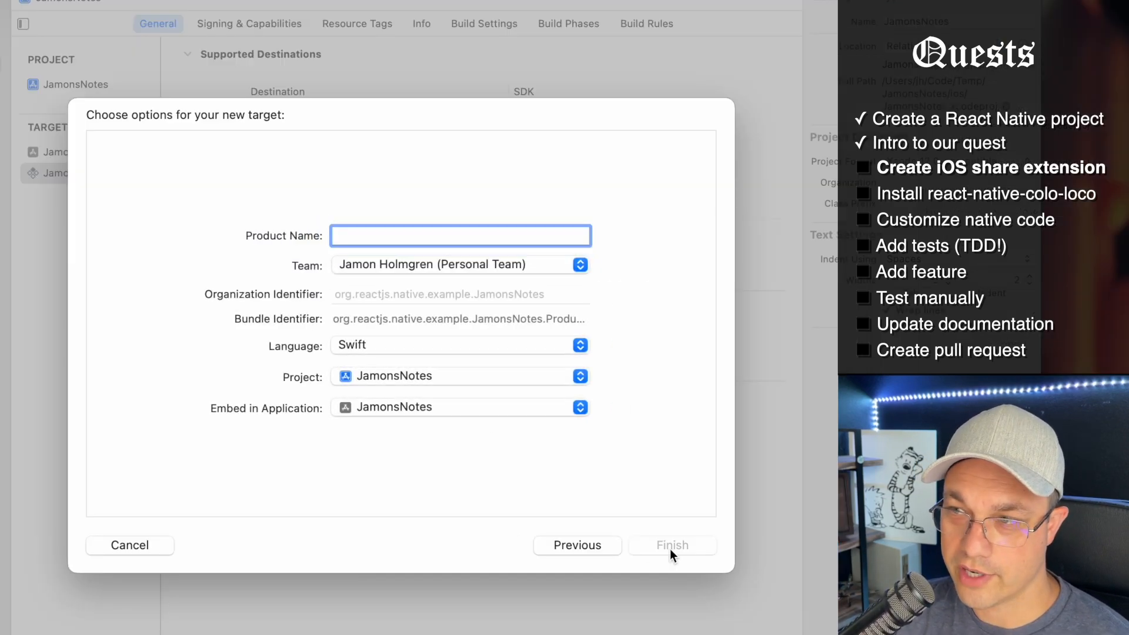
type("J")
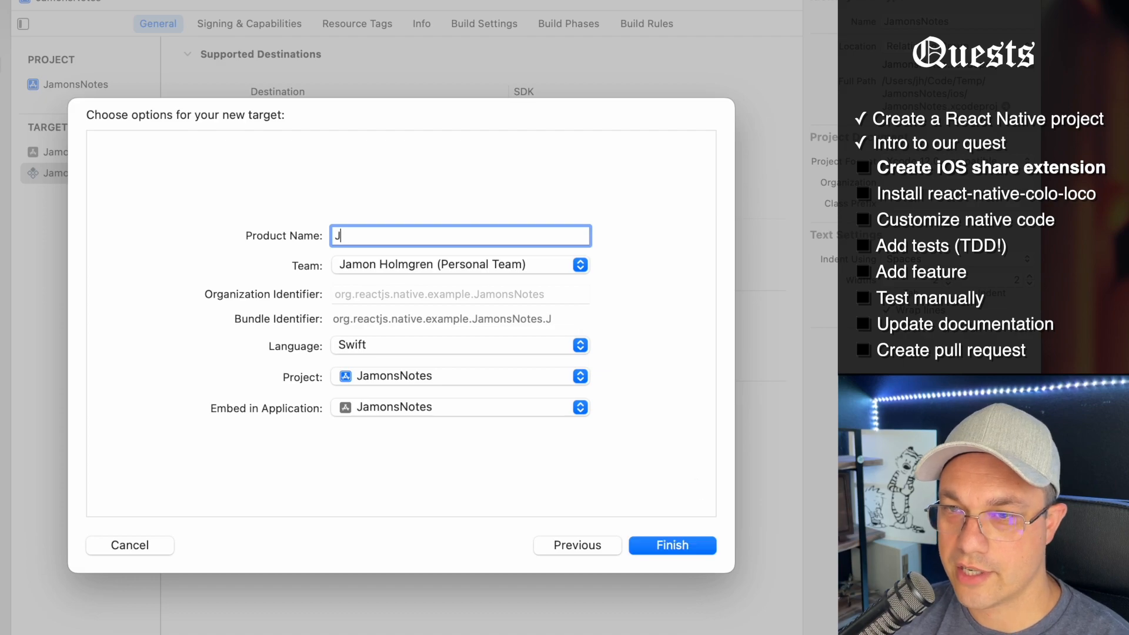
type("amonsNotes Sh")
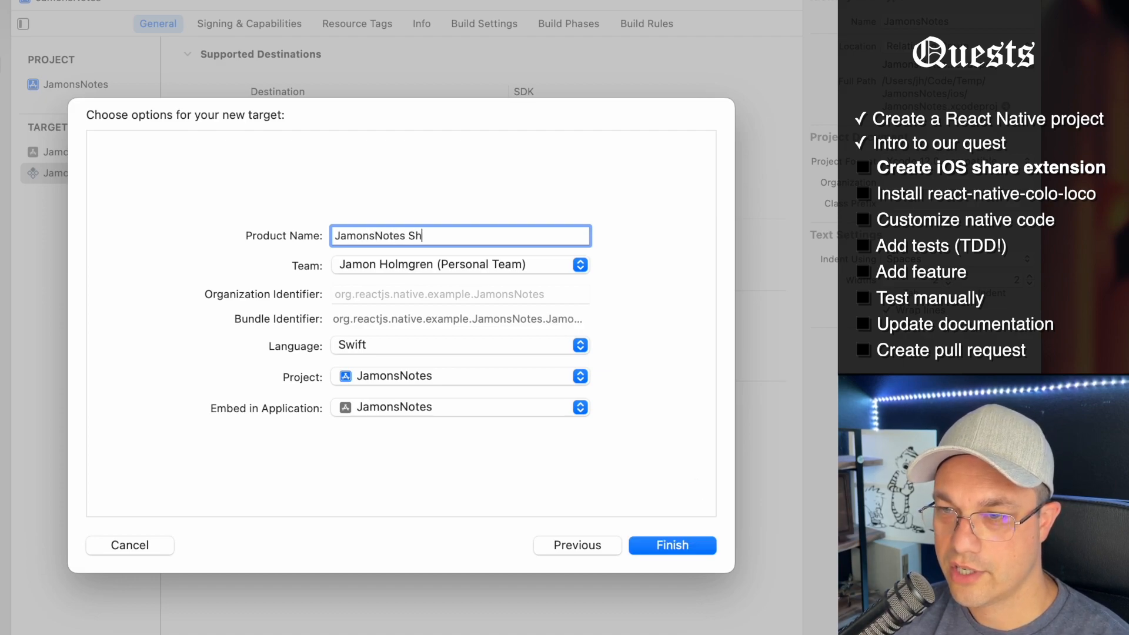
type("are")
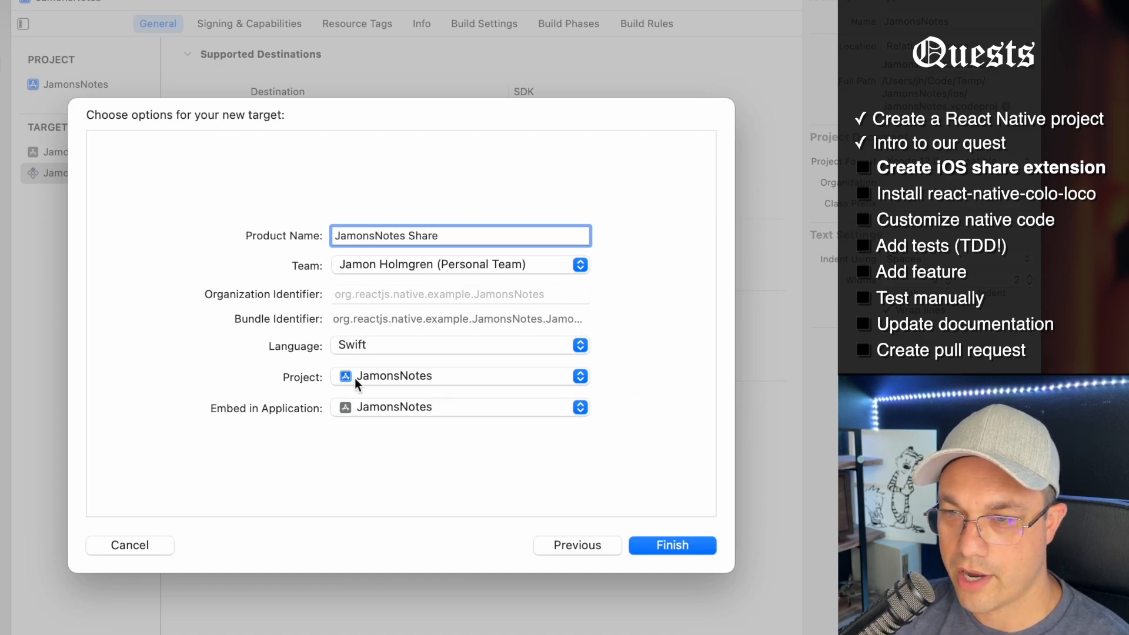
left_click(671, 545)
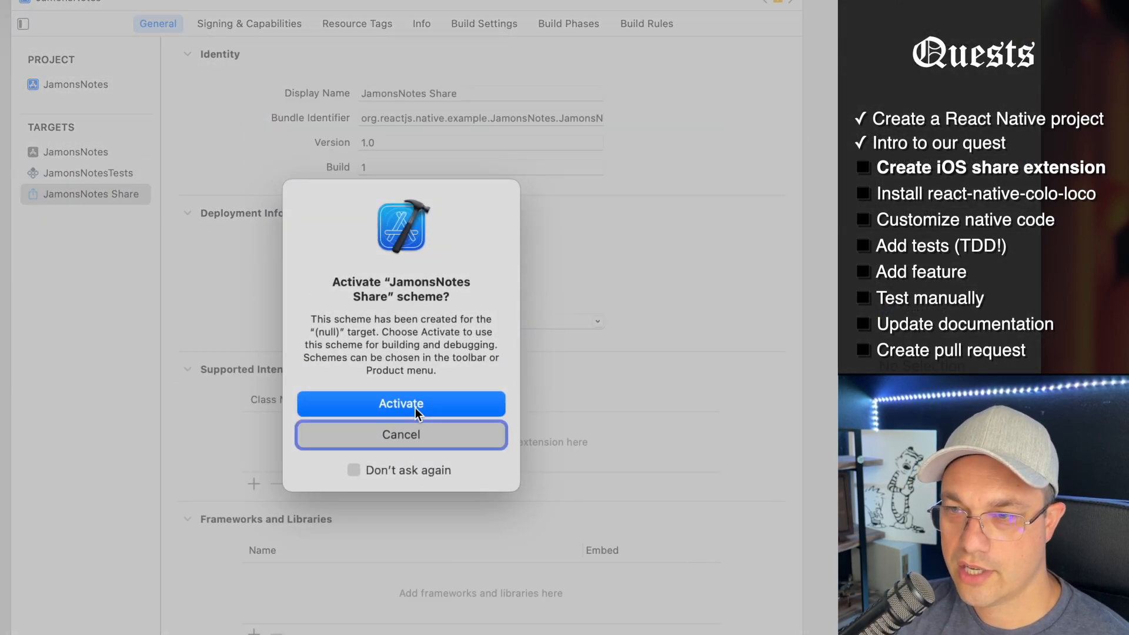
left_click(400, 404)
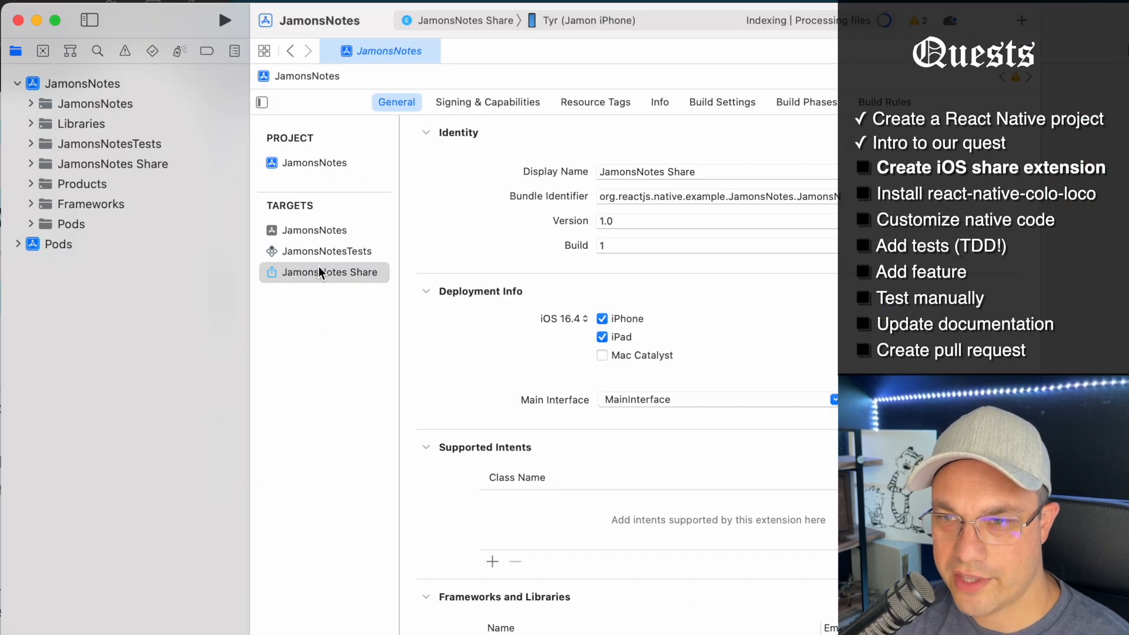
Step: Expand the JamonsNotes Share group, viewing its Info plist and ShareViewController source
left_click(113, 163)
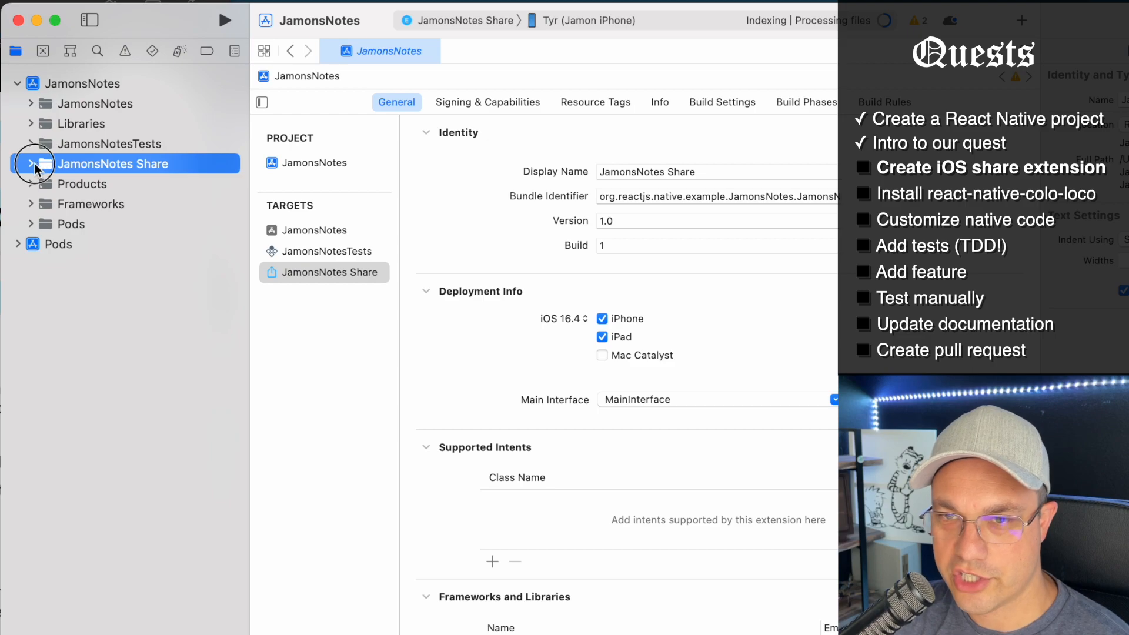
left_click(30, 164)
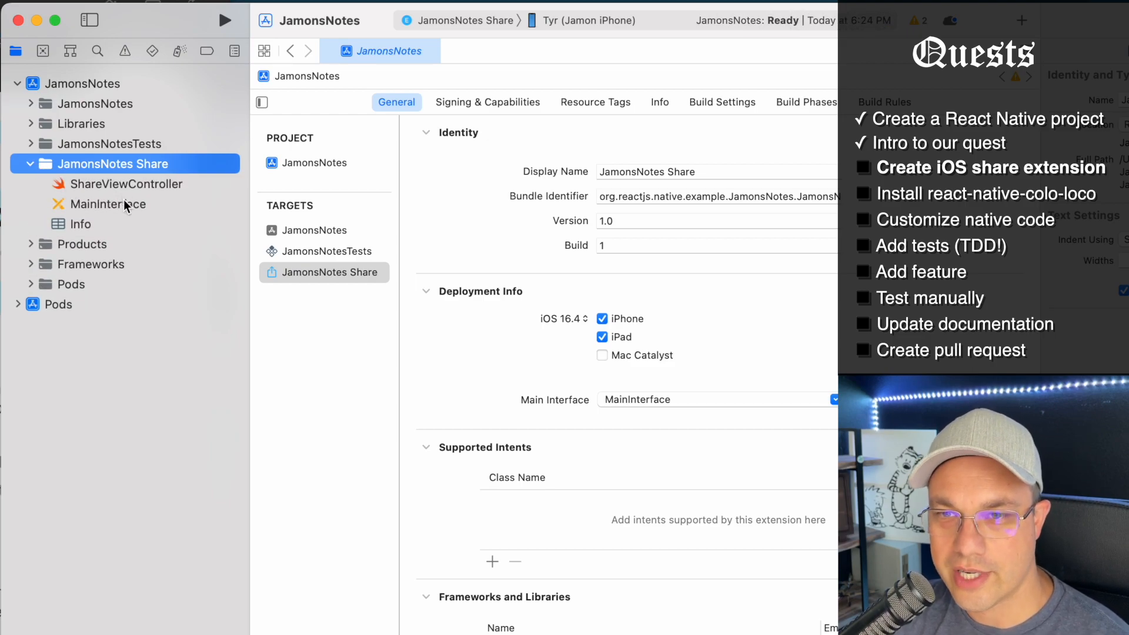
left_click(80, 223)
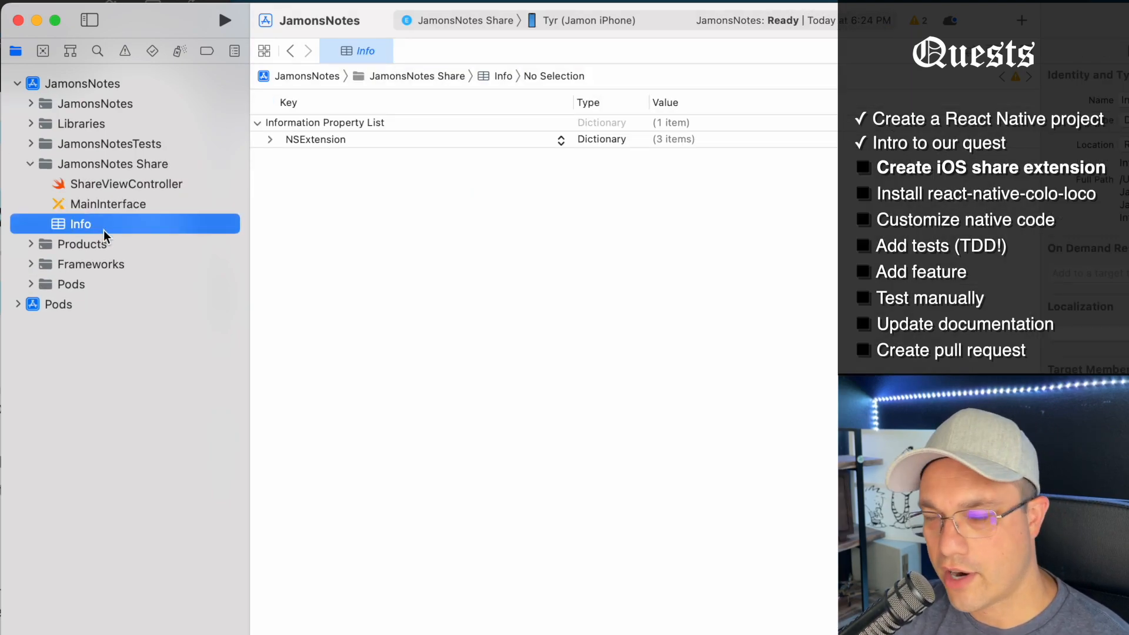
left_click(122, 183)
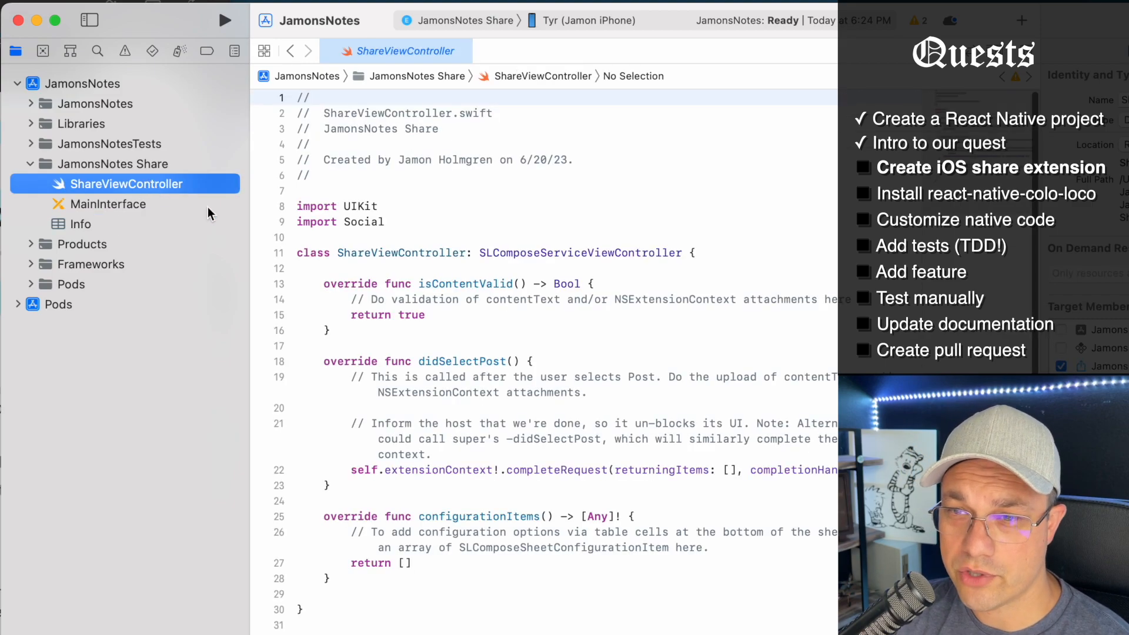
mouse_move(253, 371)
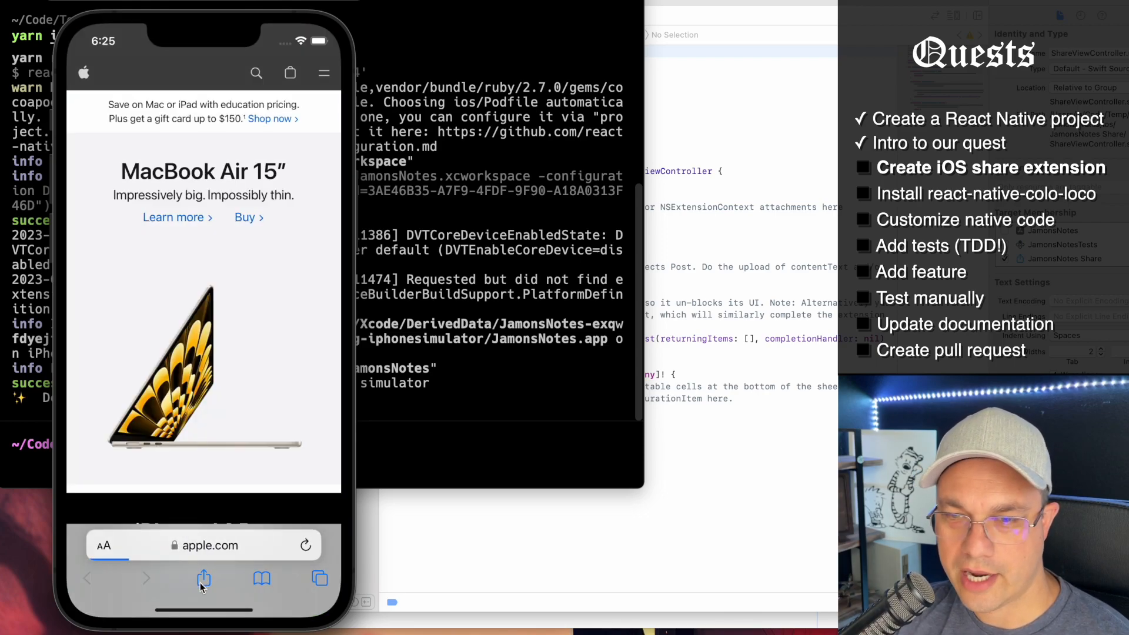
Step: Share apple.com from simulator Safari and pick JamonsNotes from the app row
left_click(203, 578)
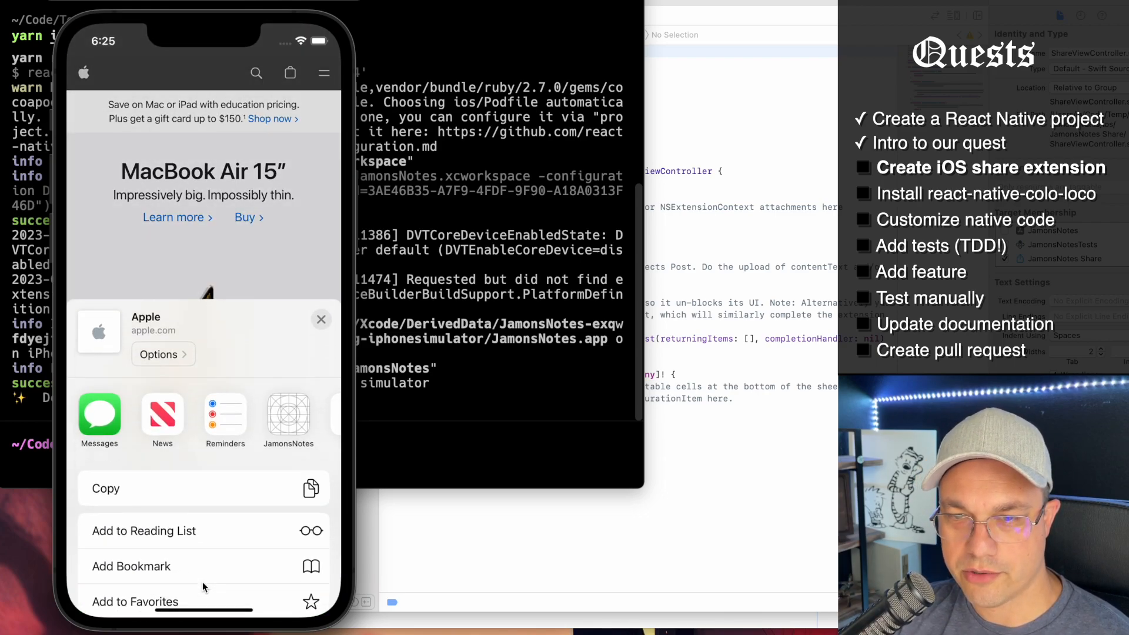
scroll("left", 3)
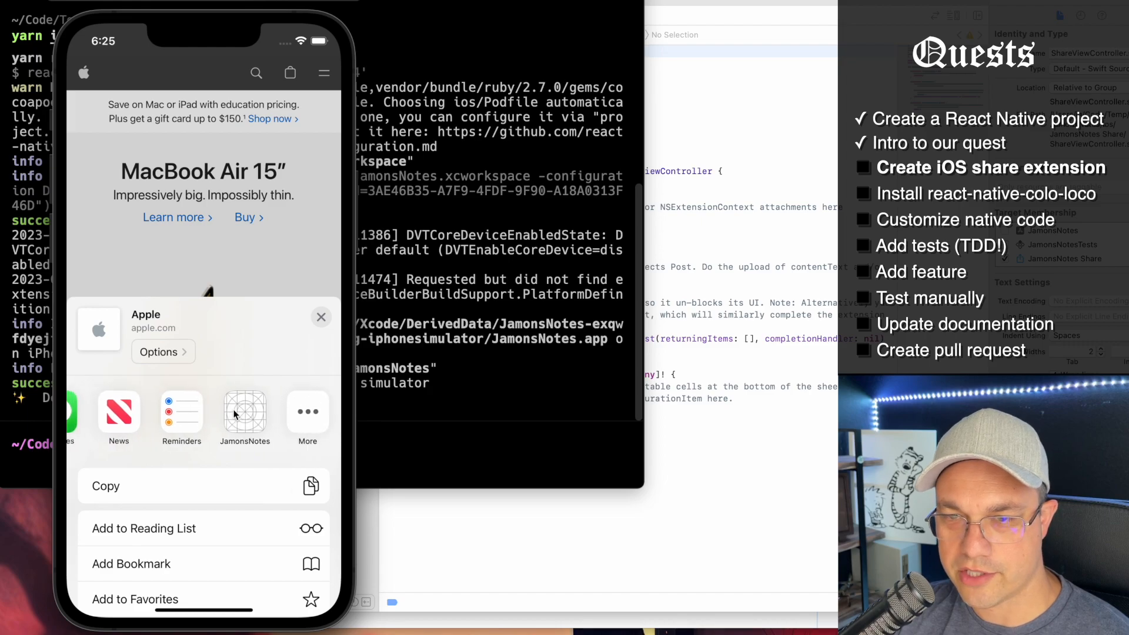
left_click(244, 412)
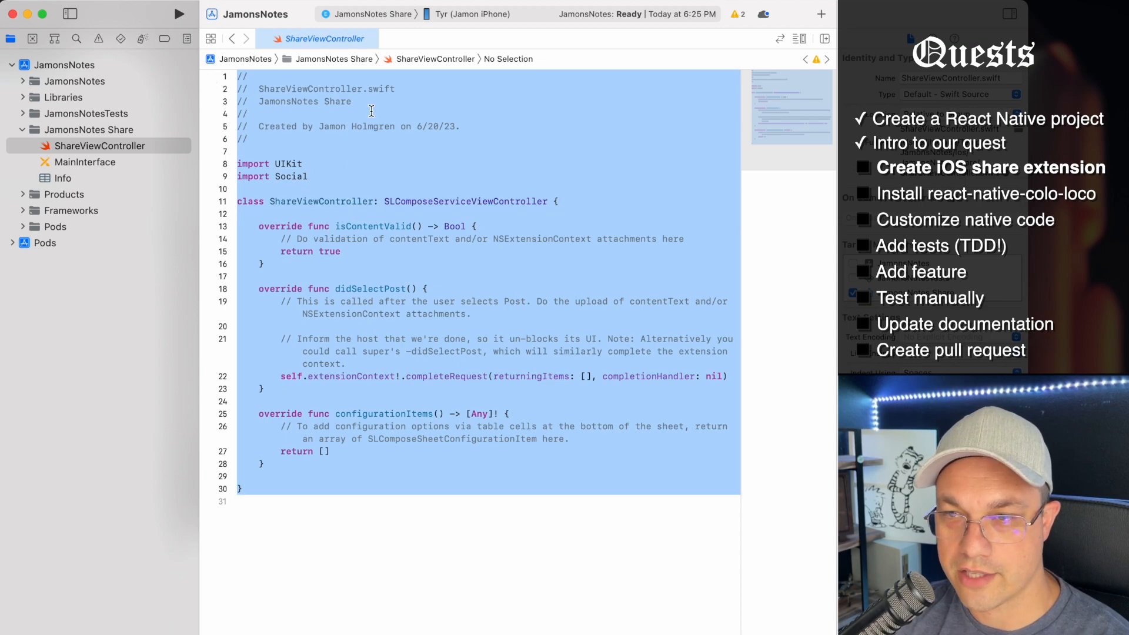
Step: Add a ShareExtension folder under app holding ShareViewController.swift
left_click(396, 264)
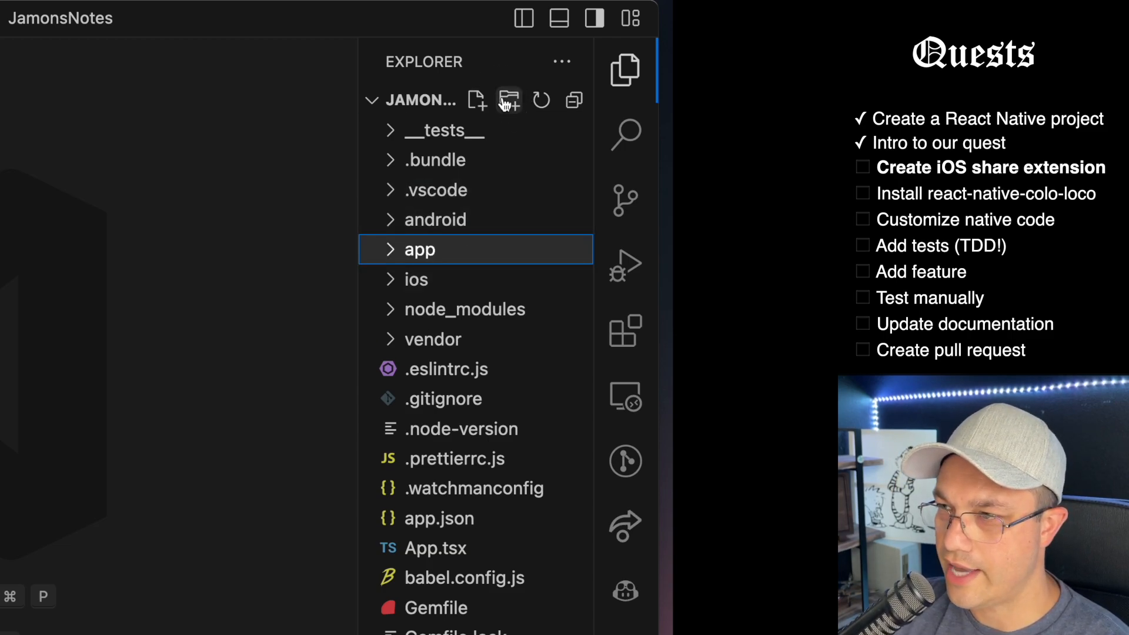
left_click(508, 100)
type("ShareExtension")
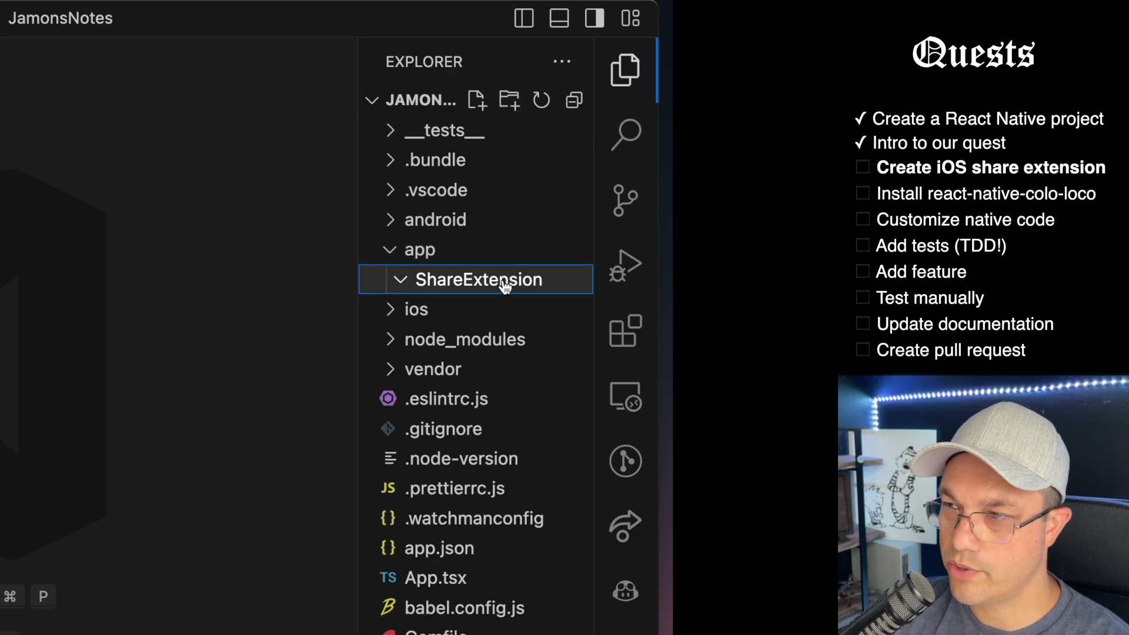
left_click(475, 100)
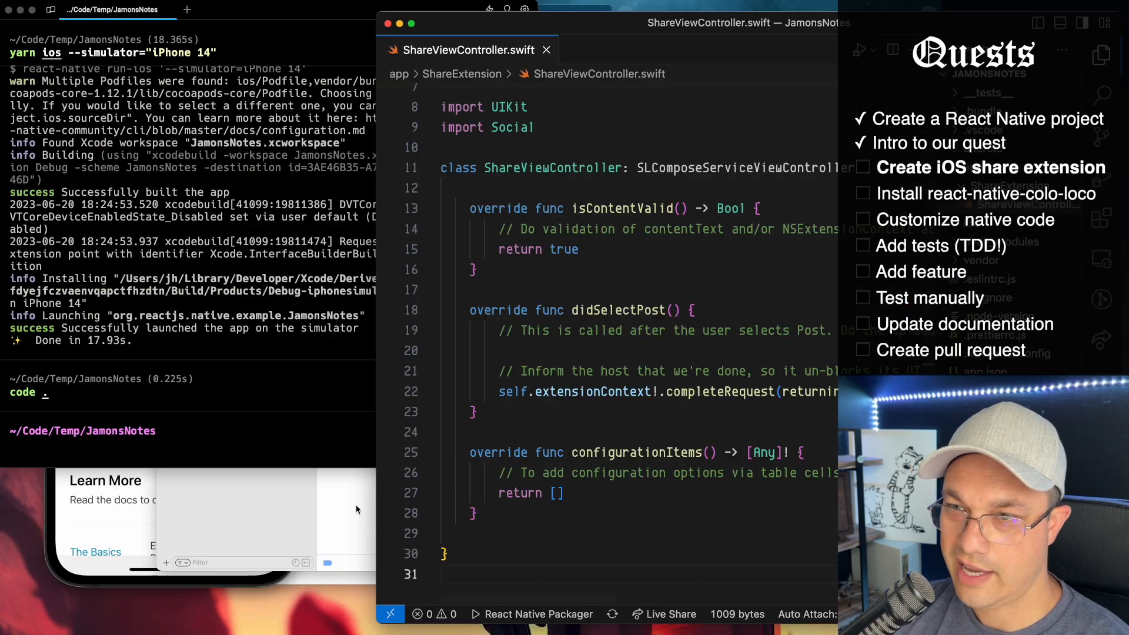
right_click(93, 140)
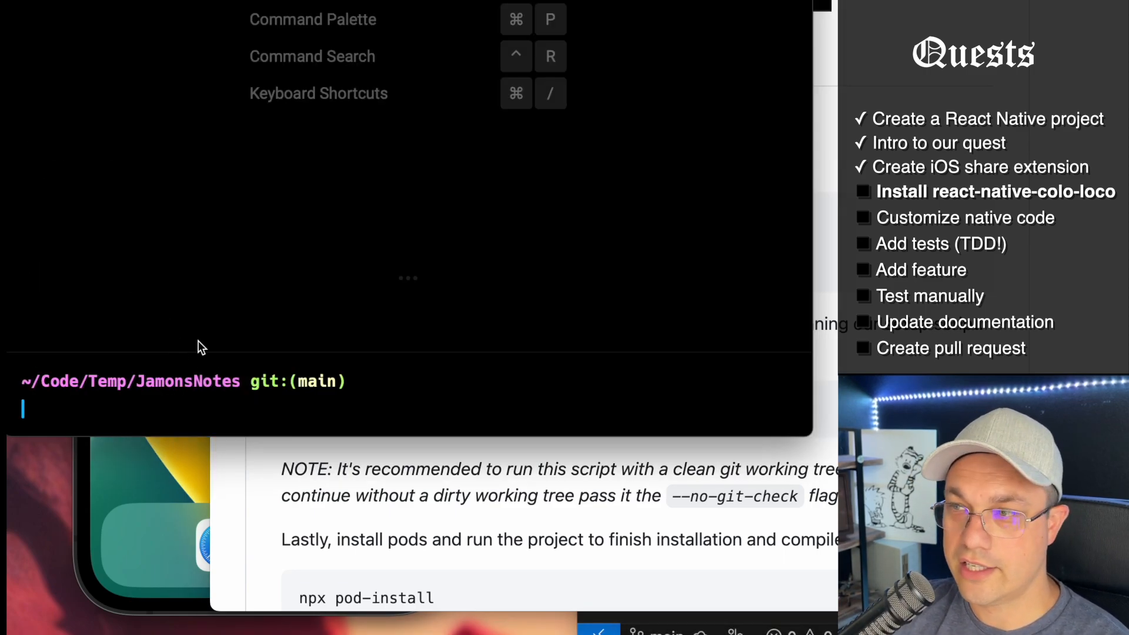
Step: Enter npx install-colo-loco in the JamonsNotes terminal
type("npx install-colo-loco")
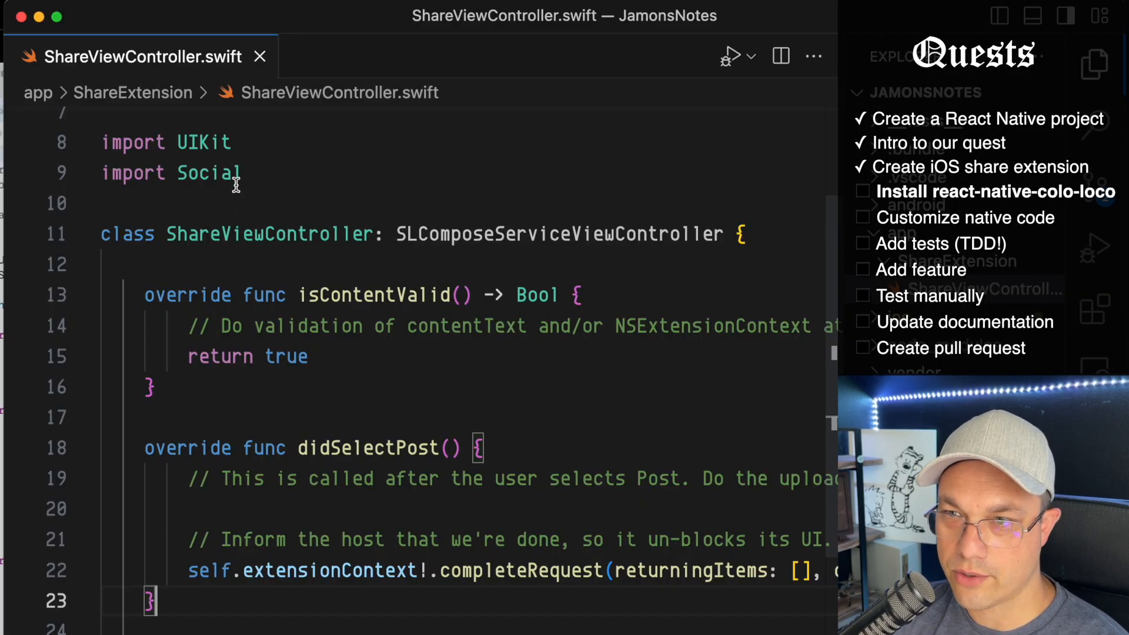
Step: Show the File Inspector for the Colocated group to check ShareViewController's target membership
scroll("up", 3)
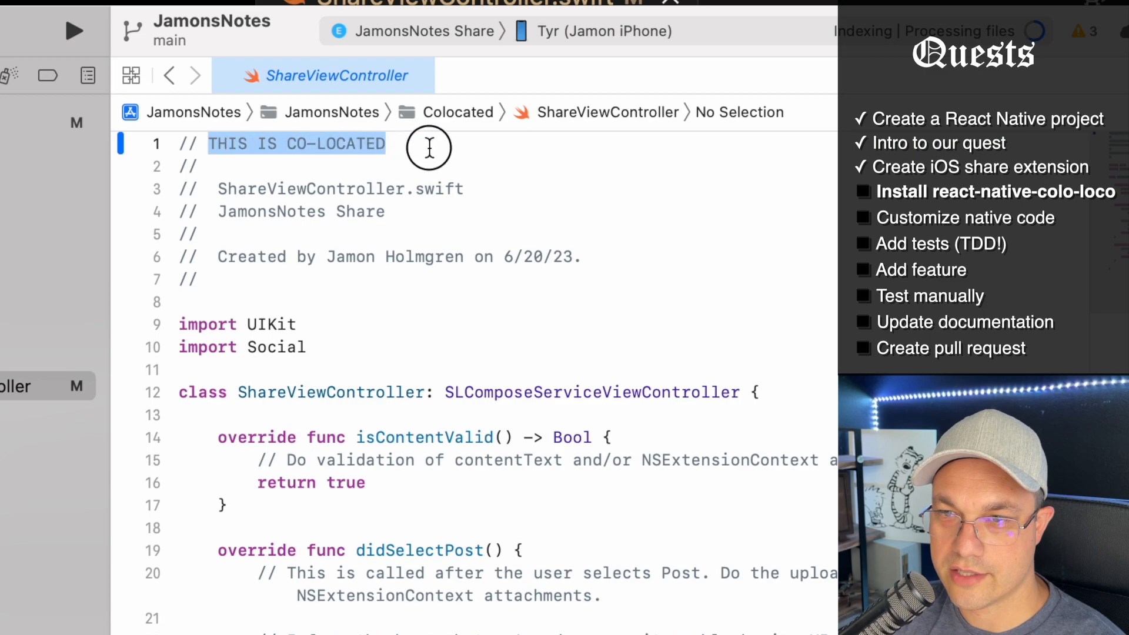
left_click(112, 22)
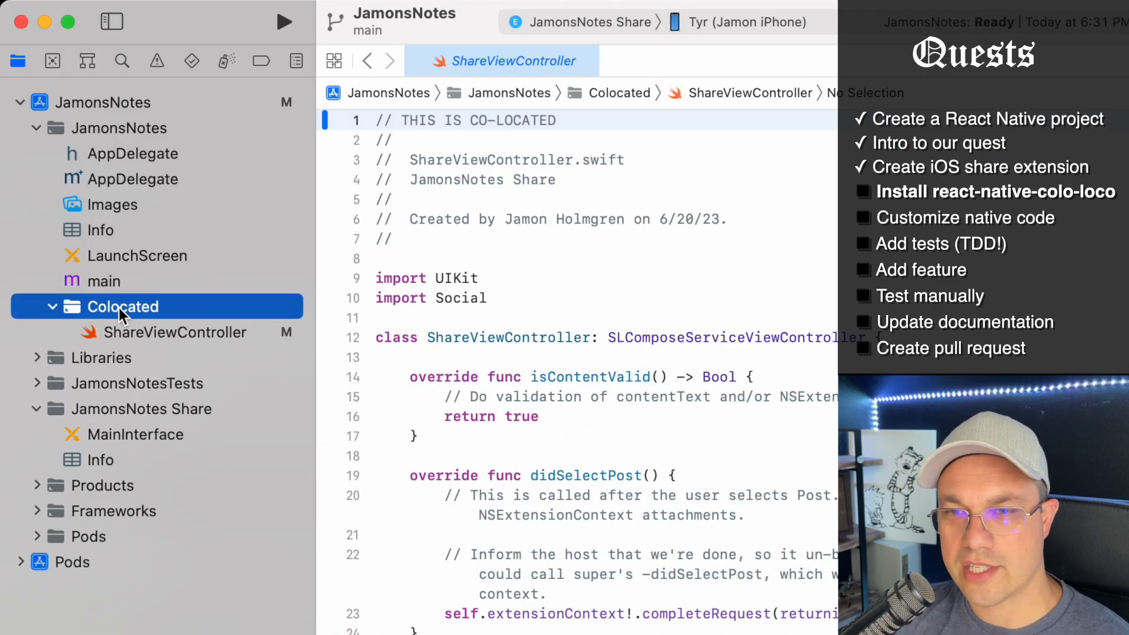
right_click(121, 306)
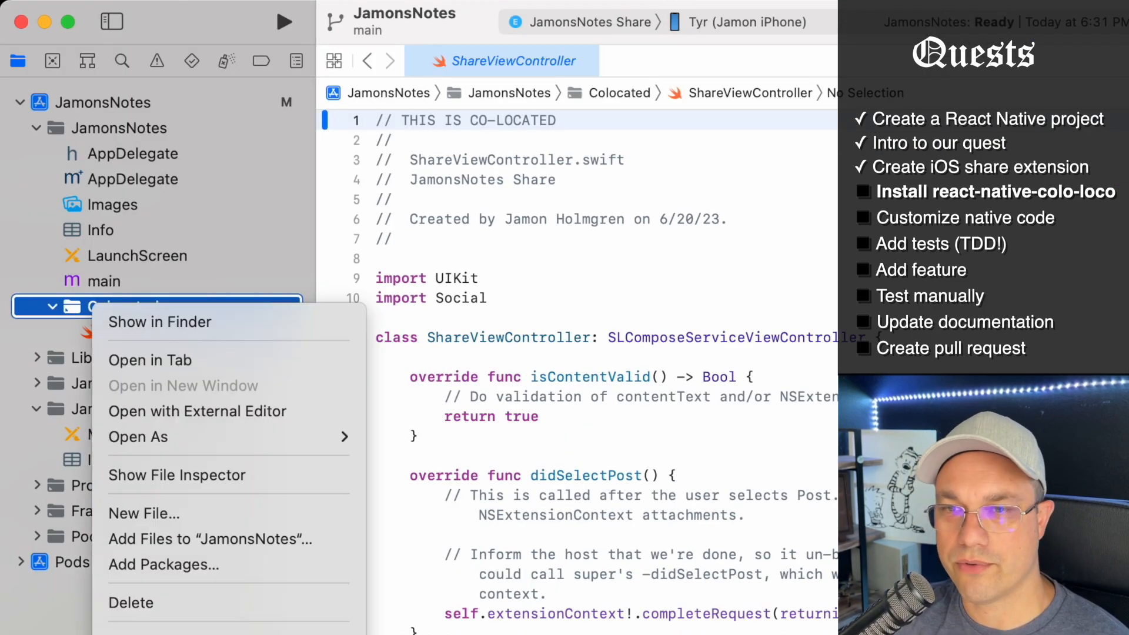
left_click(177, 475)
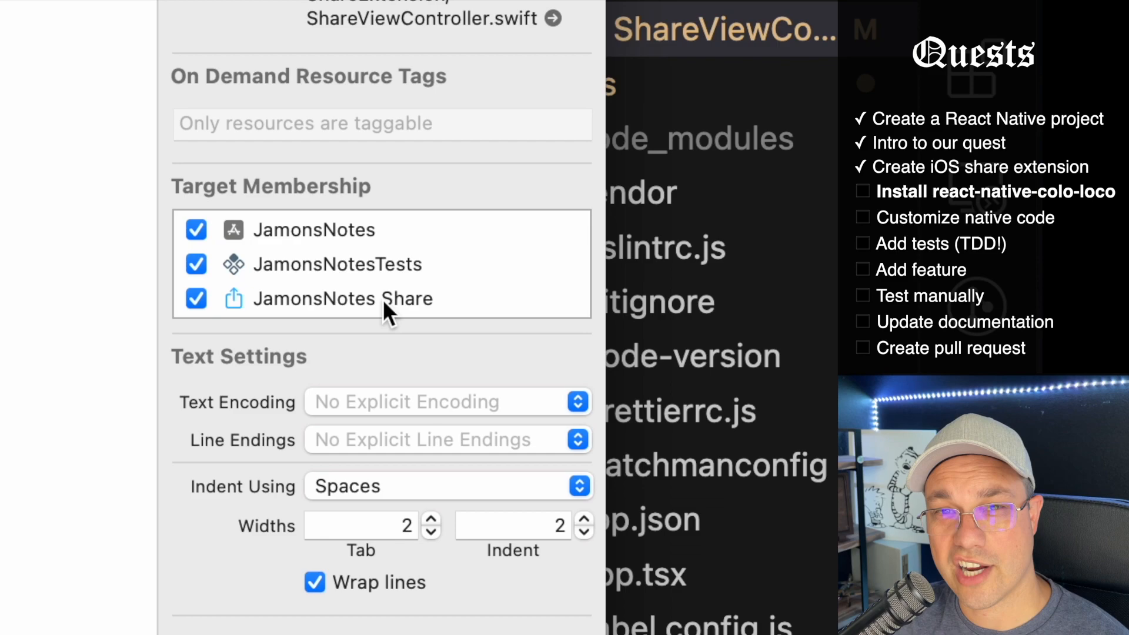
mouse_move(194, 346)
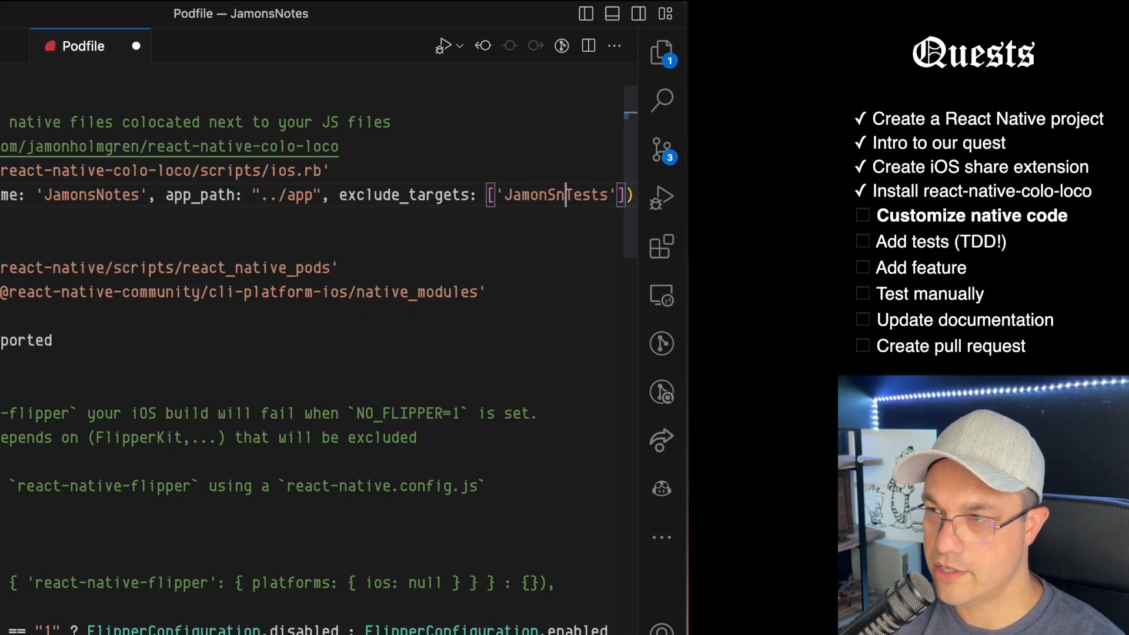
Step: Scroll sideways along the Podfile's link_colocated_native_files line
scroll("left", 3)
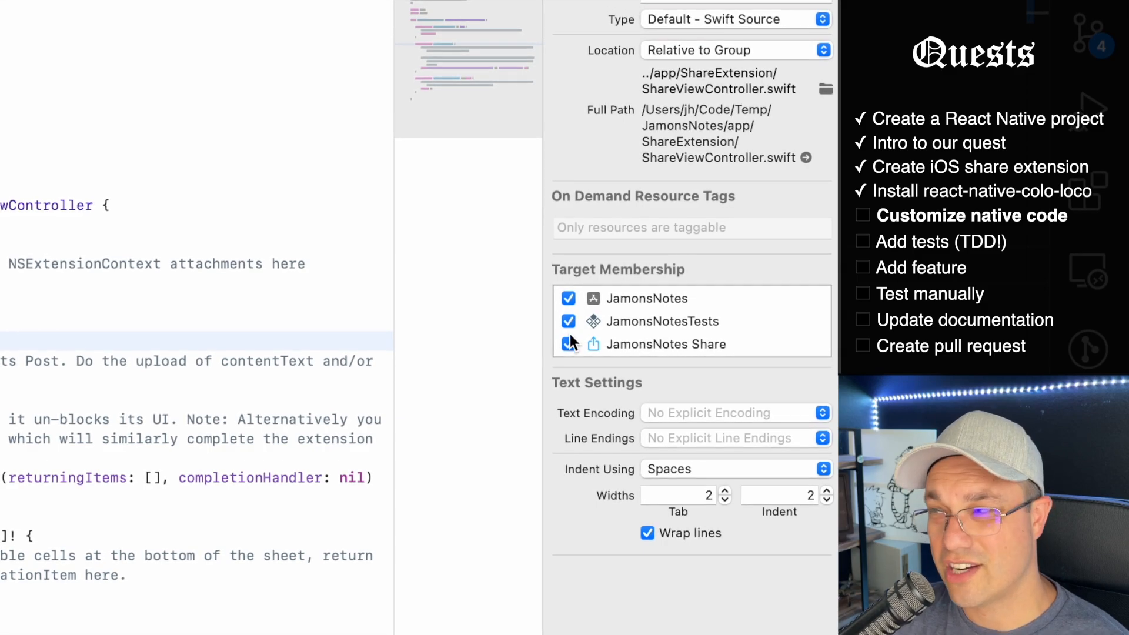
Step: Delete the Colocated group containing ShareViewController via its Project Navigator context menu
right_click(81, 189)
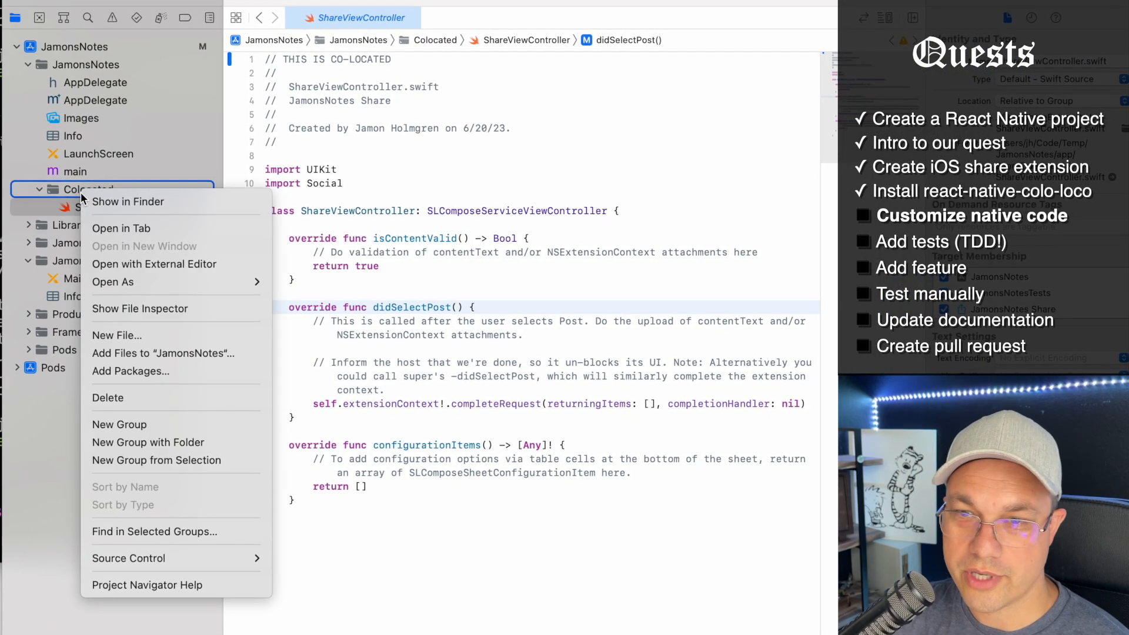
left_click(140, 308)
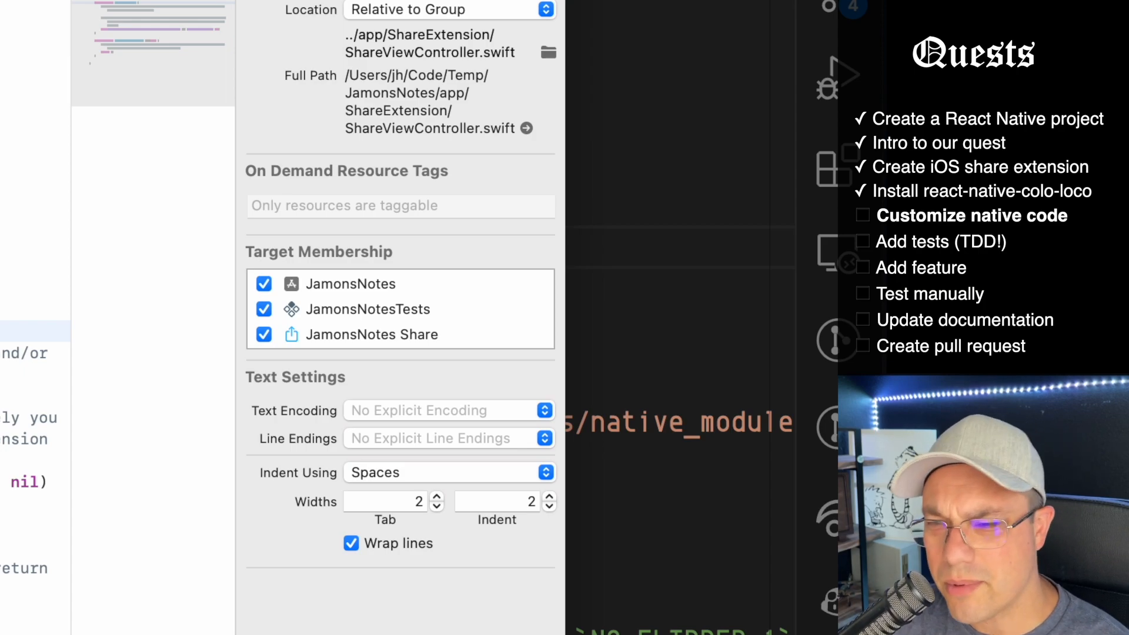
right_click(68, 189)
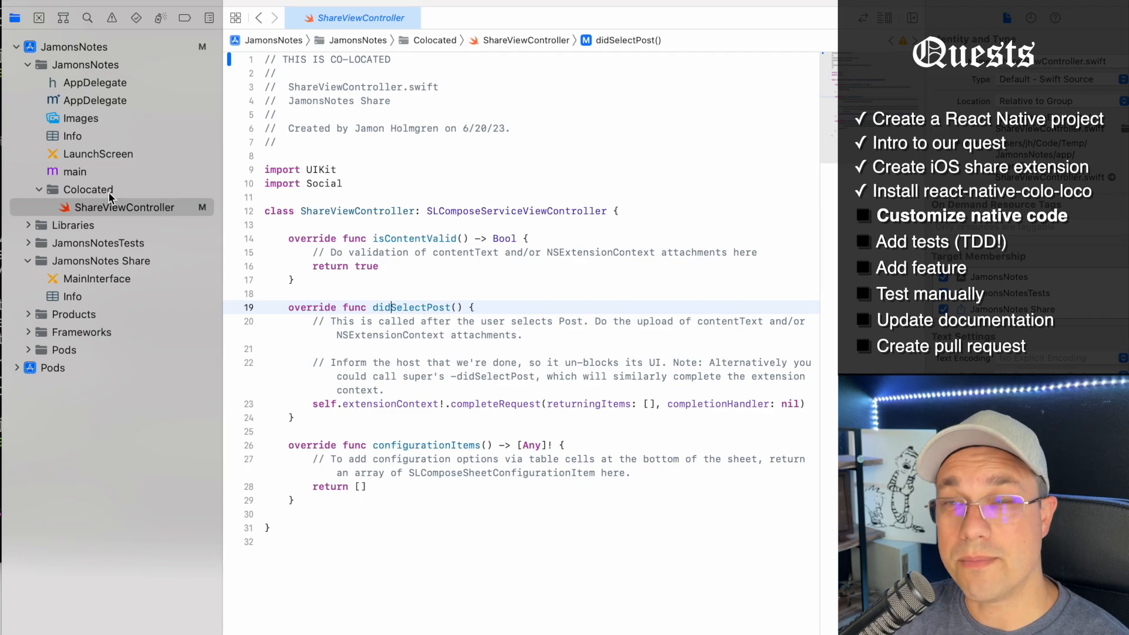
right_click(88, 190)
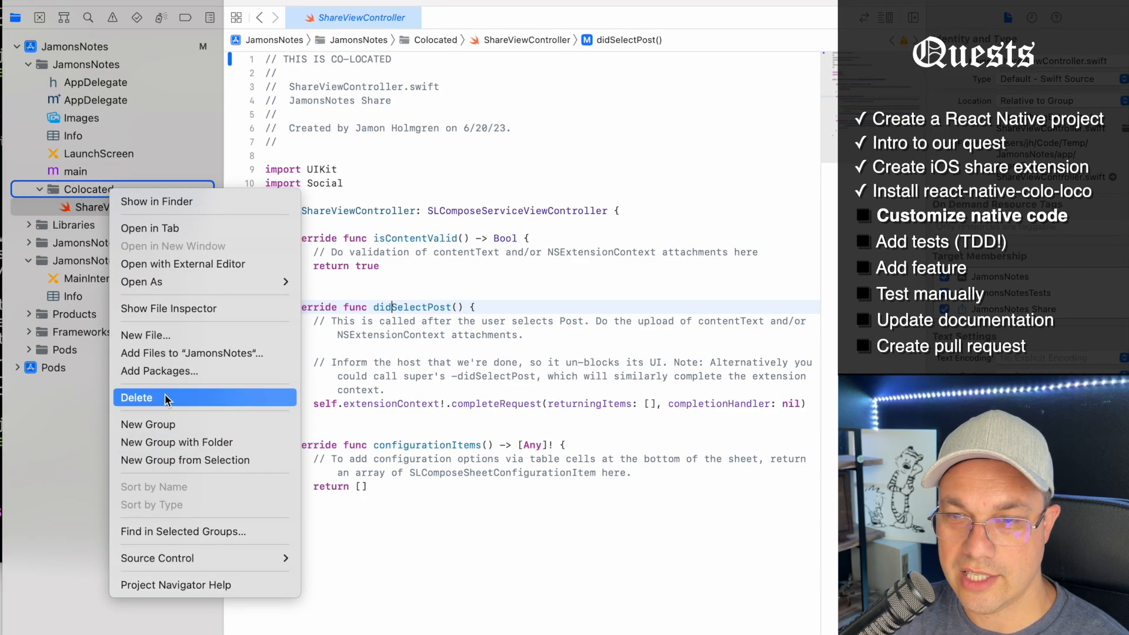
left_click(135, 398)
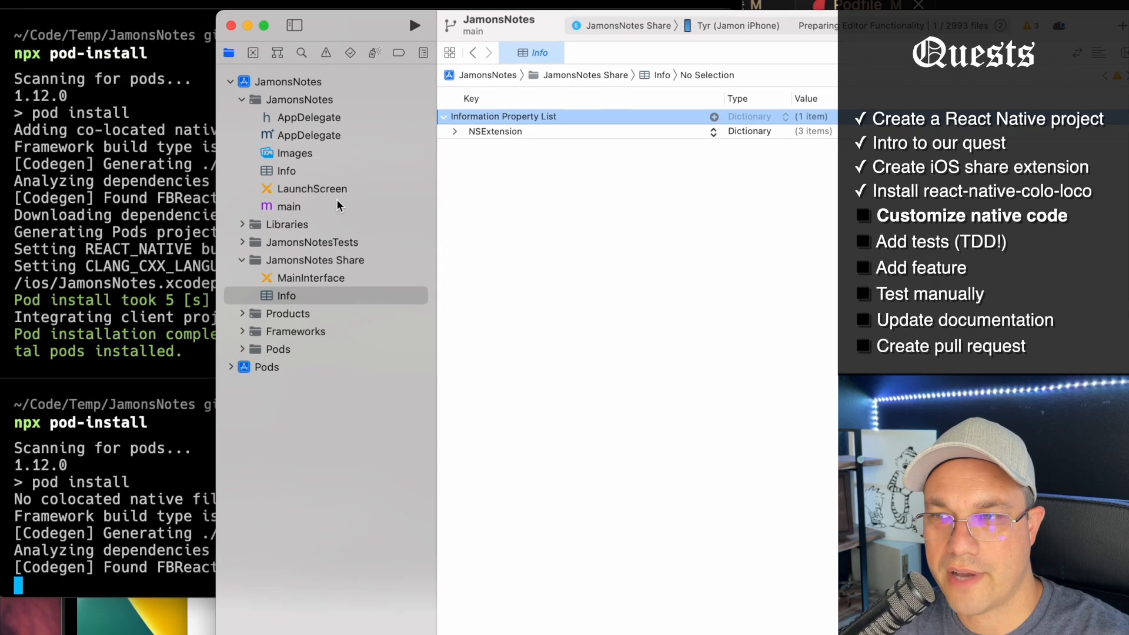
left_click(339, 243)
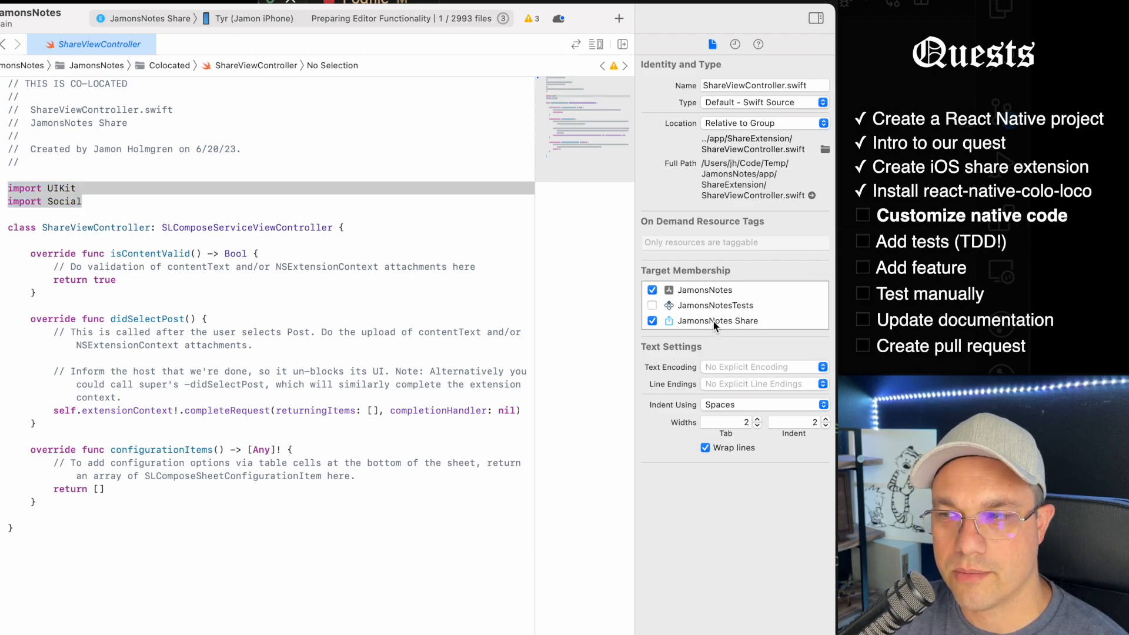
left_click(22, 188)
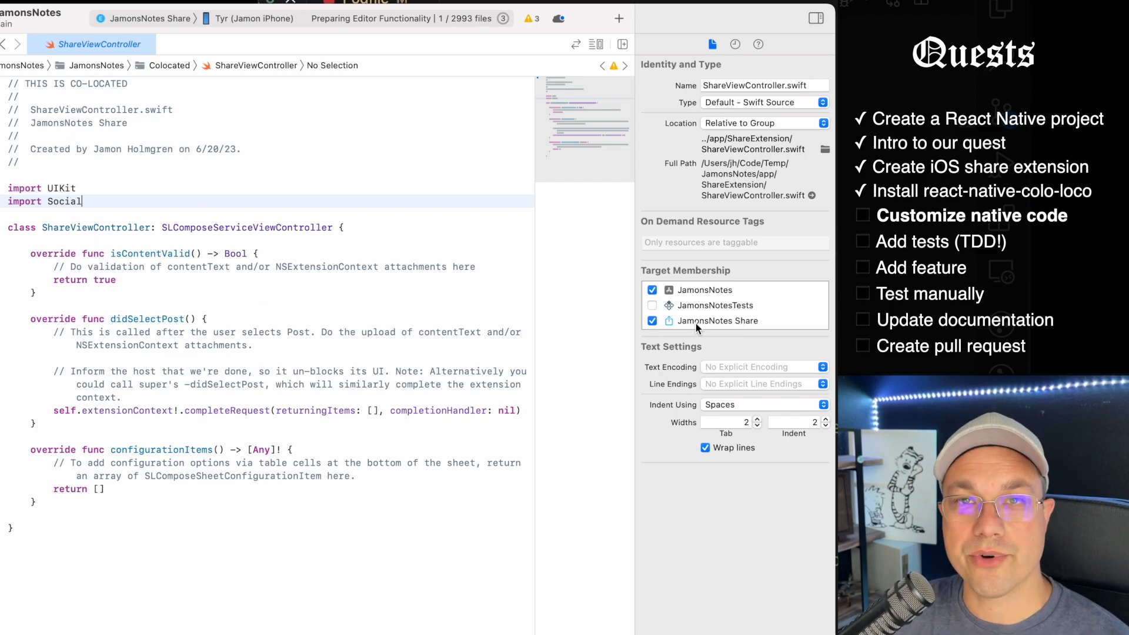
mouse_move(11, 310)
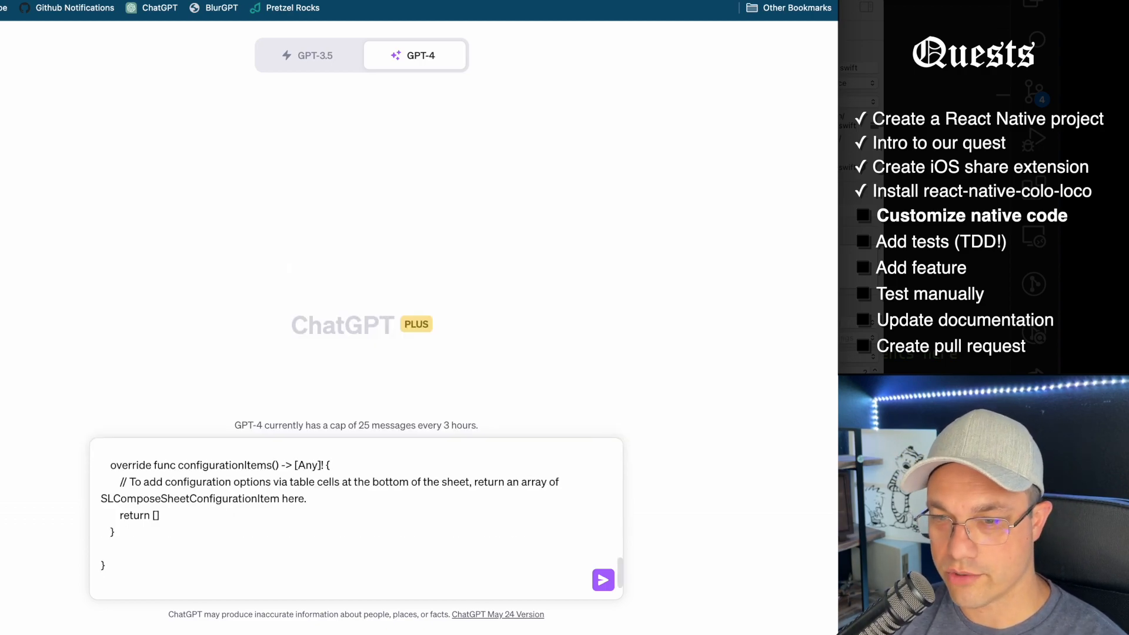
Step: Send the pasted ShareViewController code to GPT-4 in the new chat
left_click(602, 580)
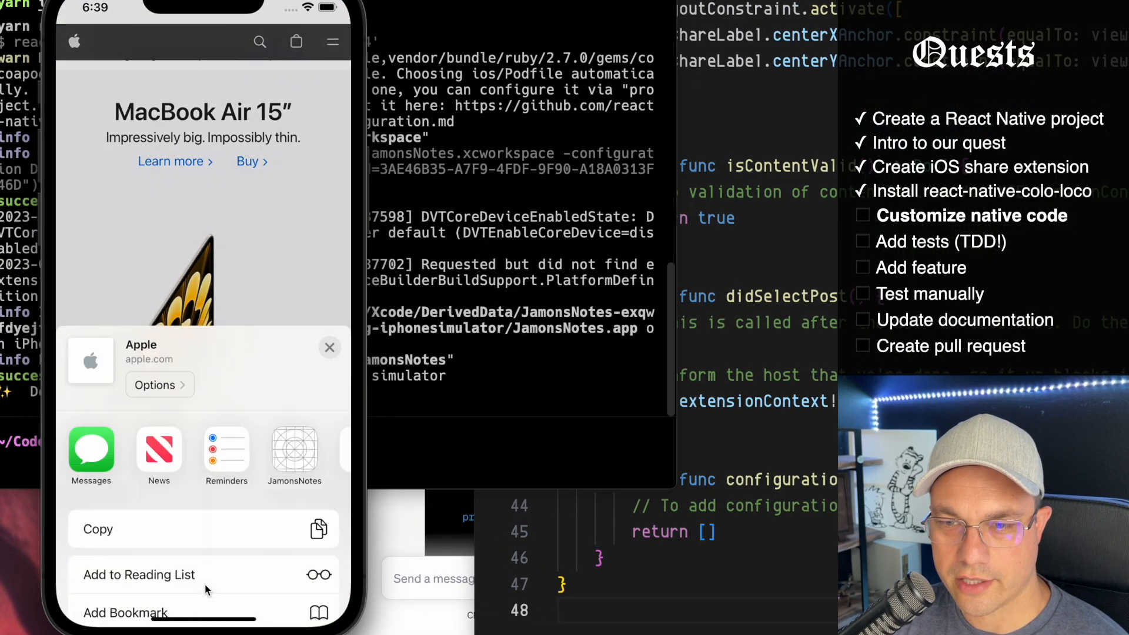
left_click(294, 453)
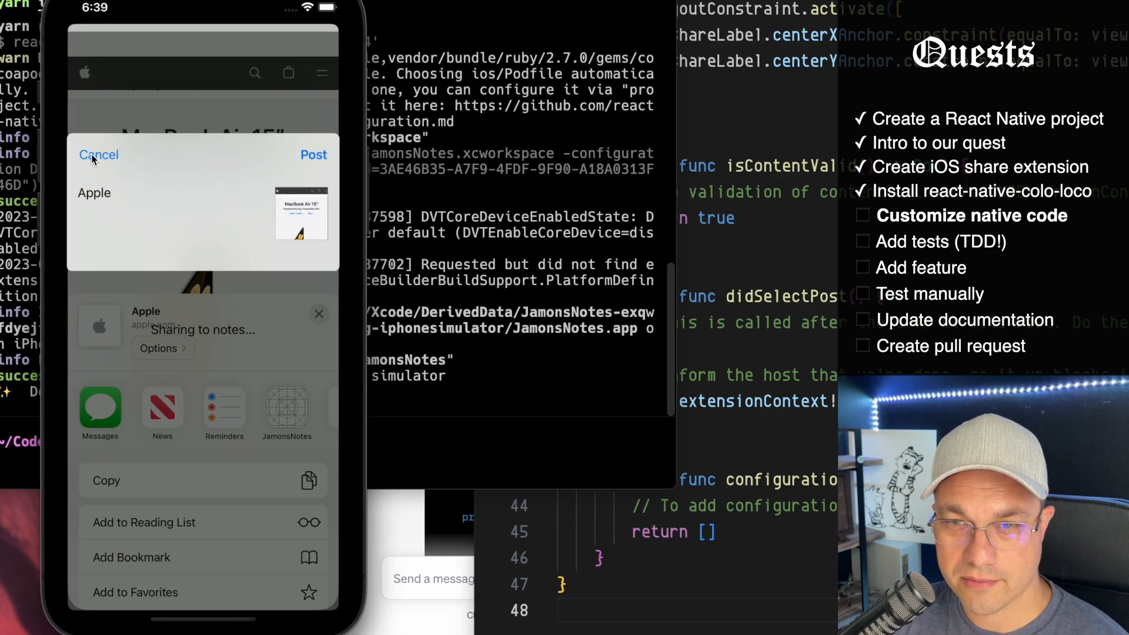
left_click(98, 154)
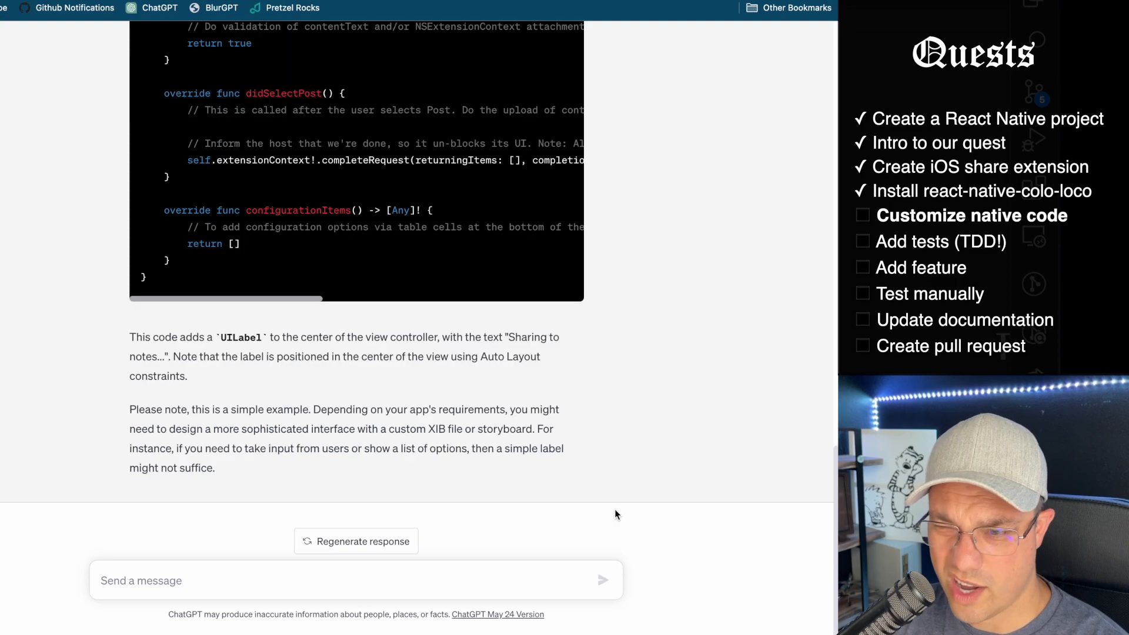
mouse_move(459, 424)
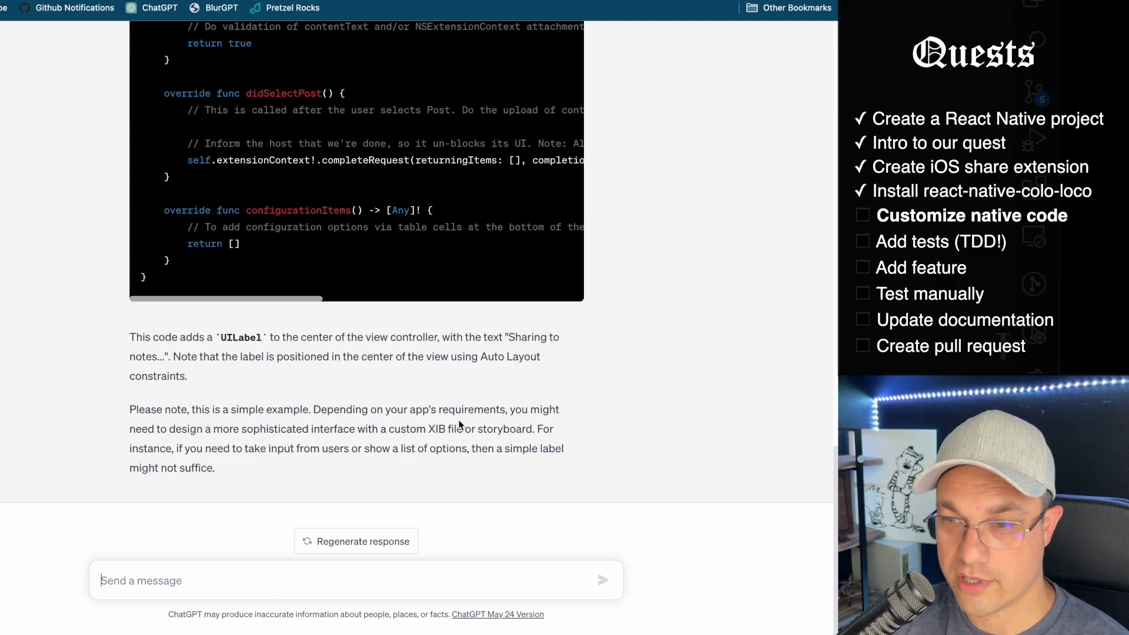
Step: Send 'That isn't showing the custom view. What do we need to do to show it?'
type("That isn't showing the custom view. What do we need to do to show it?")
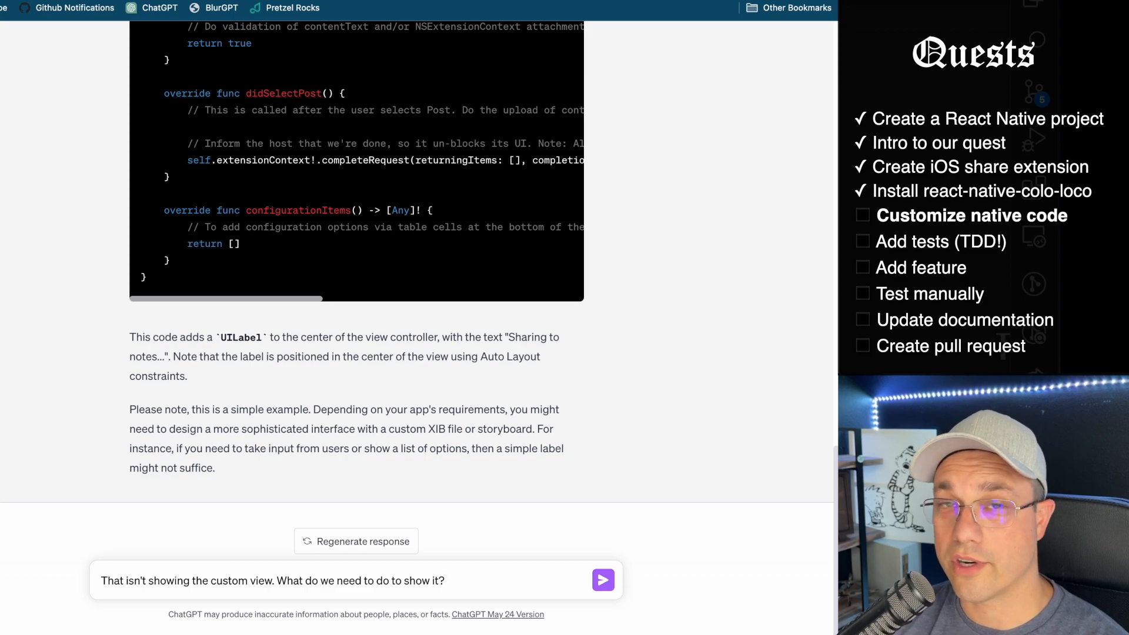
left_click(602, 580)
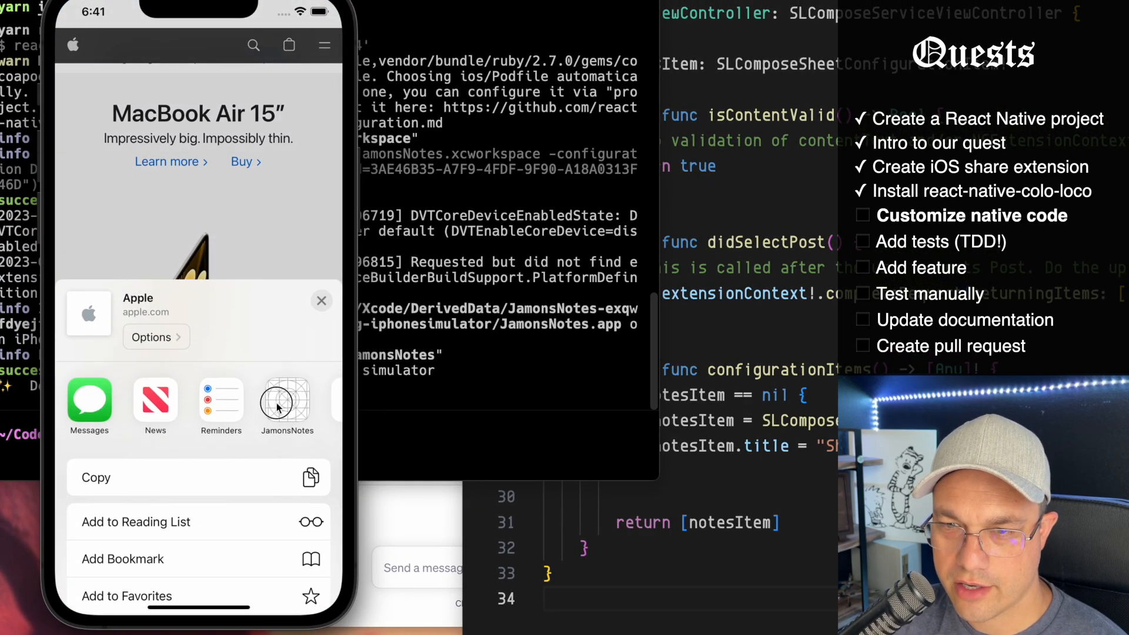
Step: Open the JamonsNotes extension from Safari's share sheet to view the updated share screen
left_click(286, 400)
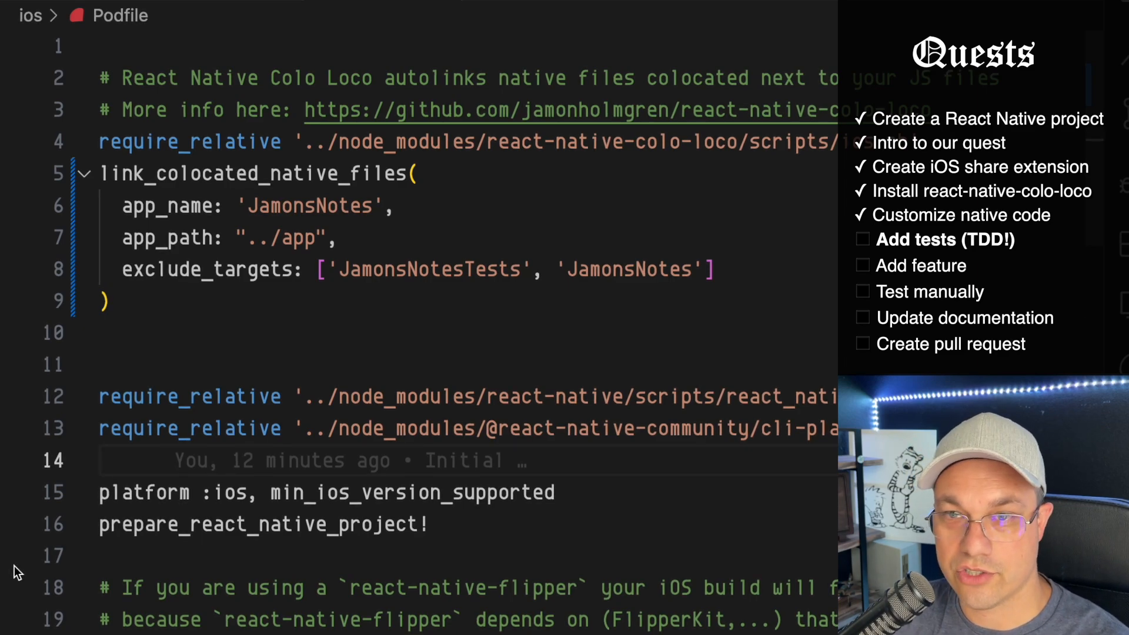
Step: Switch to VS Code to view ios/Podfile with its Colo Loco linking and excluded targets
left_click(105, 461)
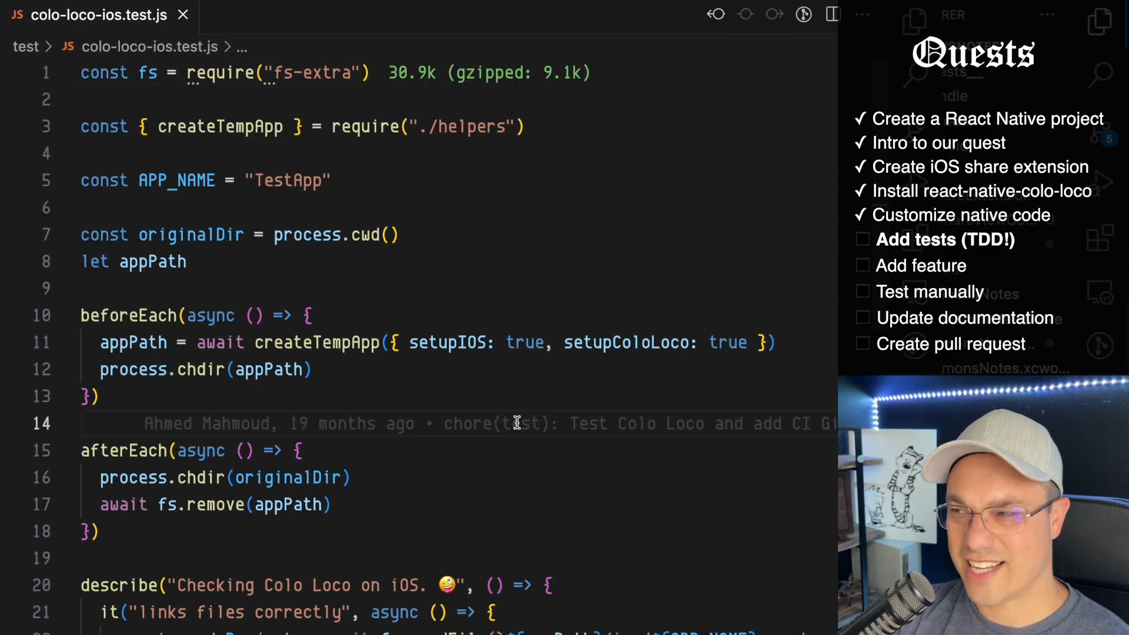
mouse_move(380, 478)
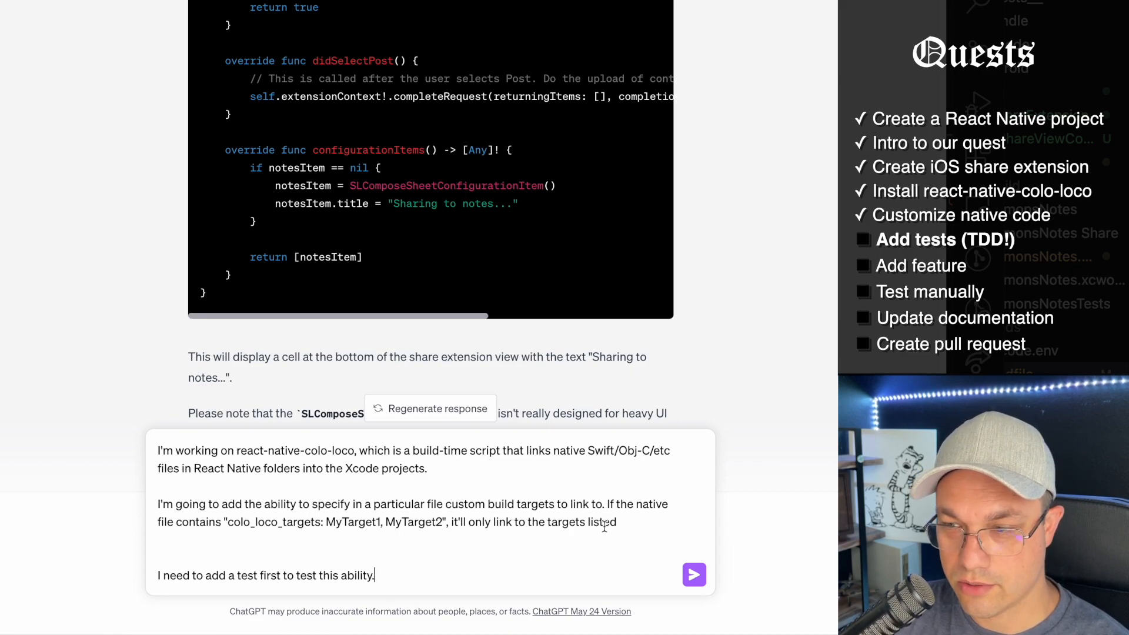
Step: Add 'before i' to the last line of the colo_loco_targets test prompt
double_click(274, 522)
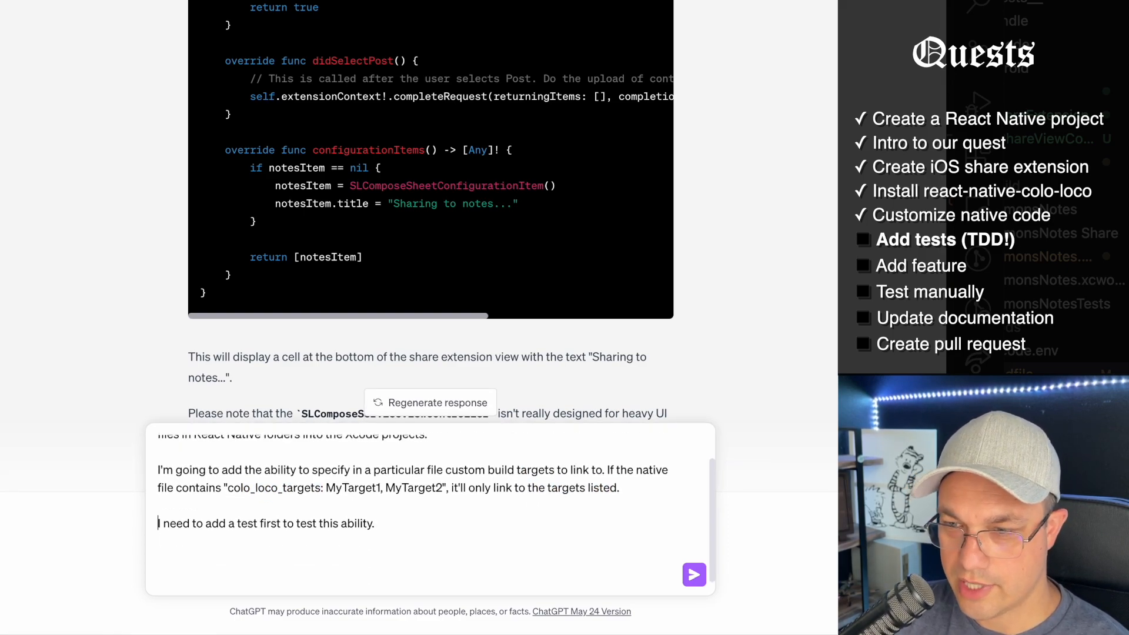
type("before i")
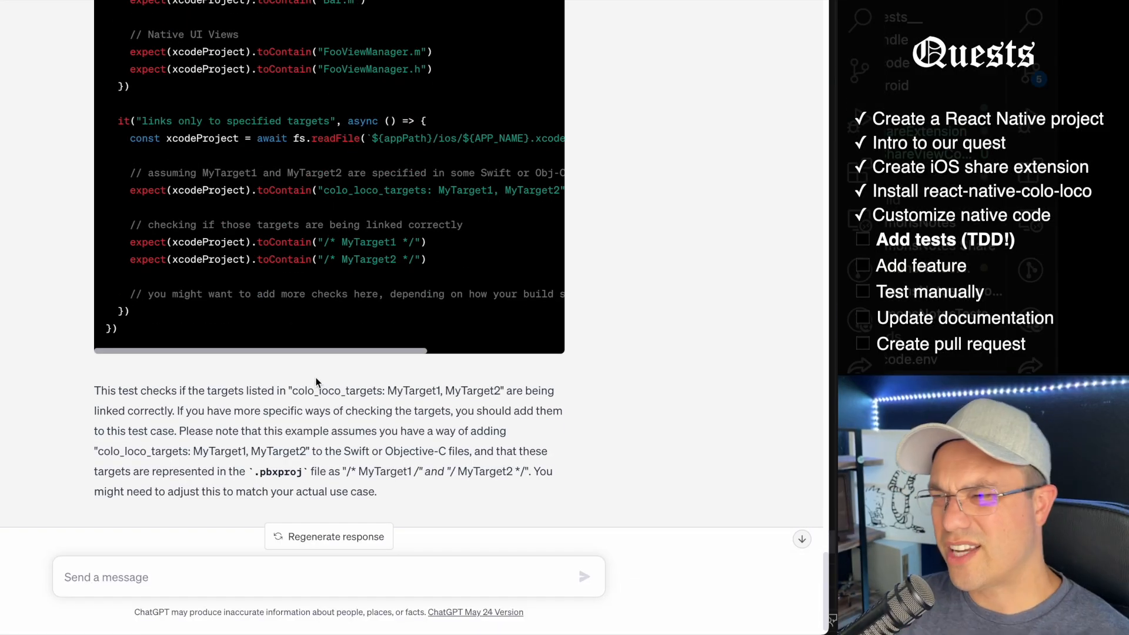
mouse_move(359, 322)
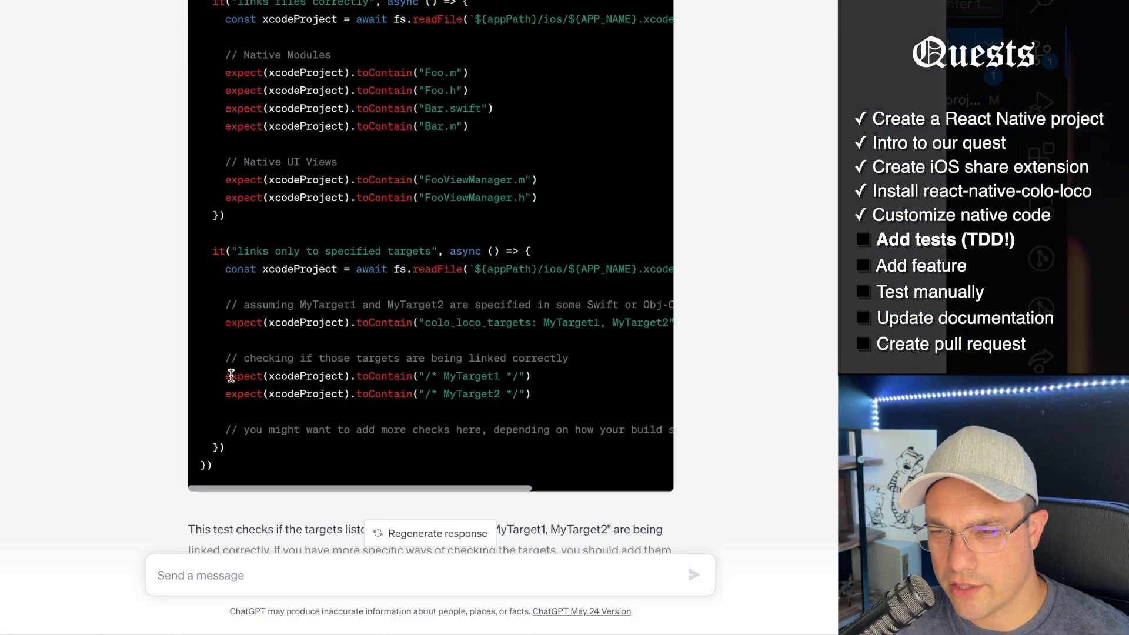
mouse_move(564, 394)
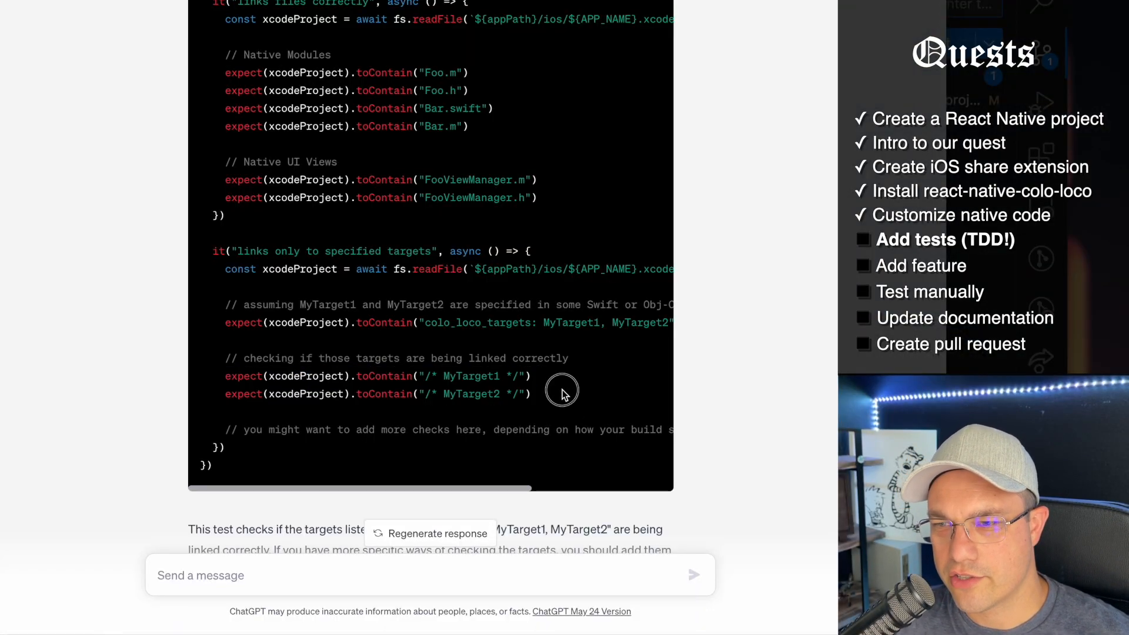
mouse_move(424, 322)
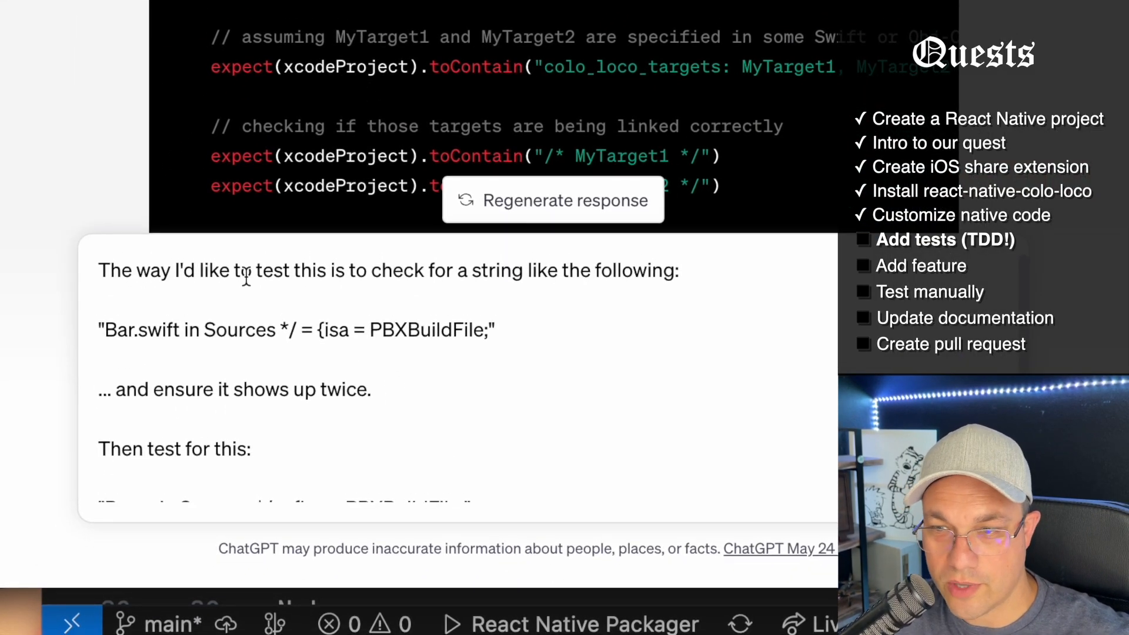
mouse_move(458, 284)
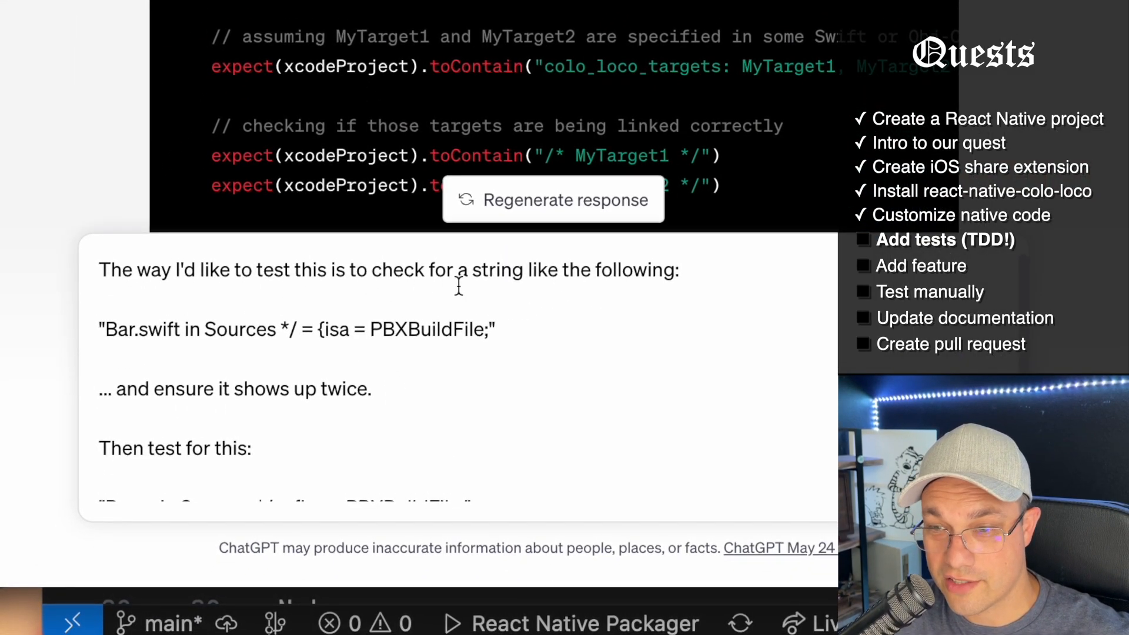
Step: Scroll through ChatGPT's rewritten test counting Bar.swift PBXBuildFile entries
scroll("down", 3)
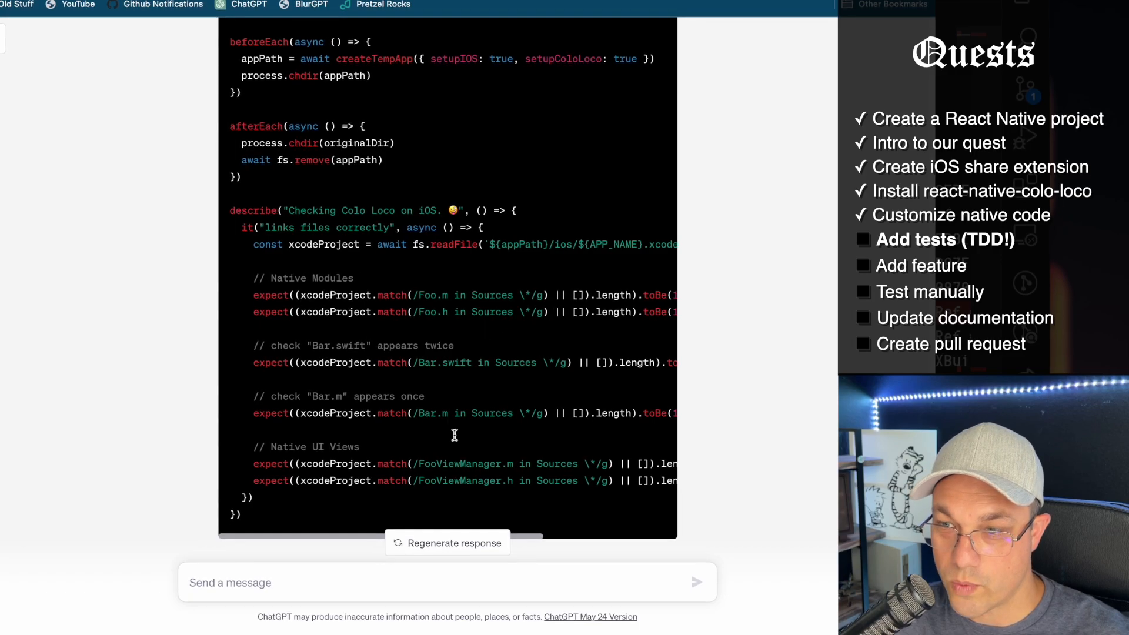
Step: Ask ChatGPT for an alternative way to count string occurrences
scroll("down", 3)
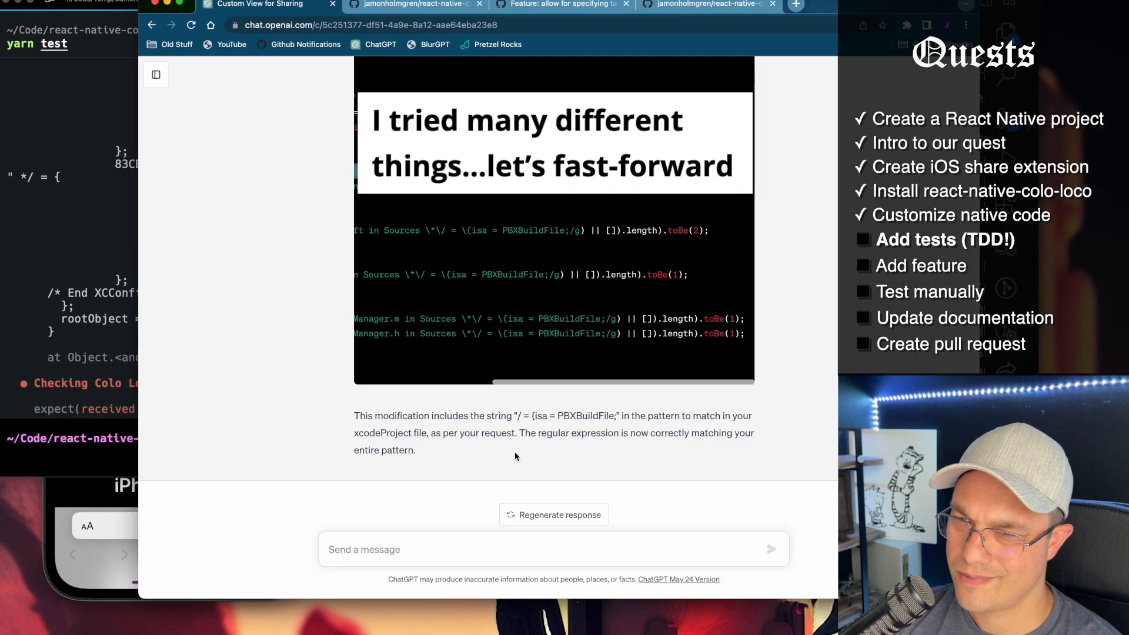
scroll("down", 3)
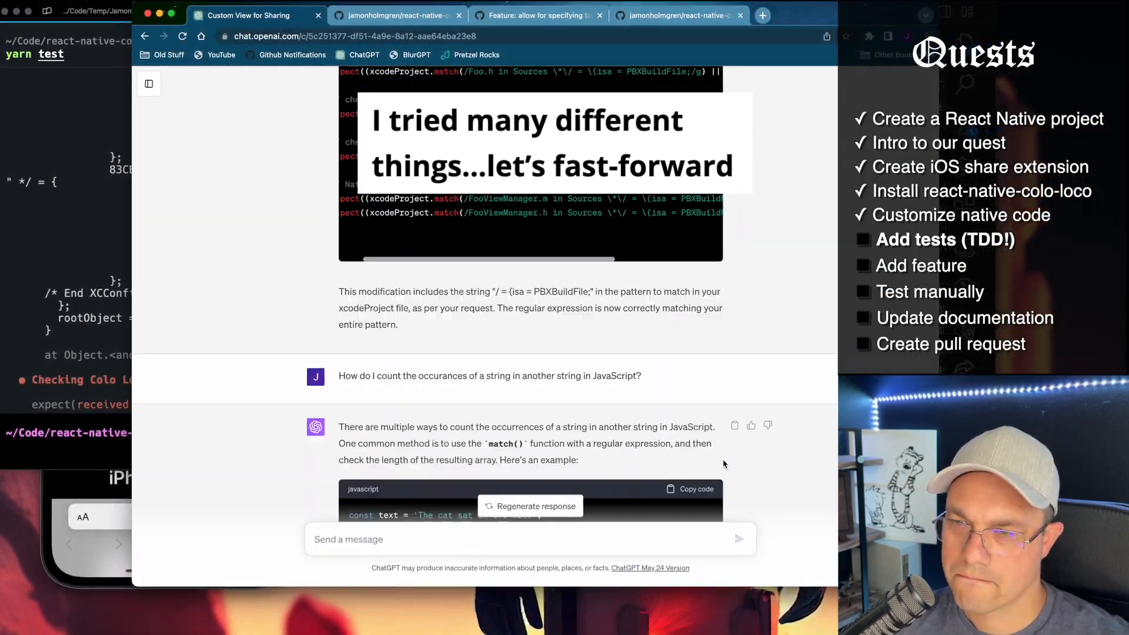
type("Give me an alt")
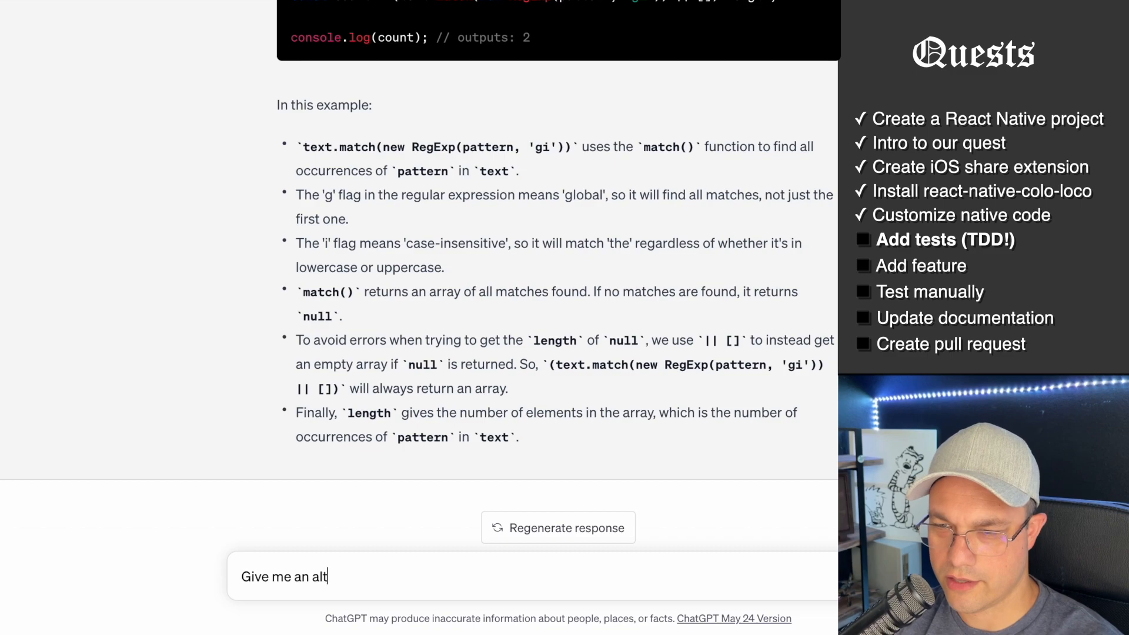
key("Ctrl+a")
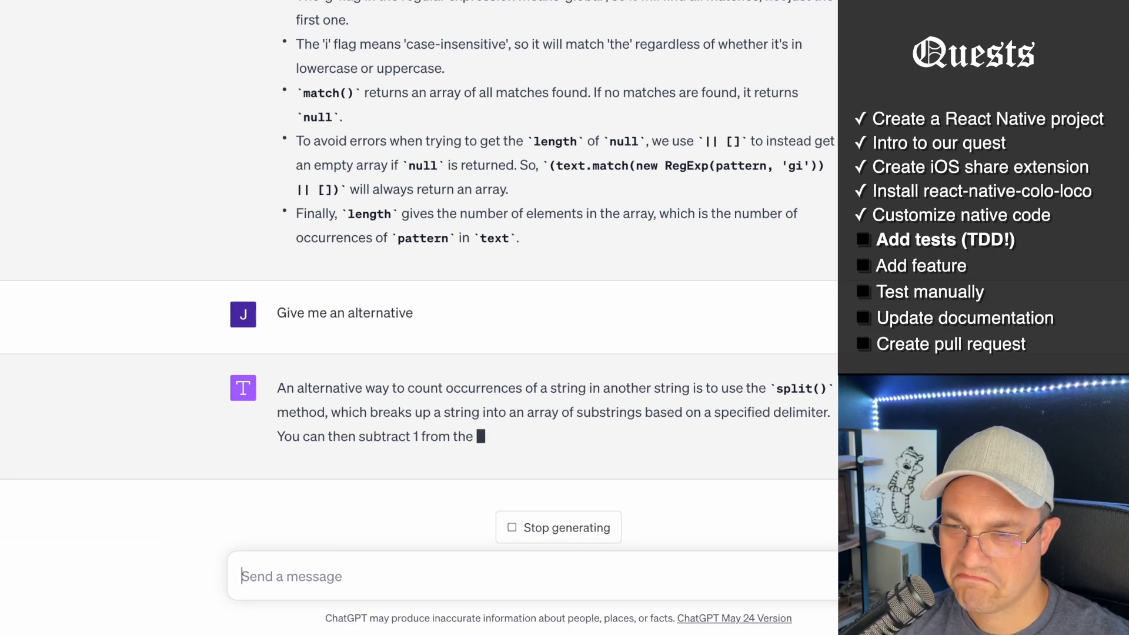
Step: Ask ChatGPT to rewrite the tests using the split method
scroll("down", 3)
type("Okay,")
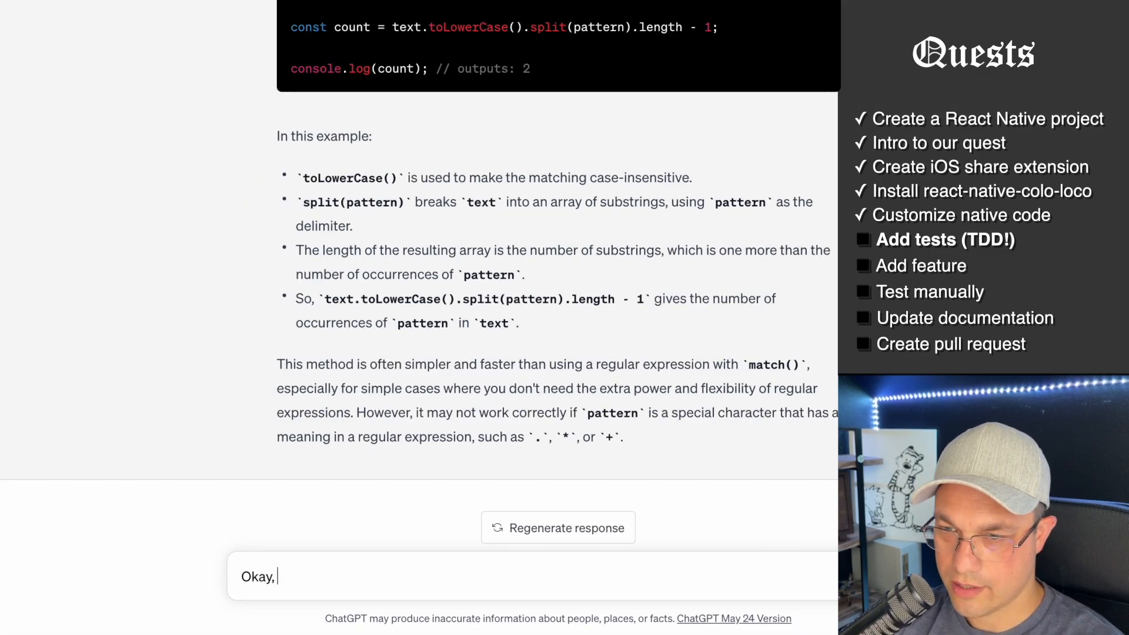
type("using the split method")
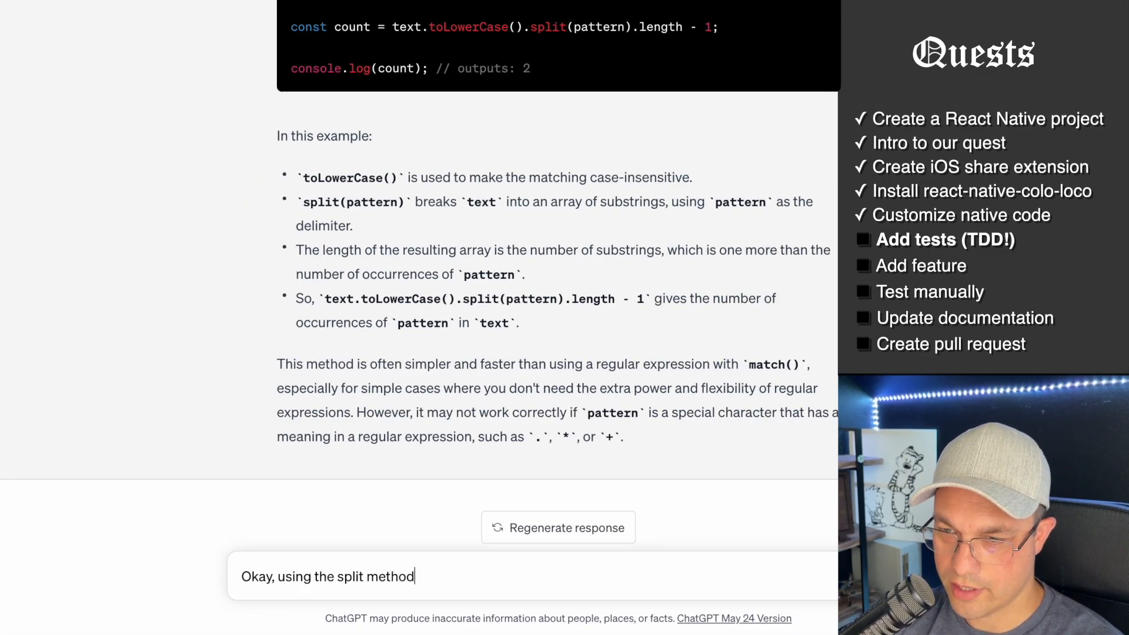
type(", rewrite thes")
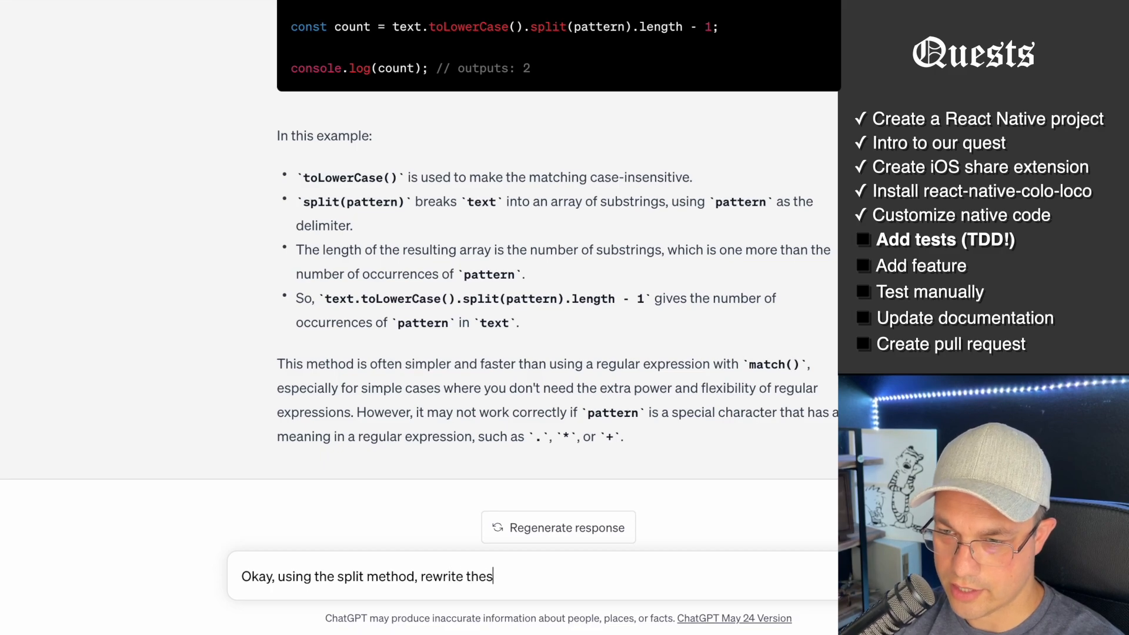
key("Return")
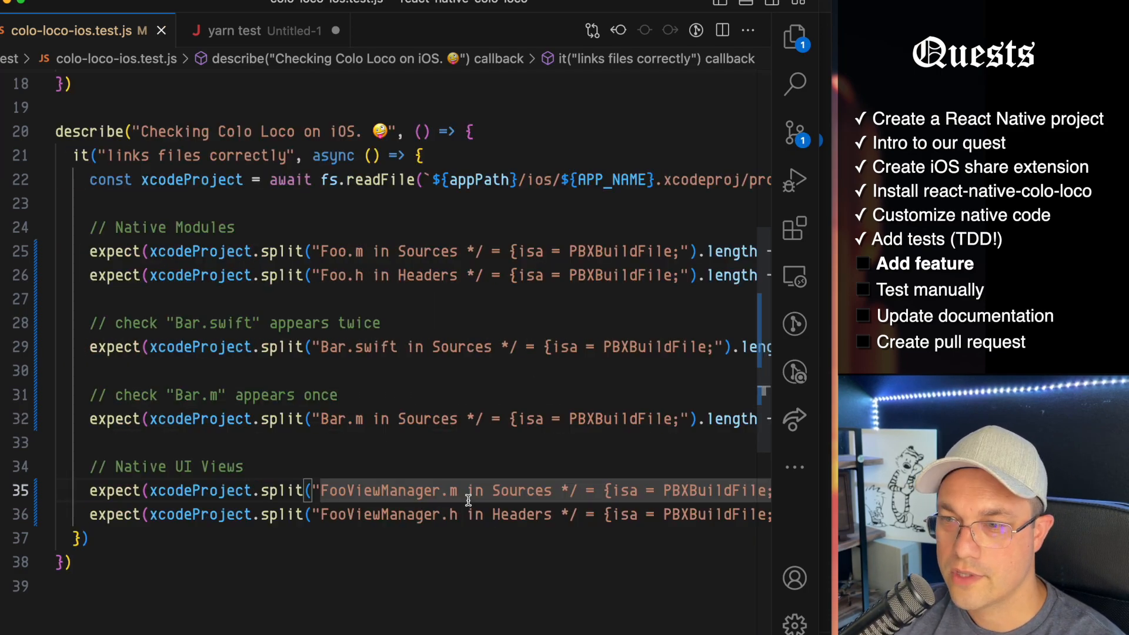
Step: Pick scripts/ios.rb from VS Code's .rb file search results
double_click(432, 420)
type(".rb")
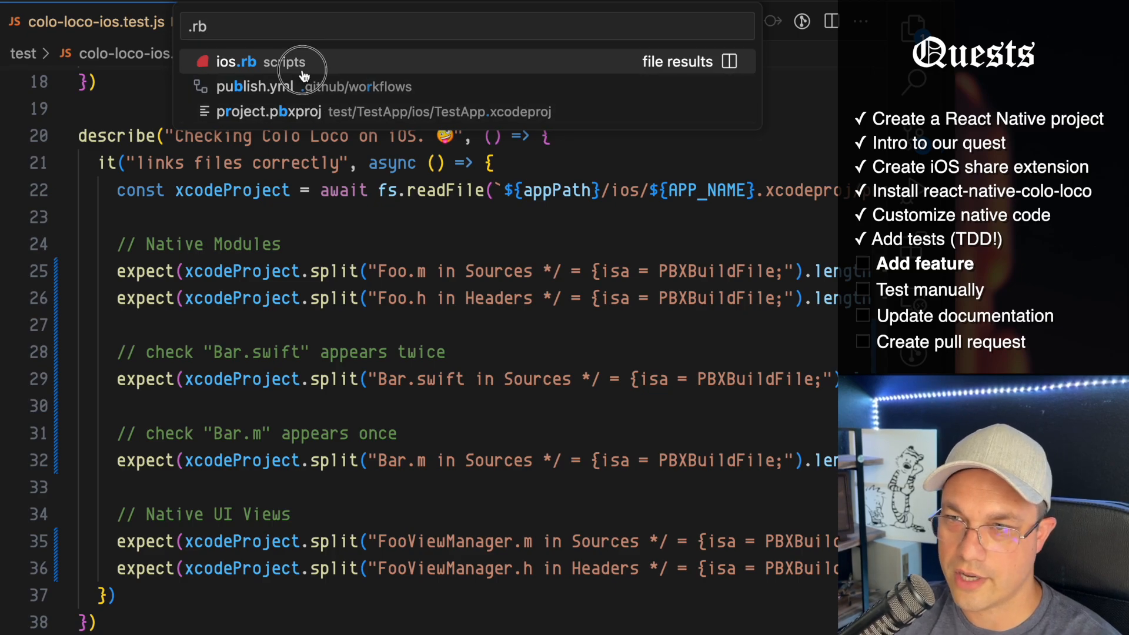
left_click(231, 61)
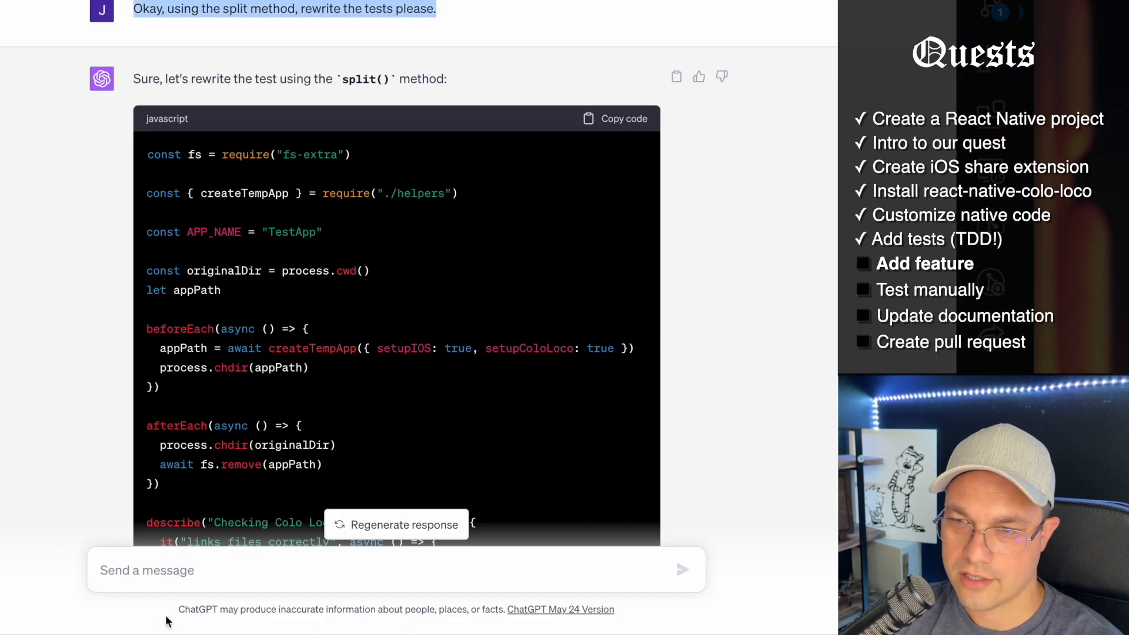
Step: Copy ChatGPT's Ruby code linking each file only to its colo_loco_targets
scroll("down", 3)
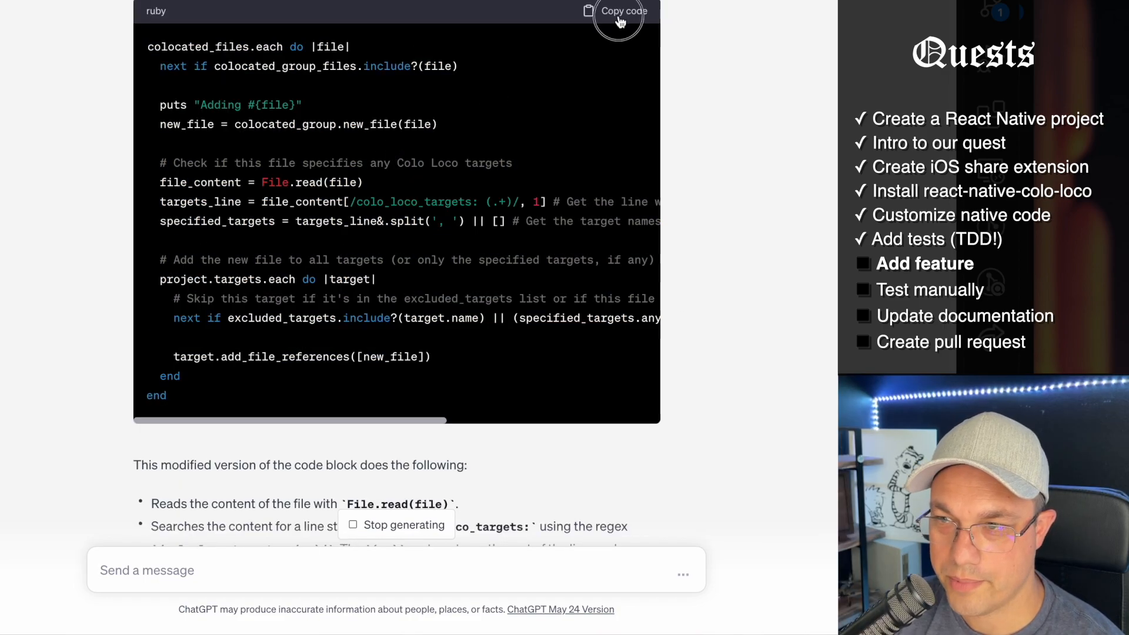
left_click(619, 10)
type("// colo_l")
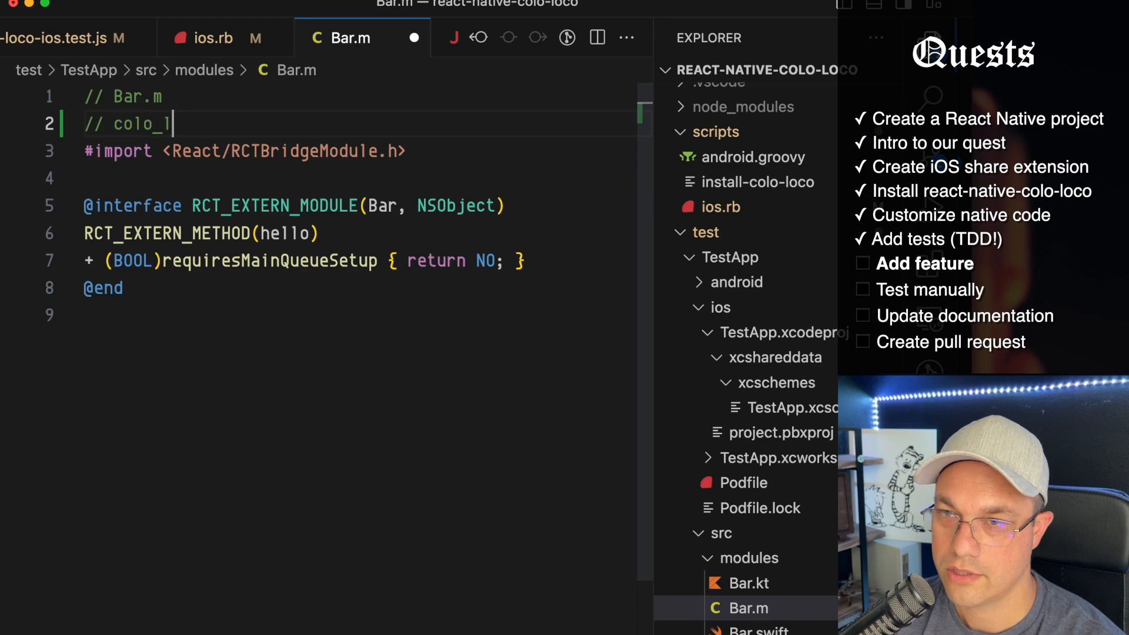
Step: Ask to split targets only on commas and trim extra spaces, then select the returned line
left_click(209, 38)
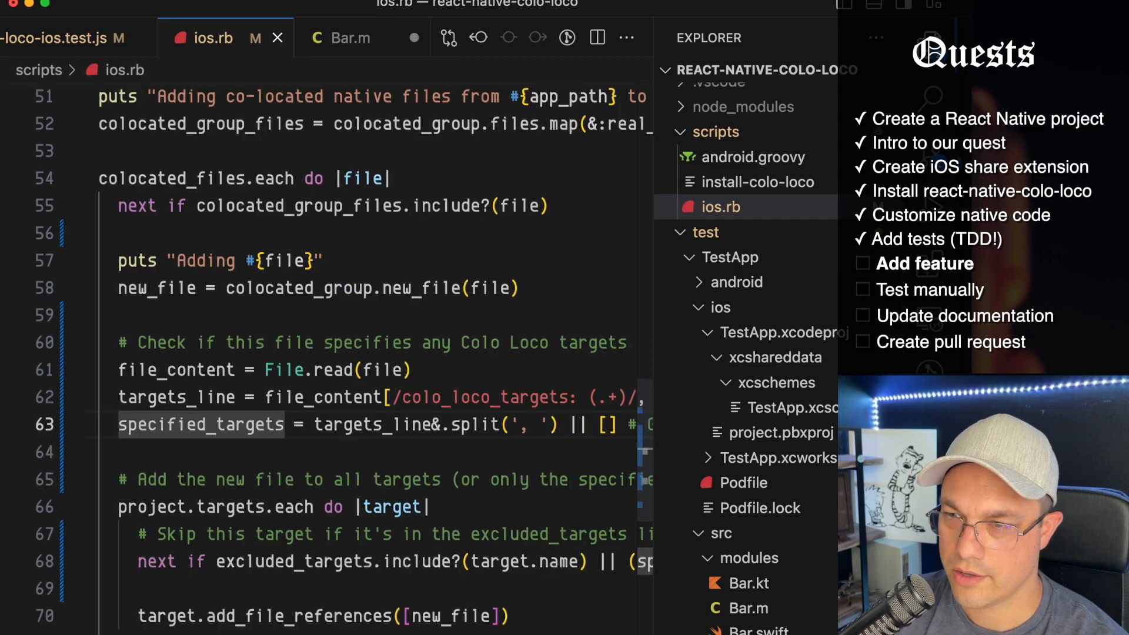
scroll("right", 3)
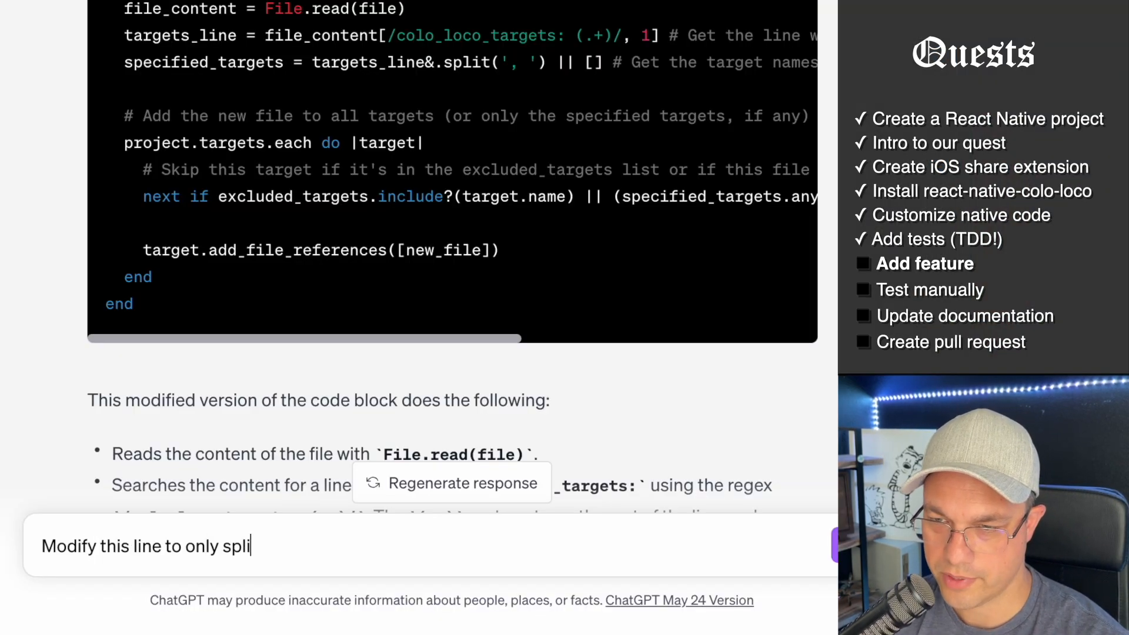
type("t on commas and then")
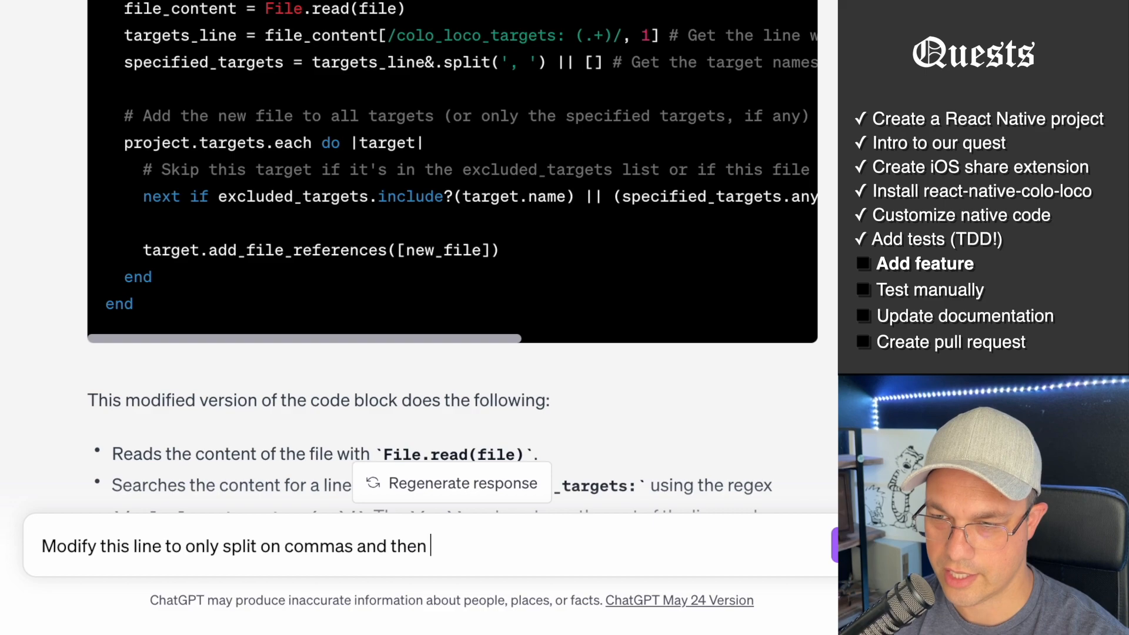
type("trim any extra")
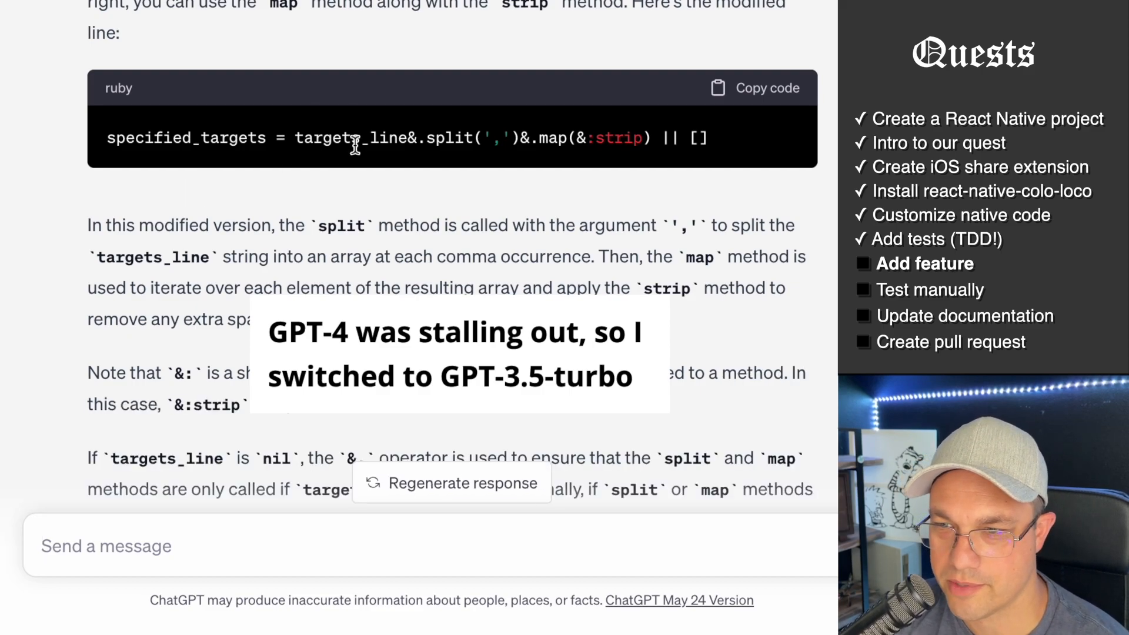
triple_click(353, 138)
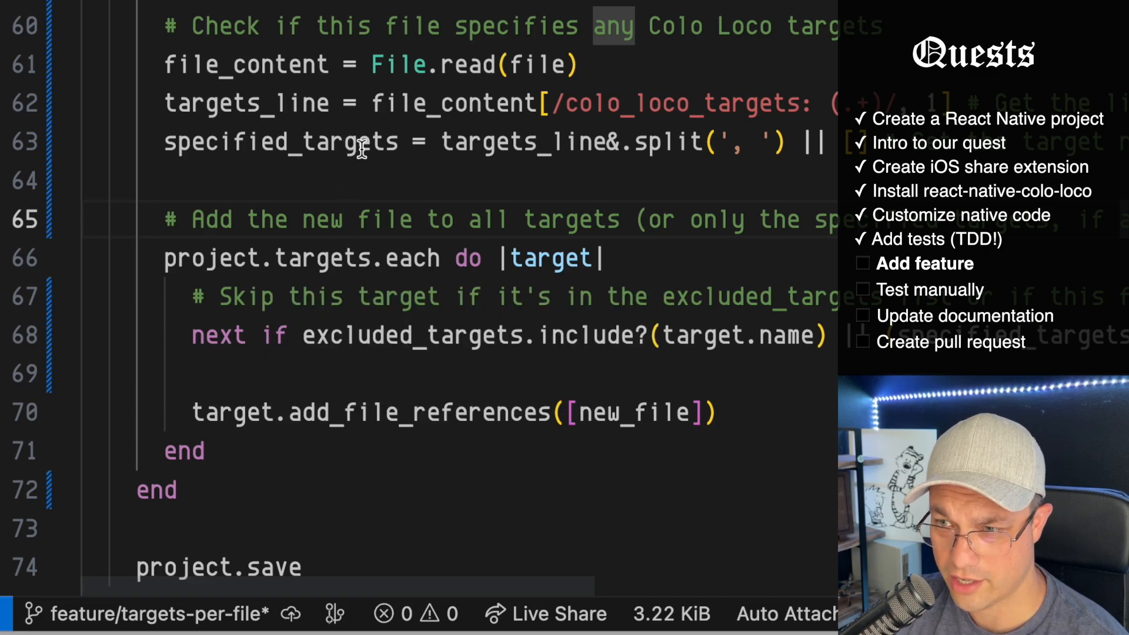
Step: Compare the Bar.m colo_loco_targets comment with the ios.rb script, then open the app's Podfile
left_click(564, 71)
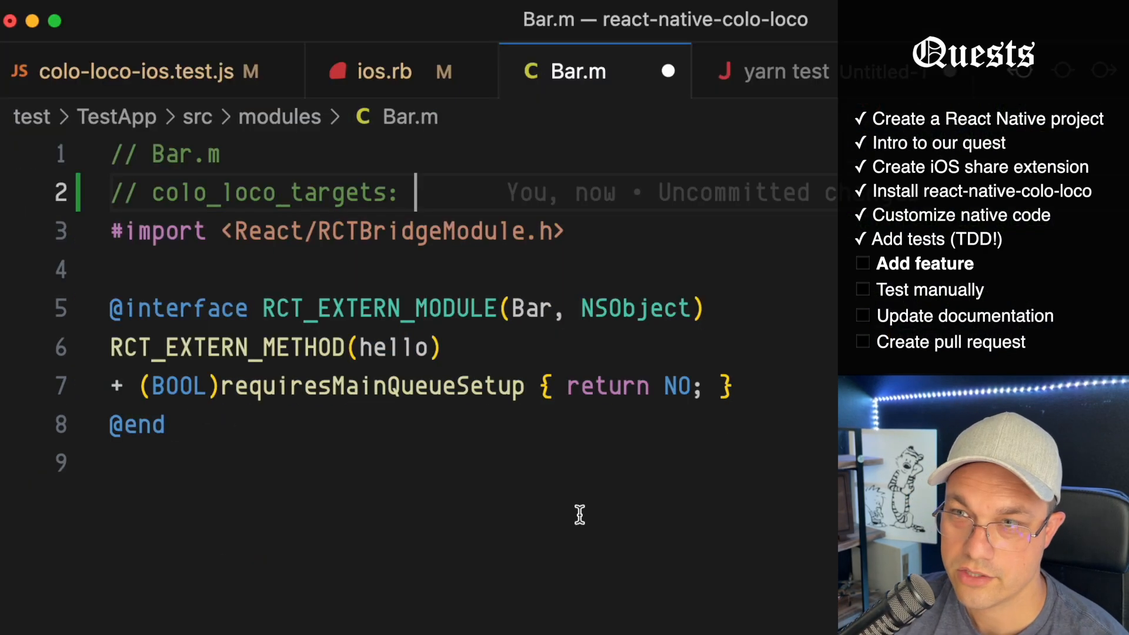
left_click(385, 71)
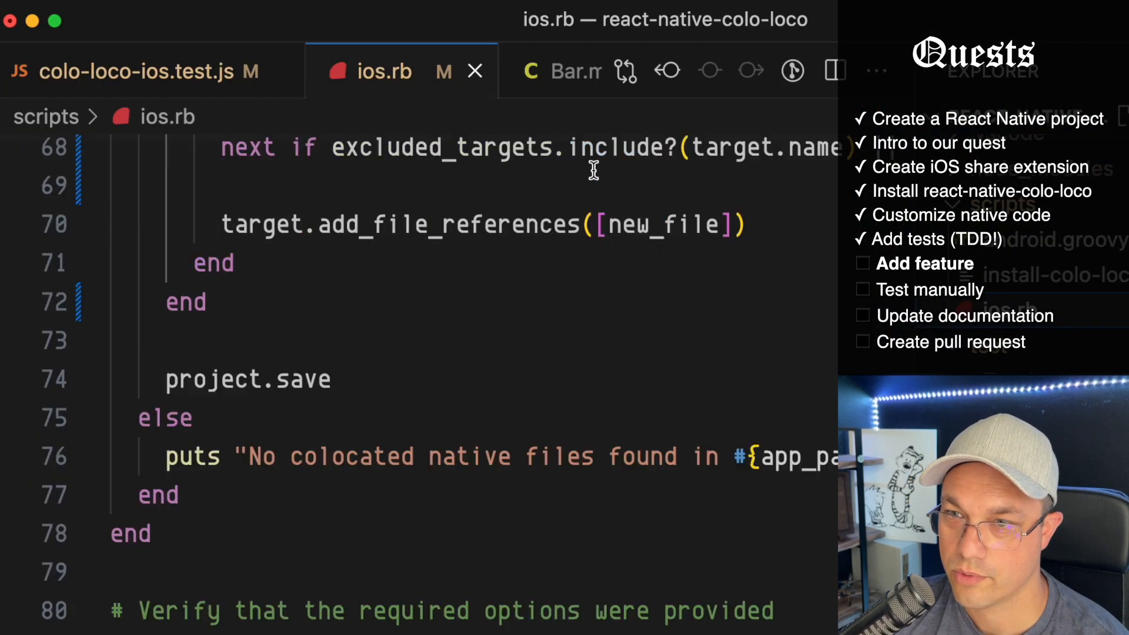
left_click(561, 71)
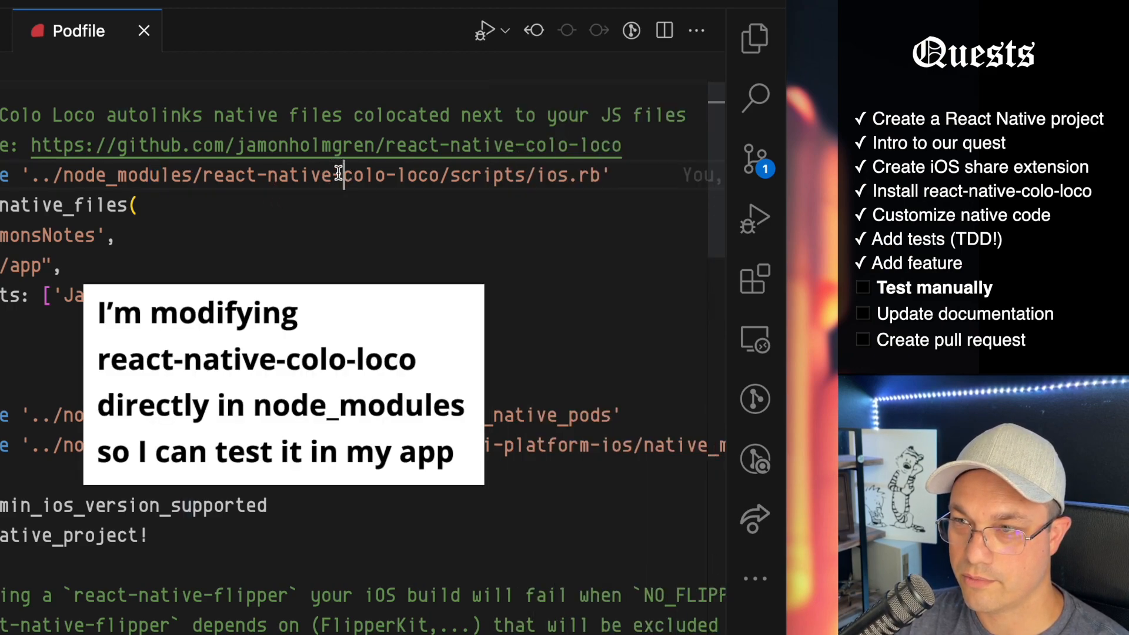
Step: Browse the app's file tree and open node_modules/react-native-colo-loco/scripts/ios.rb
left_click(754, 39)
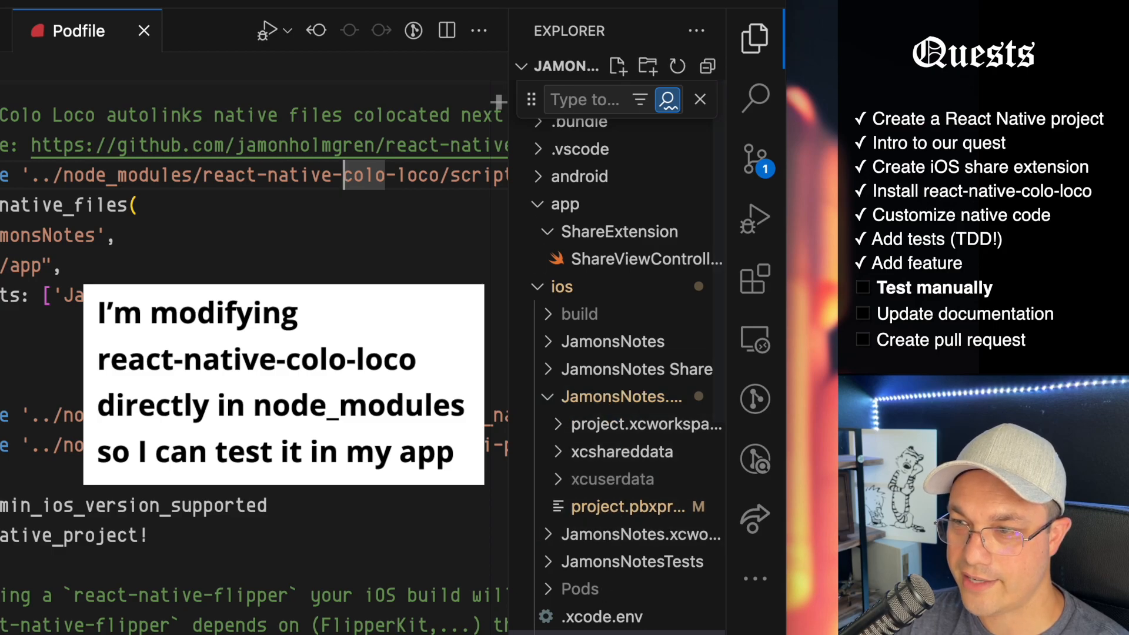
scroll("down", 3)
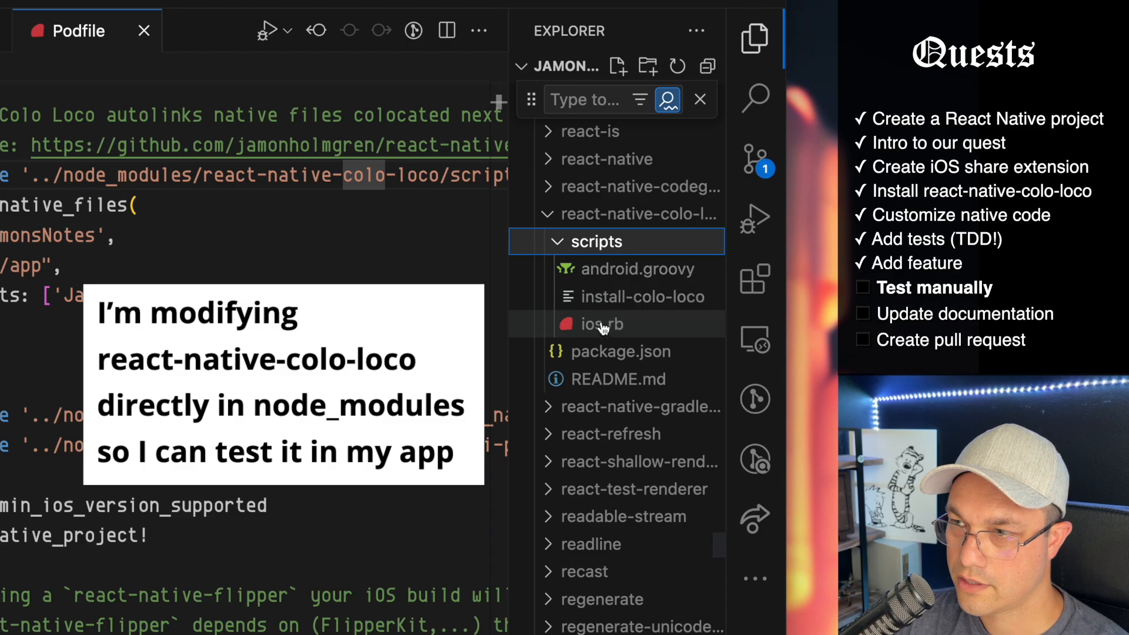
left_click(600, 324)
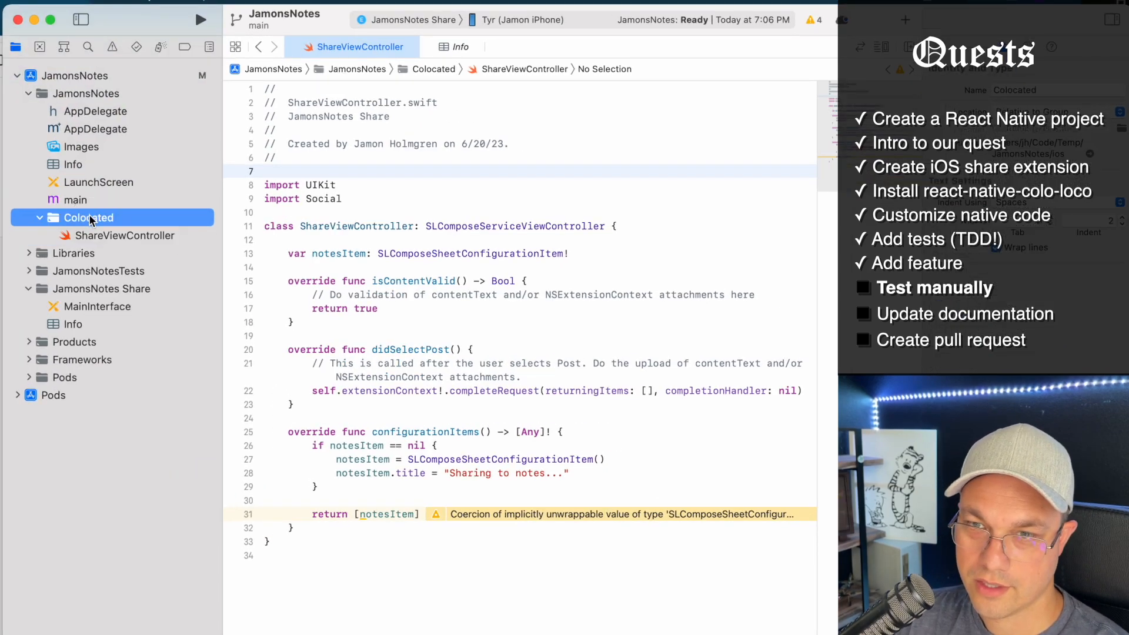
Step: Set ShareViewController.swift's colo_loco_targets comment to 'JamonsNotes Share'
left_click(73, 288)
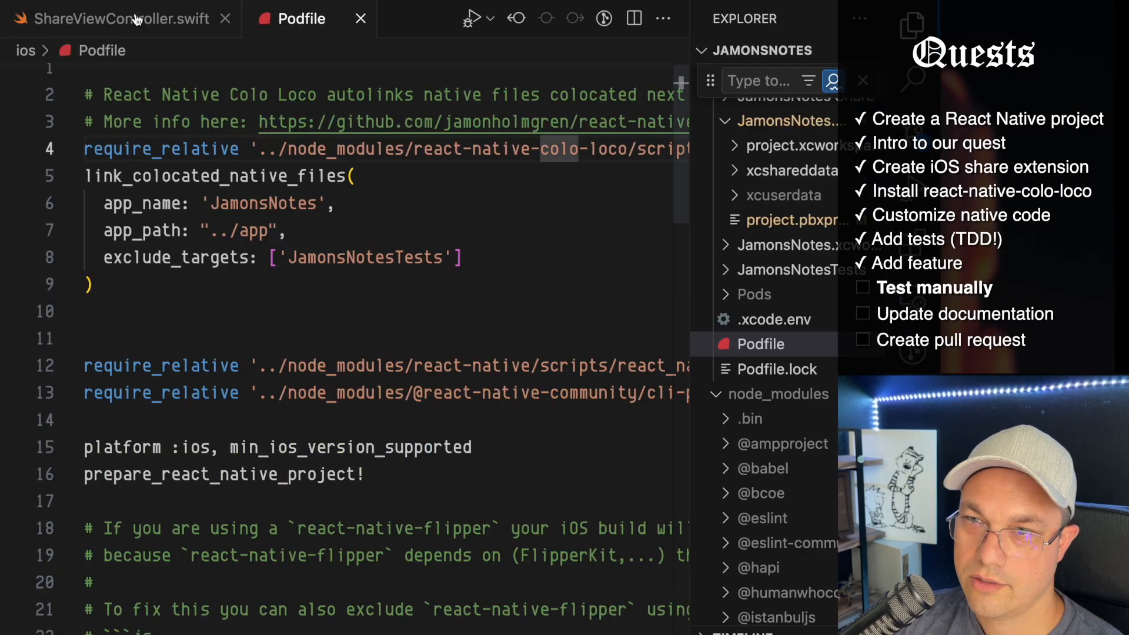
left_click(122, 18)
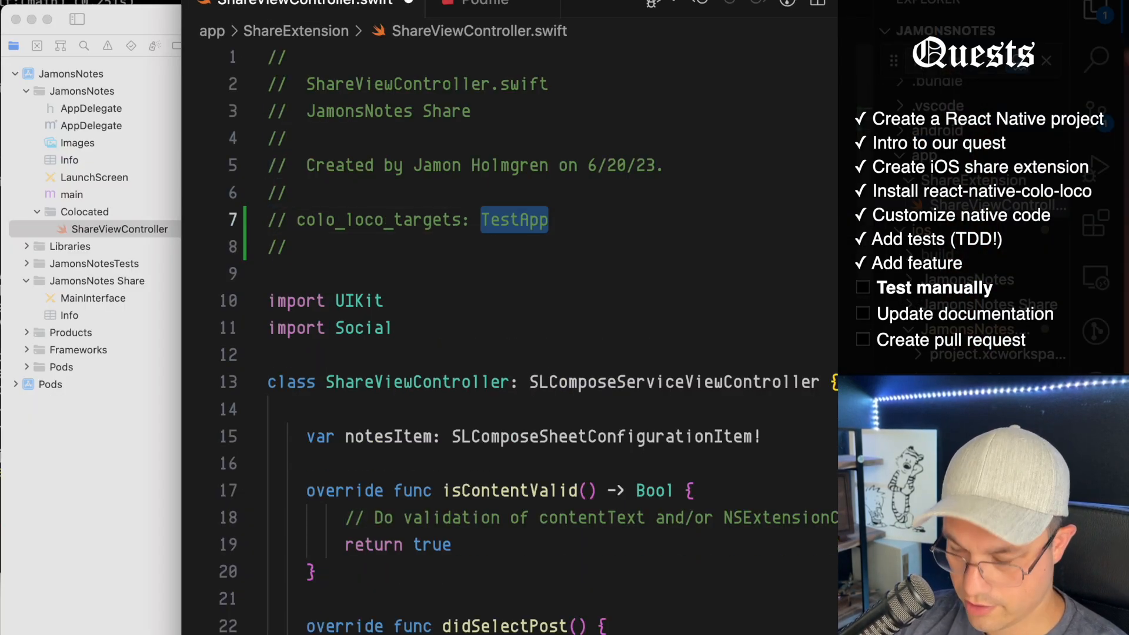
type("JamonsNotes Shar")
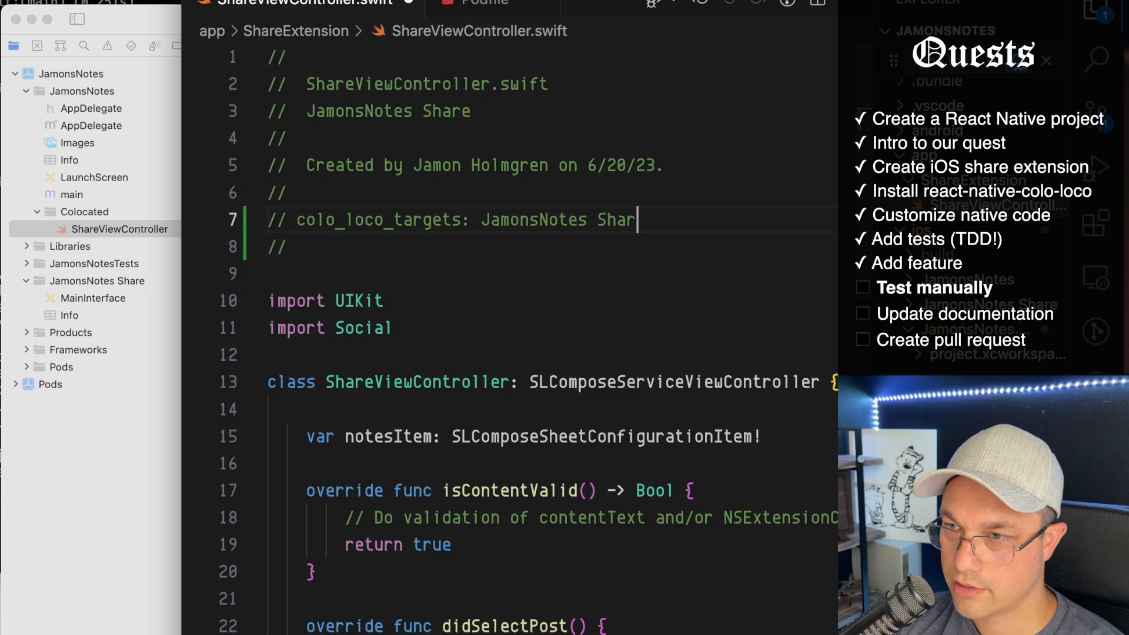
left_click(121, 228)
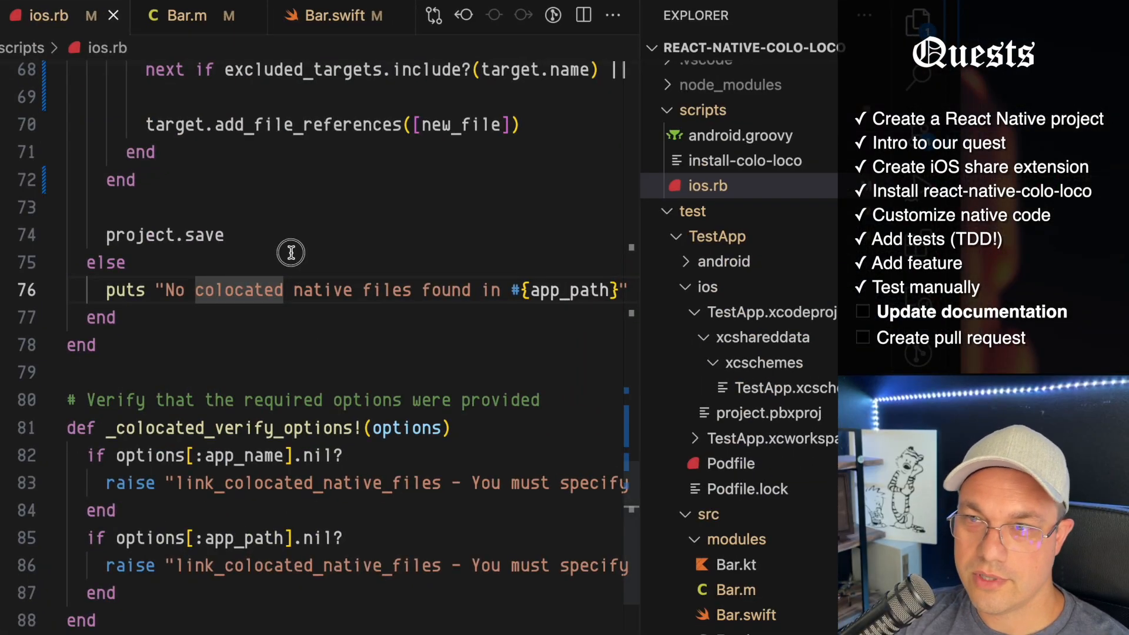
Step: Below the exclude_targets example, write that you can specify per file which targets to link
left_click(725, 589)
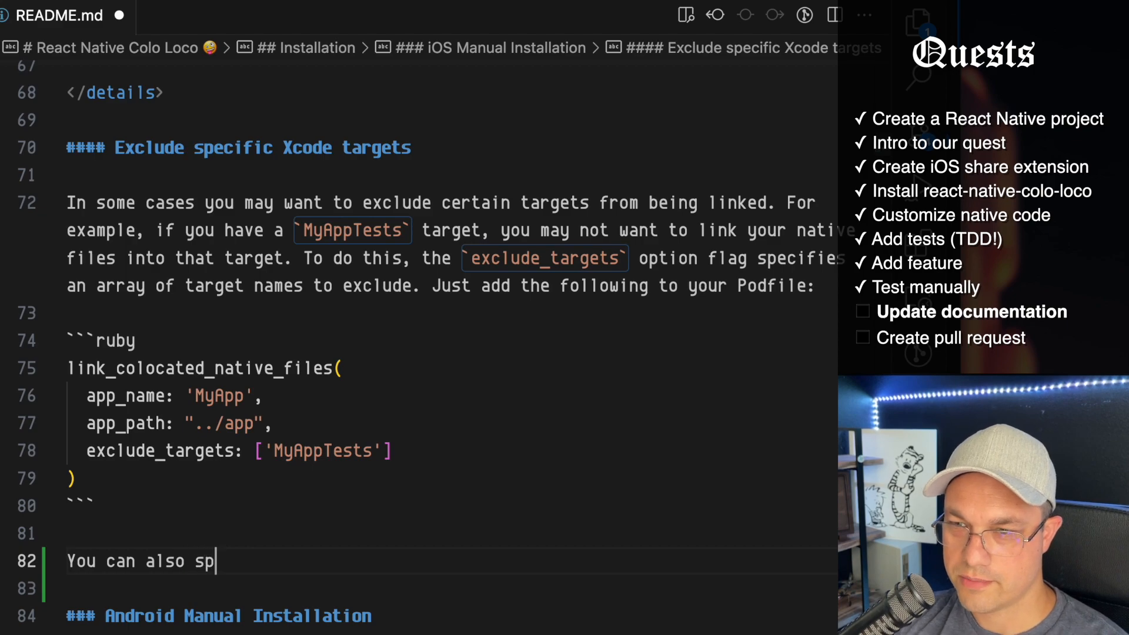
type("ecify on an individua")
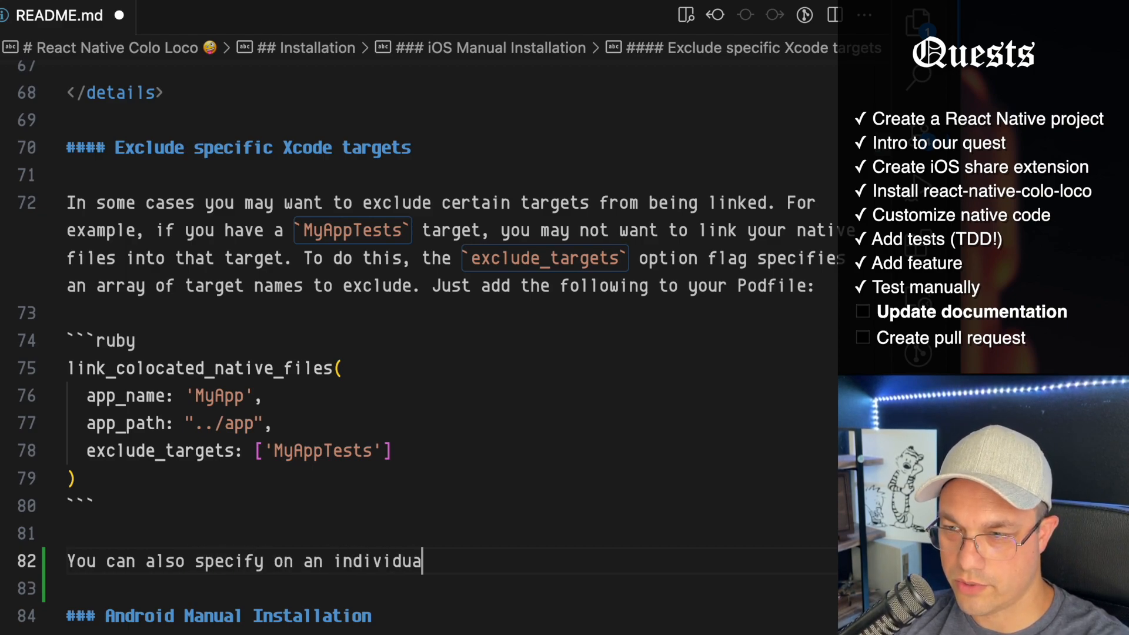
type("l file basis which")
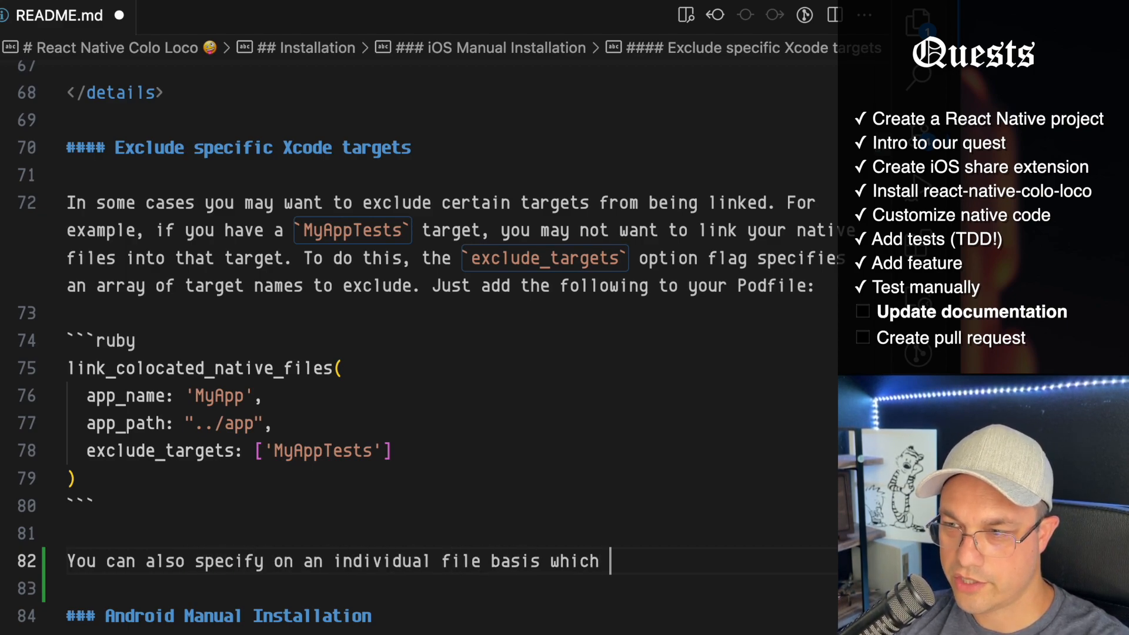
type("targets you want to")
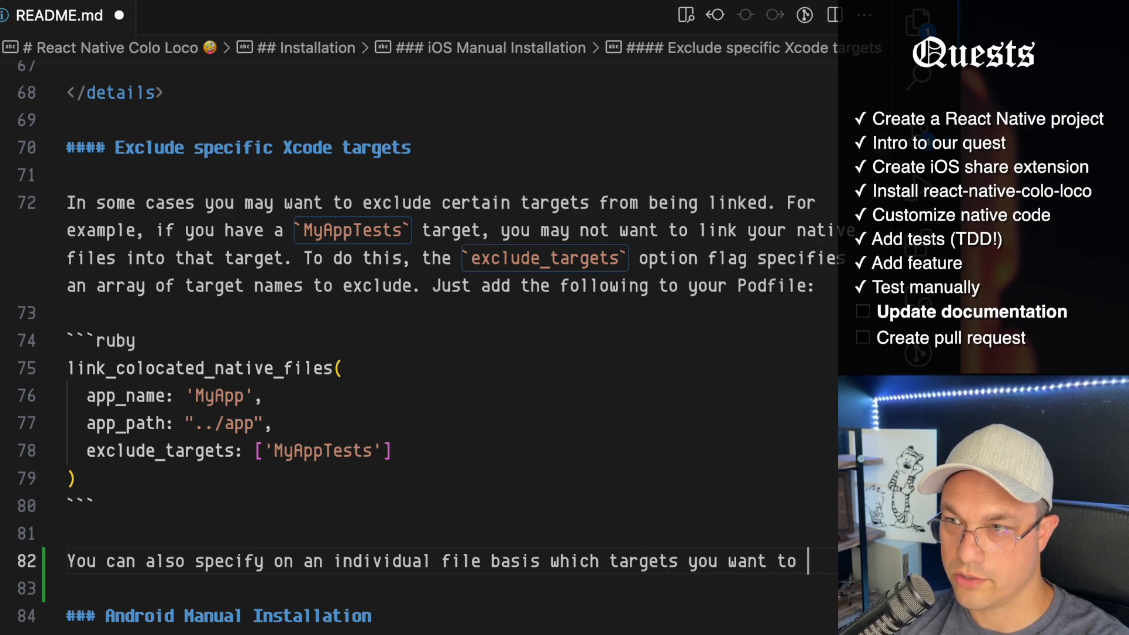
scroll("down", 3)
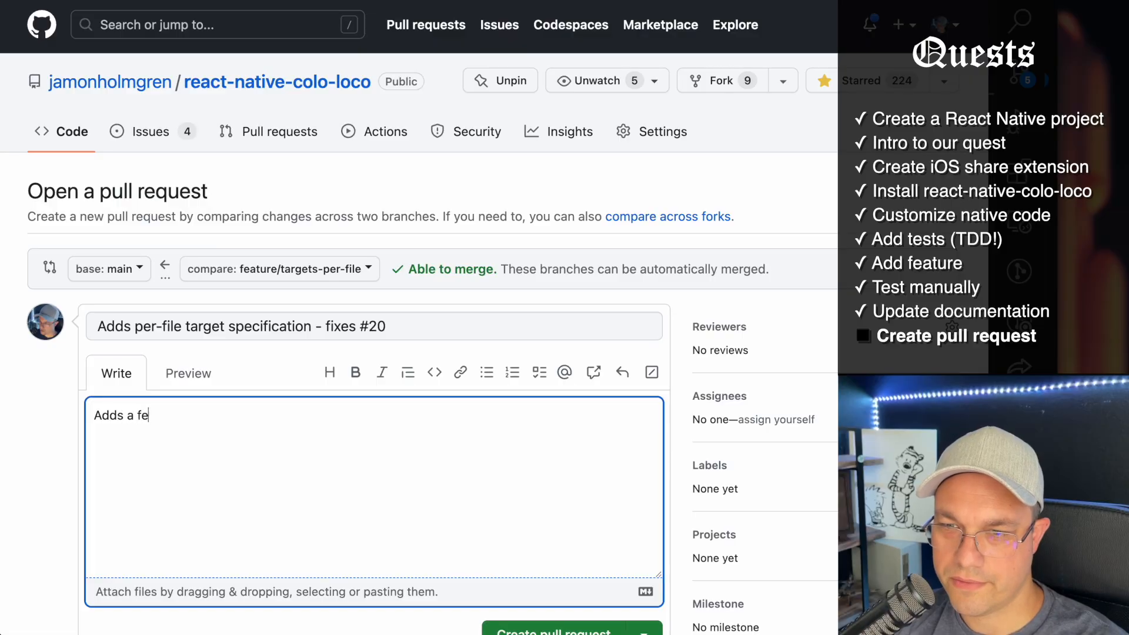
Step: Describe the per-file target specification feature and submit pull request #21 closing #20
type("ature to specify on a per-file")
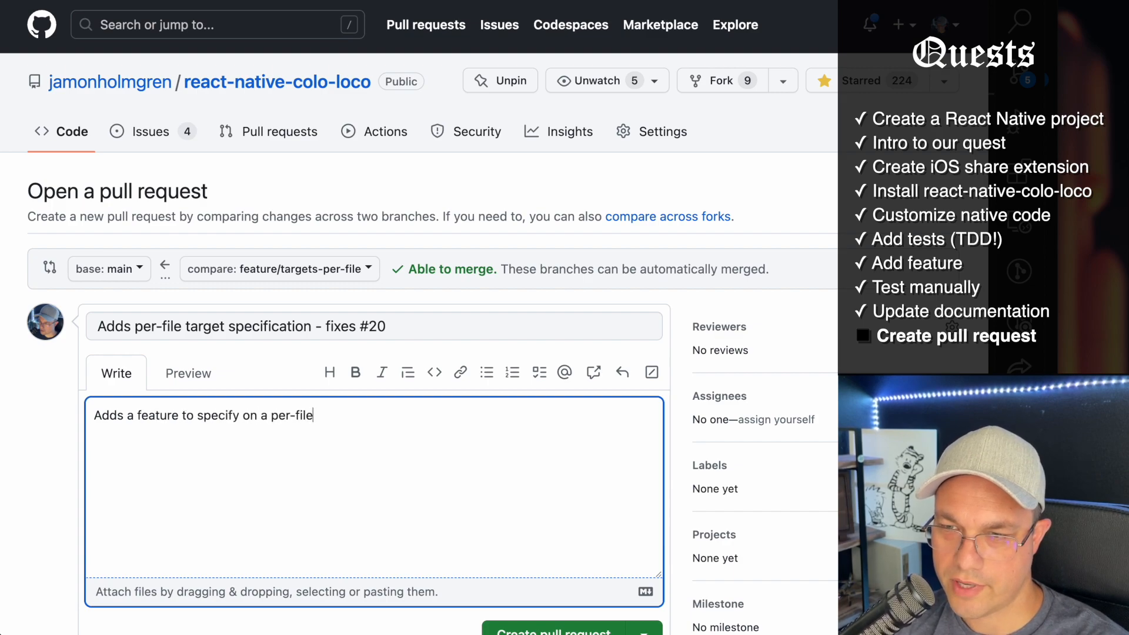
type("basis what targets to link to.")
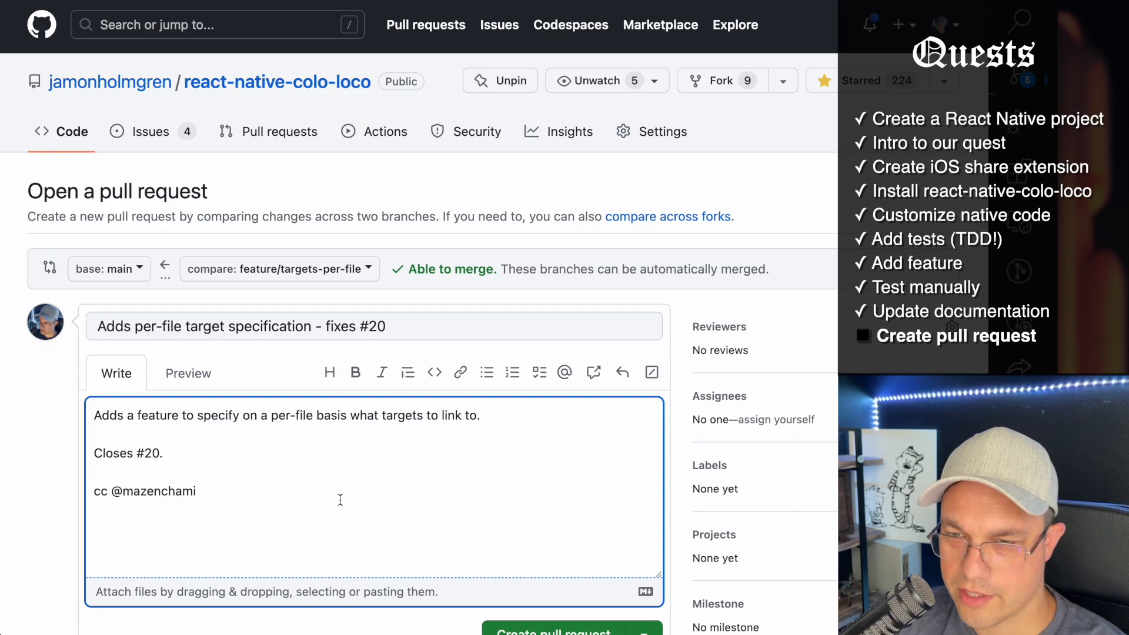
left_click(551, 632)
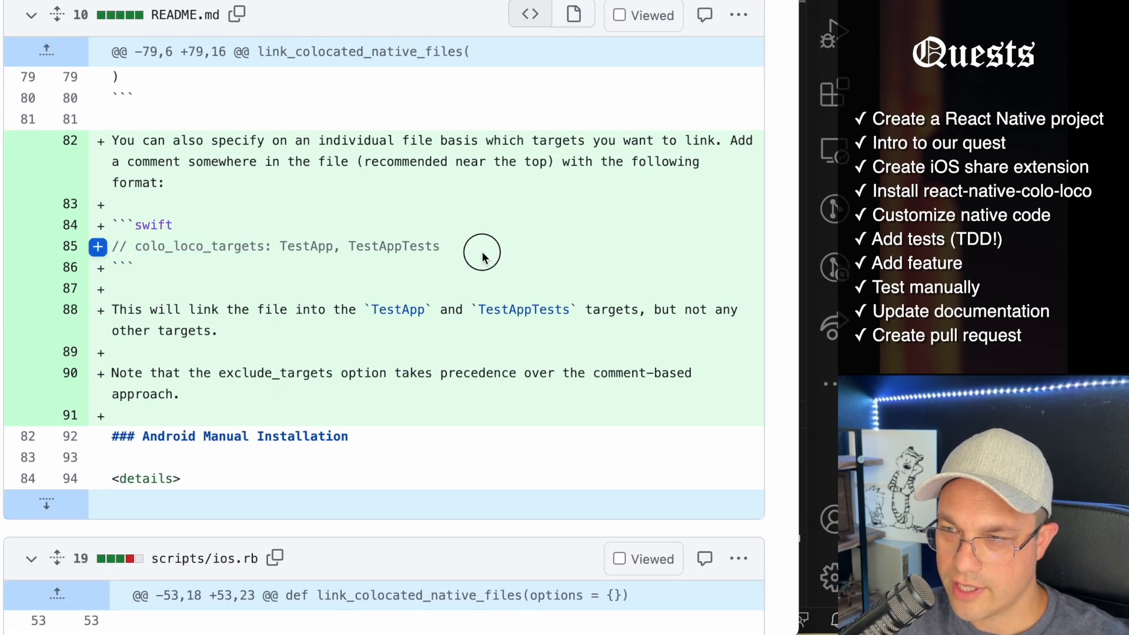
mouse_move(209, 254)
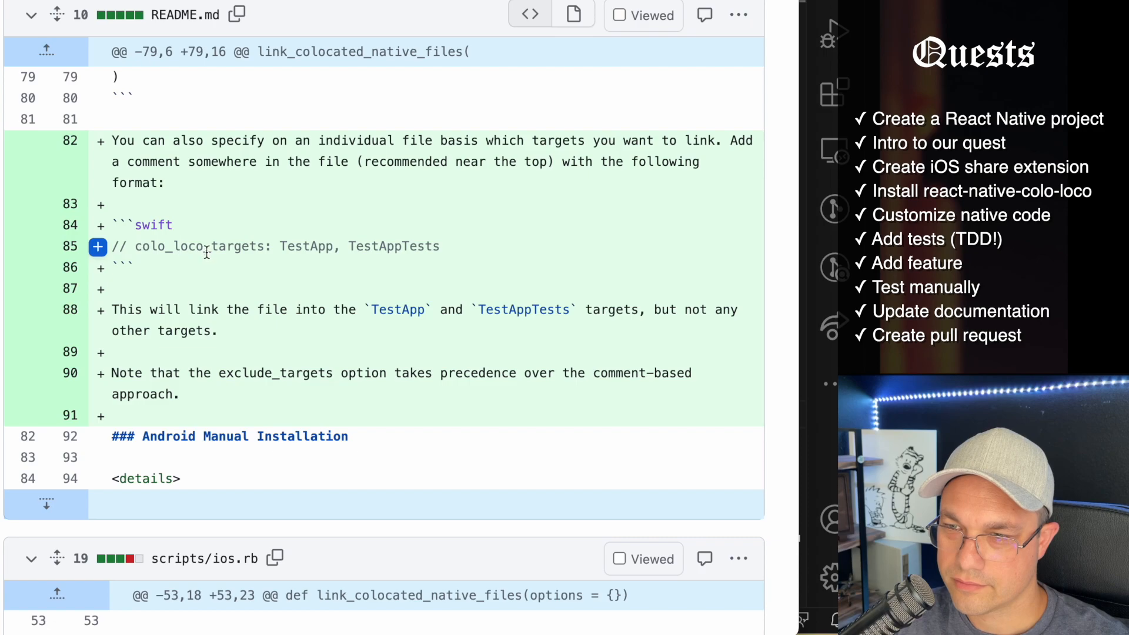
scroll("up", 3)
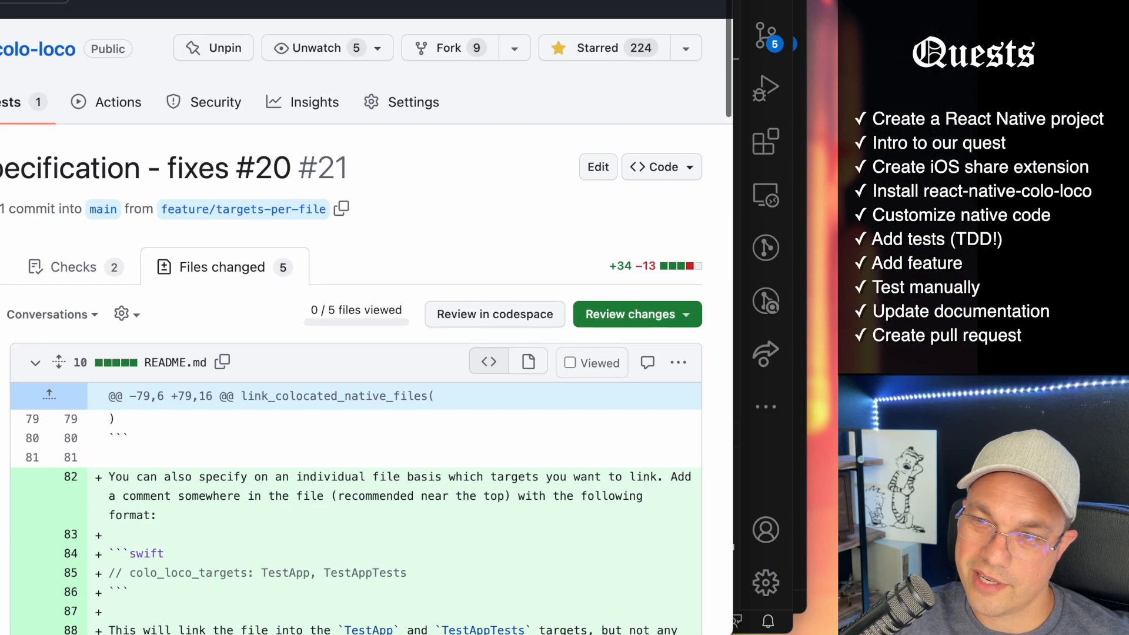